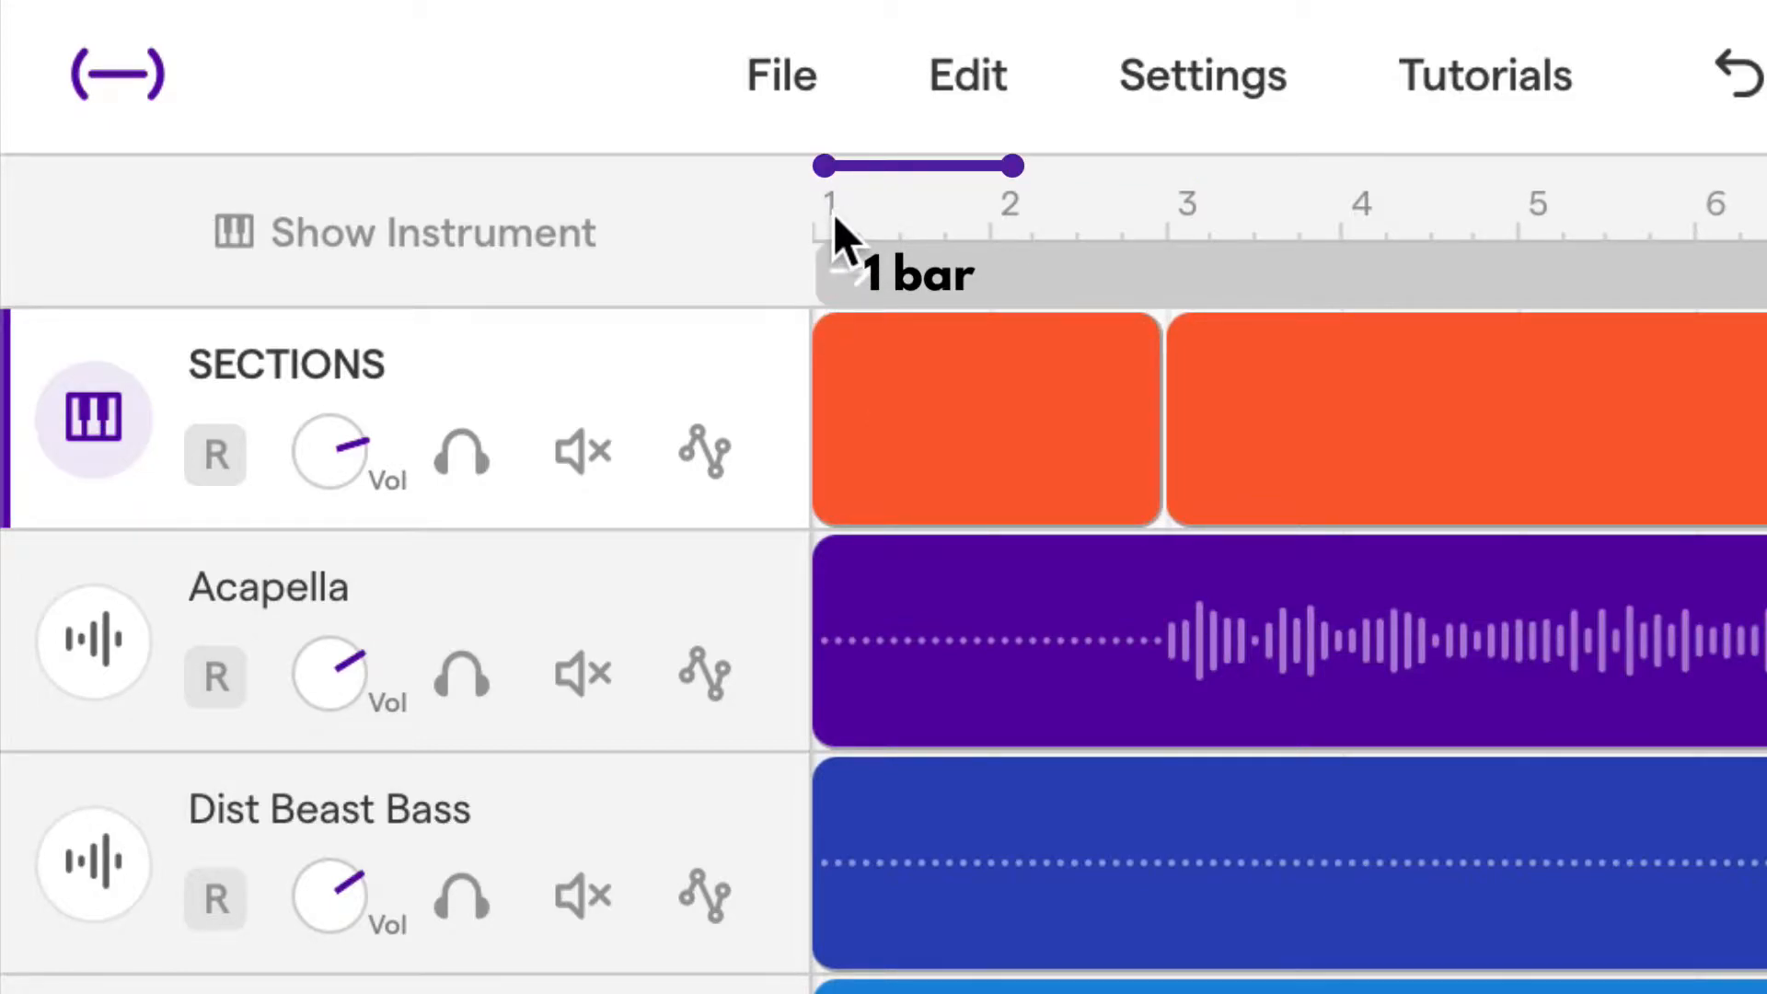
Solo the Kick track so all other arrangement tracks are silenced.
left_click_drag(1012, 165, 1183, 166)
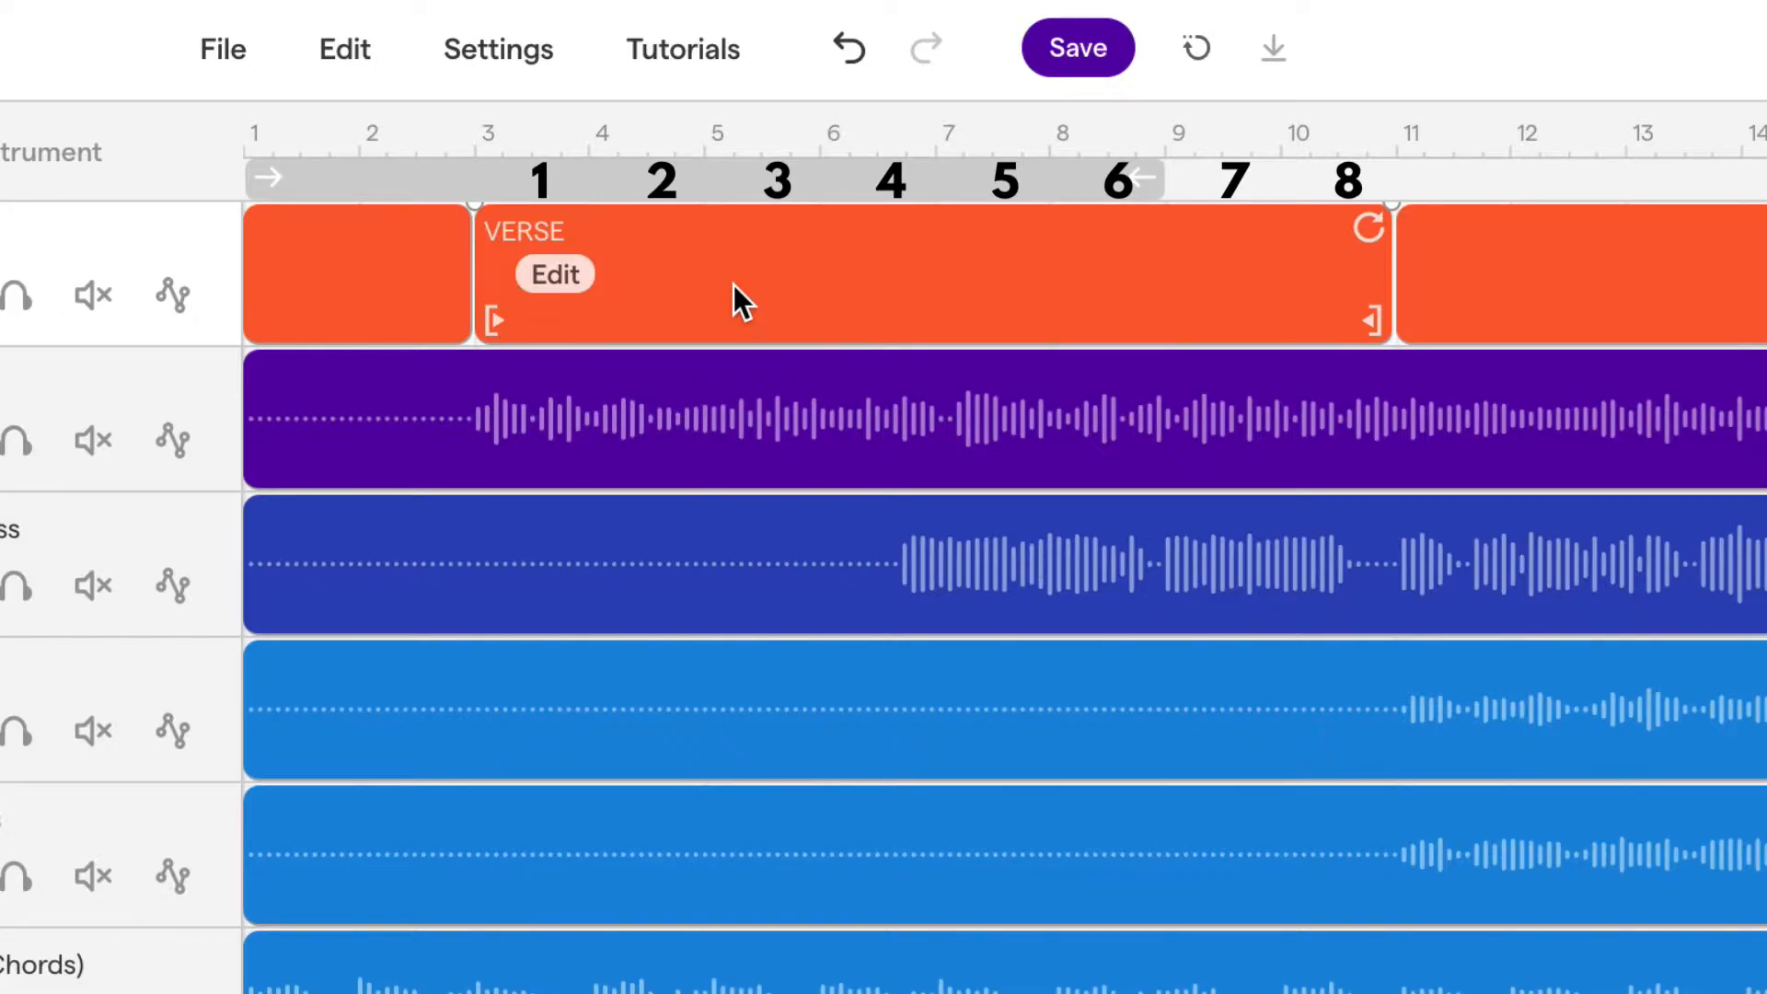
scroll("right", 3)
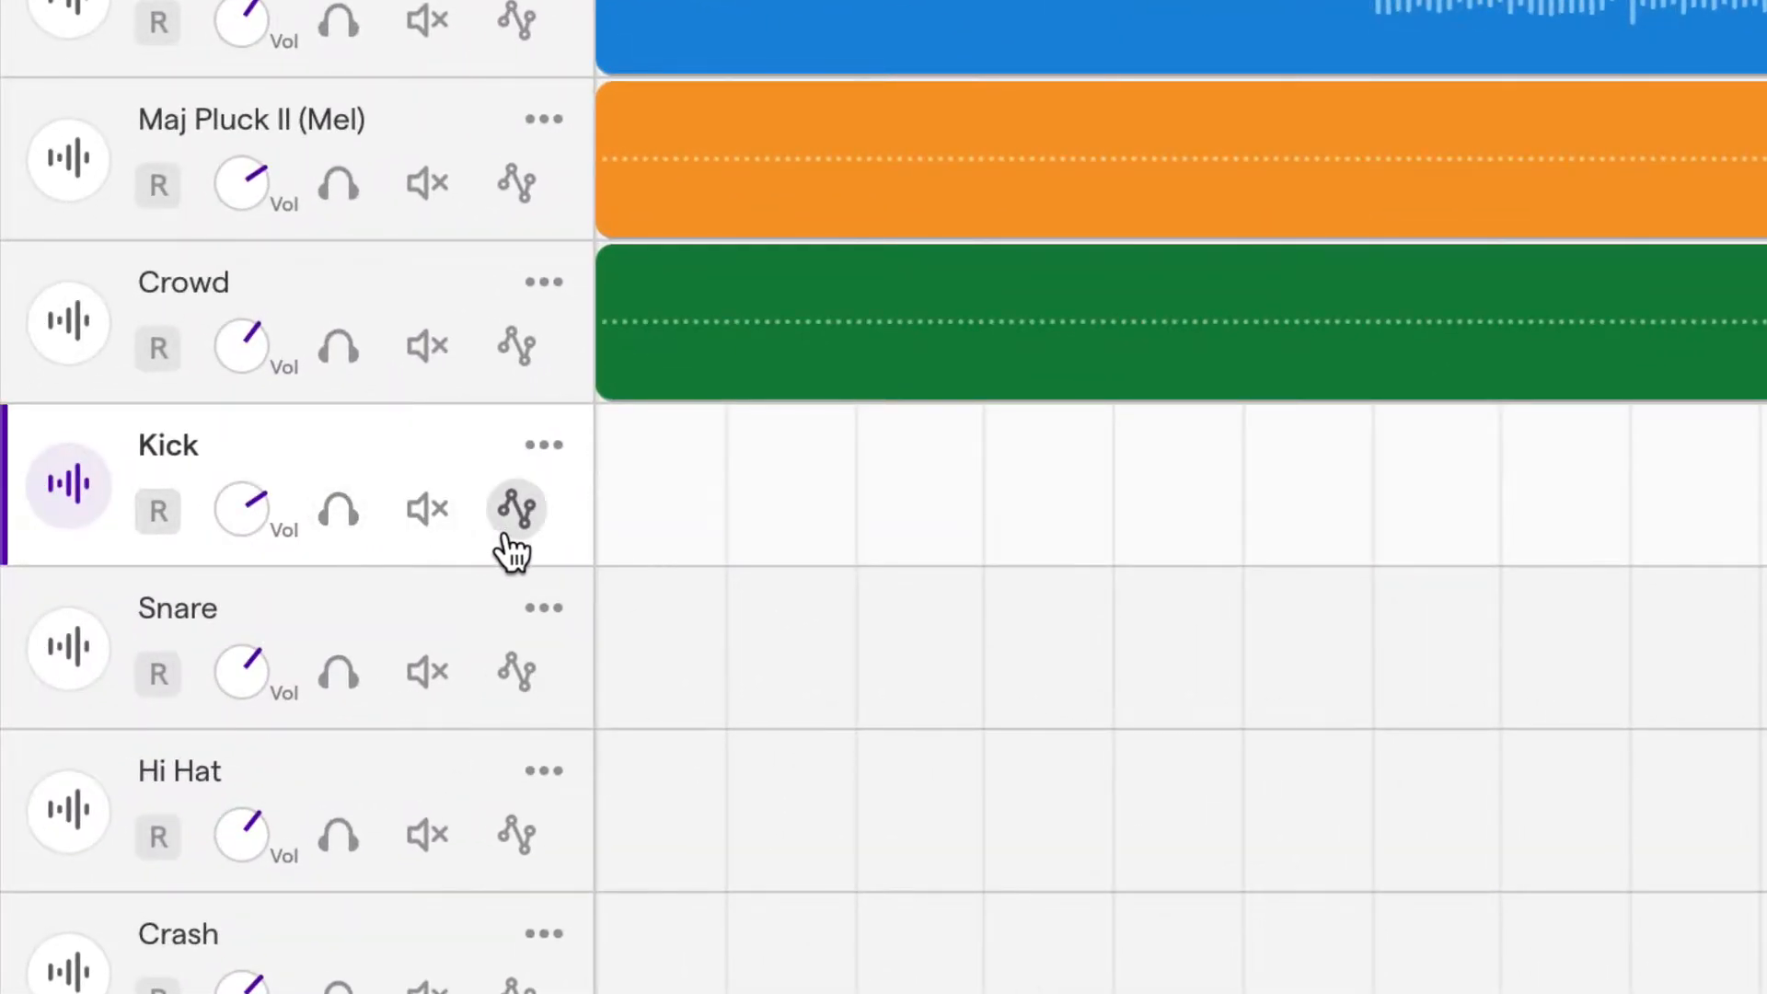
mouse_move(254, 519)
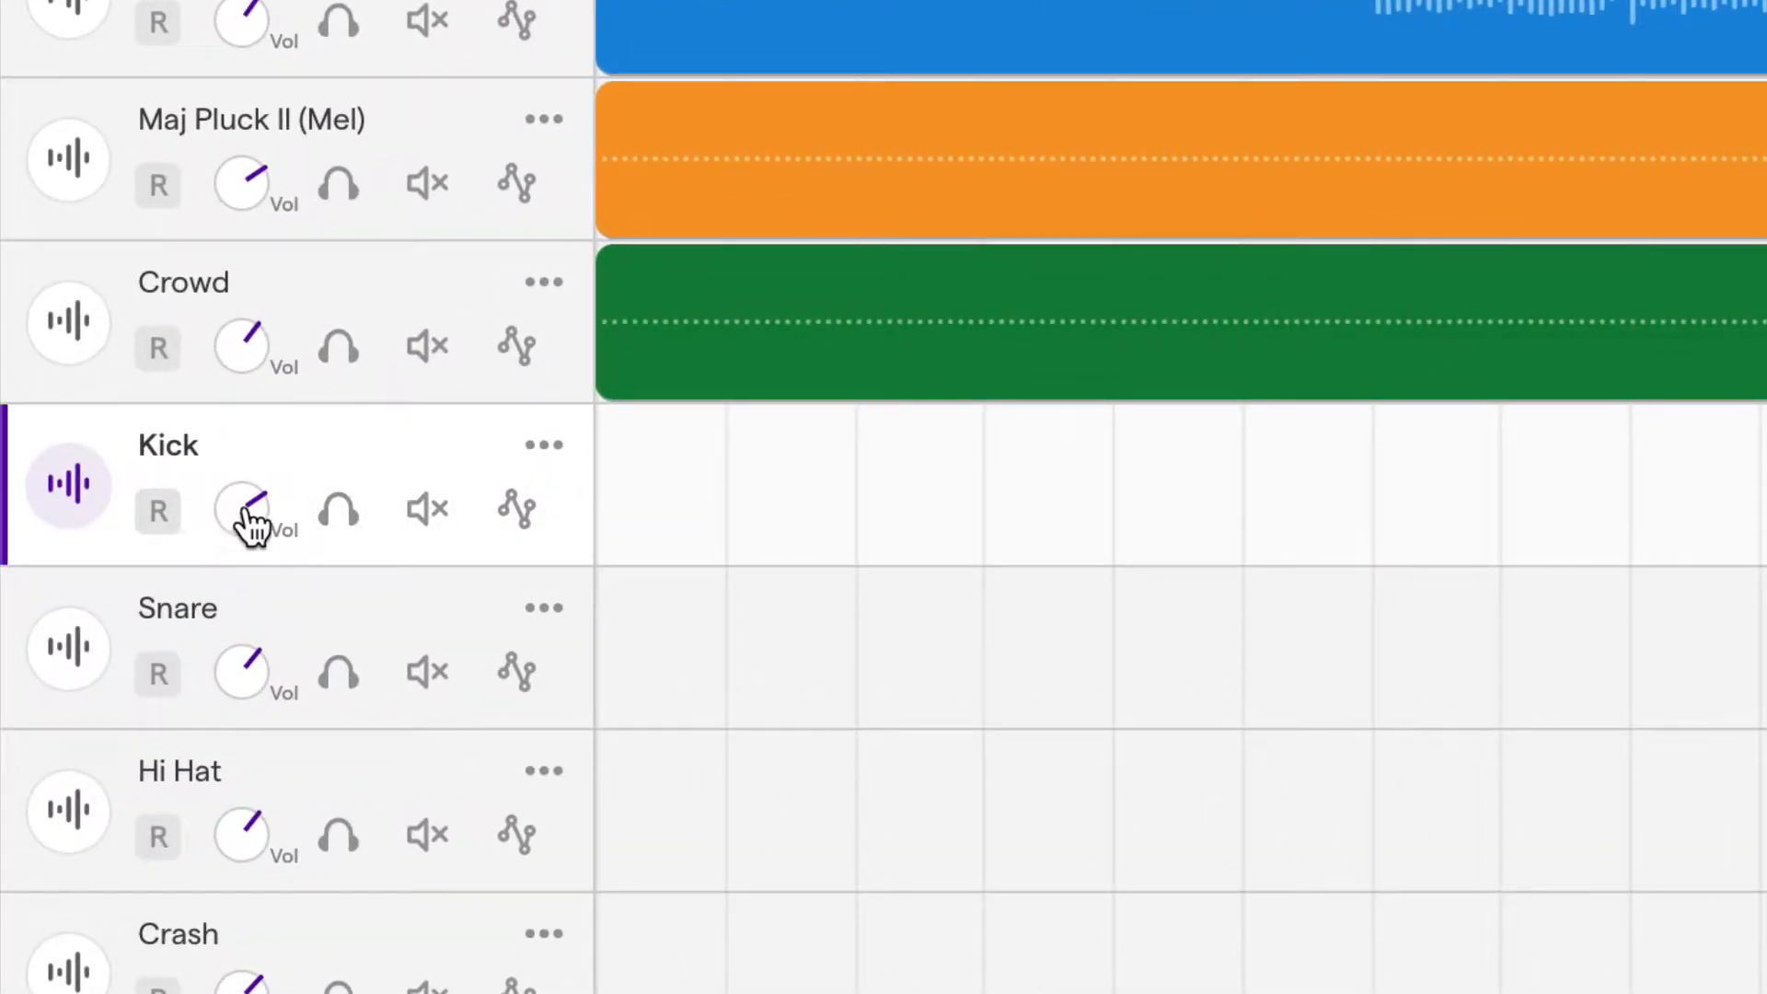
mouse_move(335, 508)
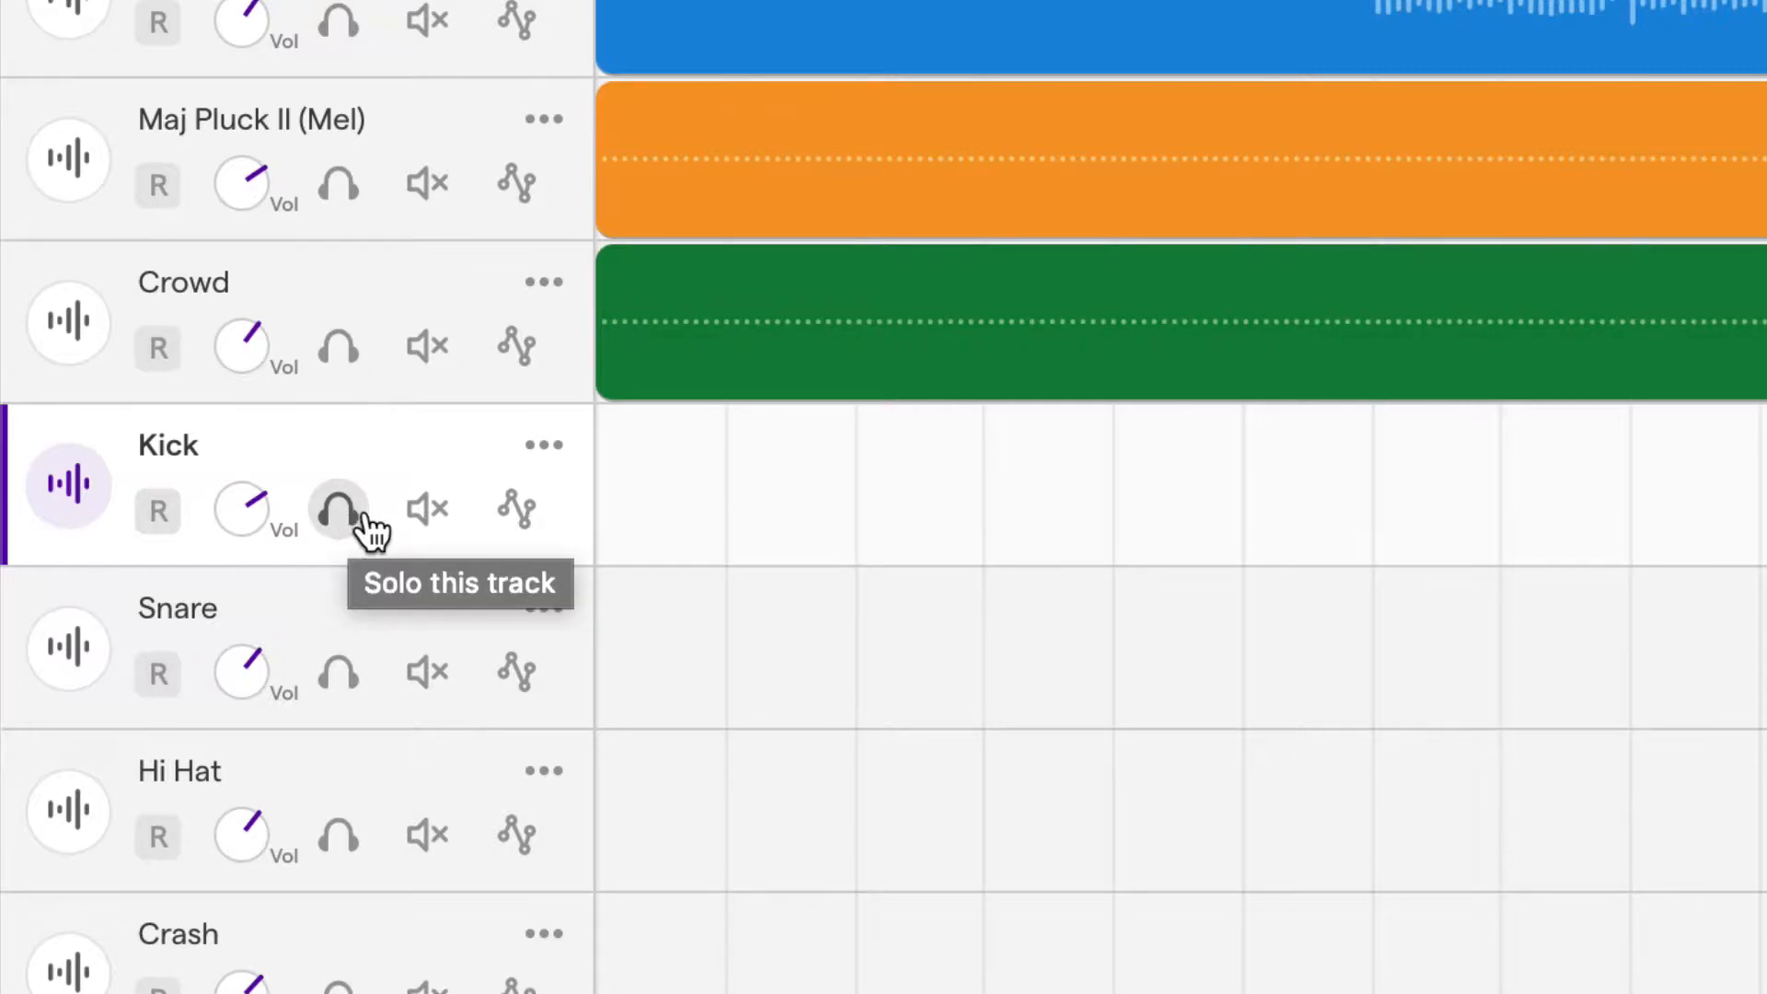
mouse_move(515, 505)
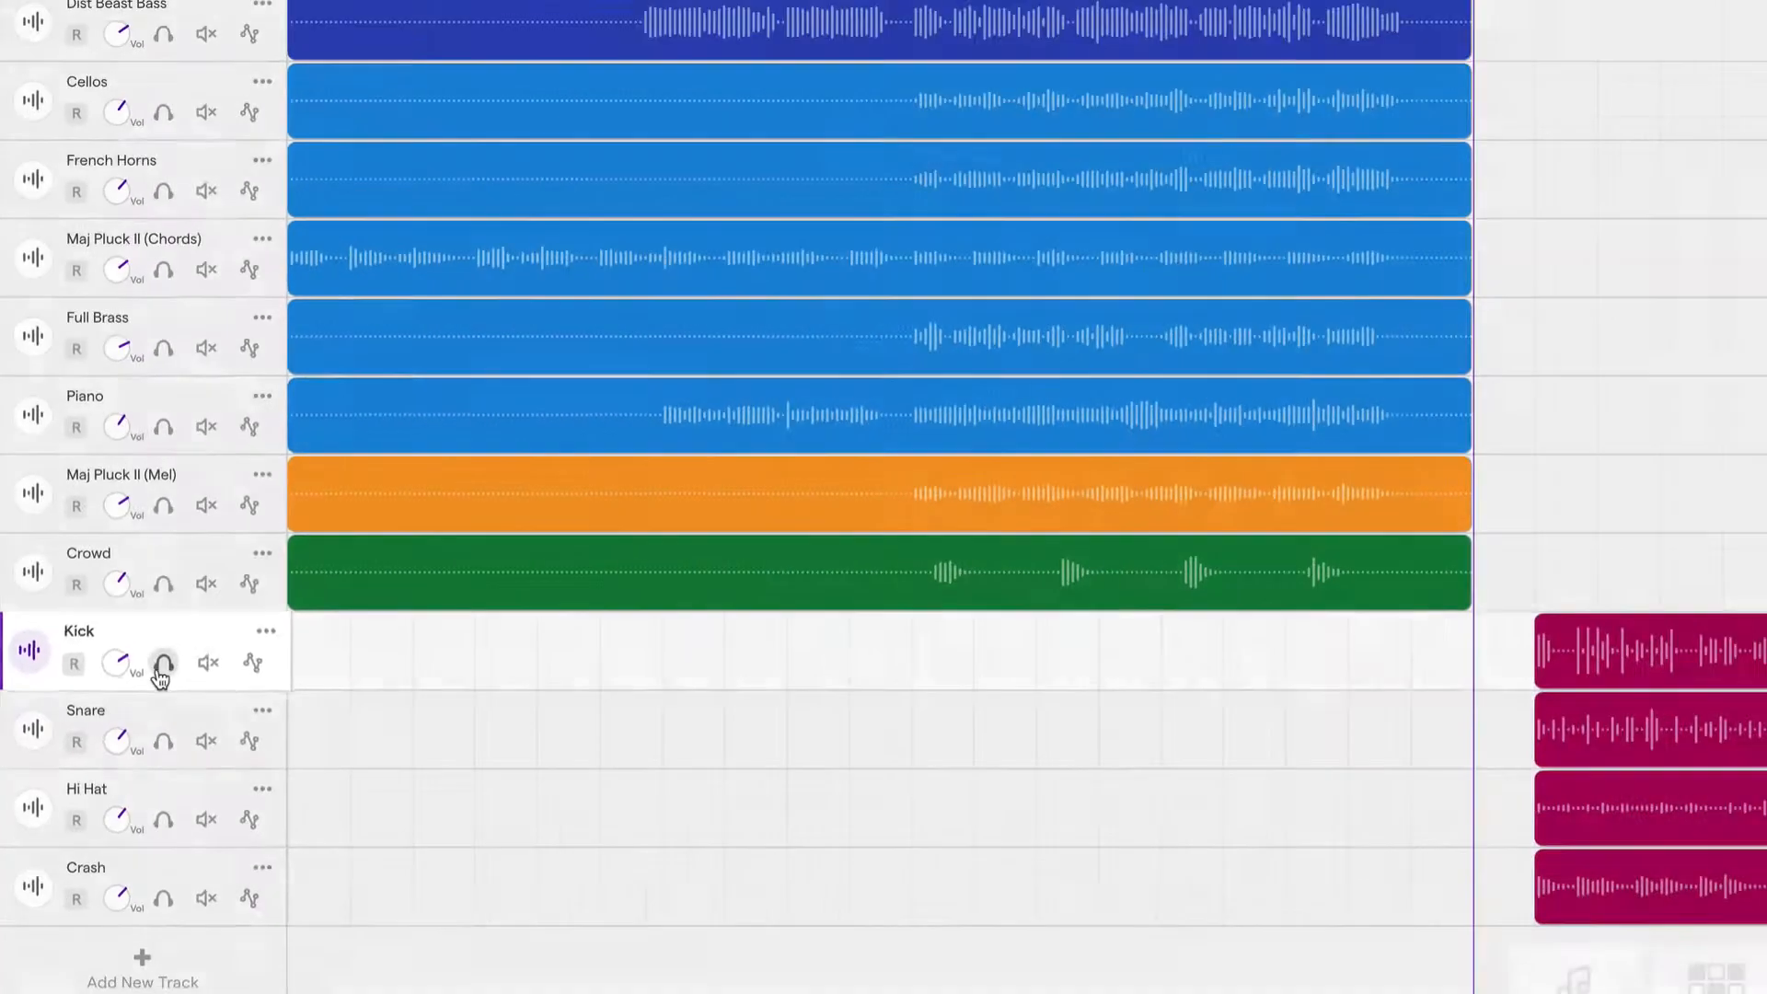
left_click(164, 660)
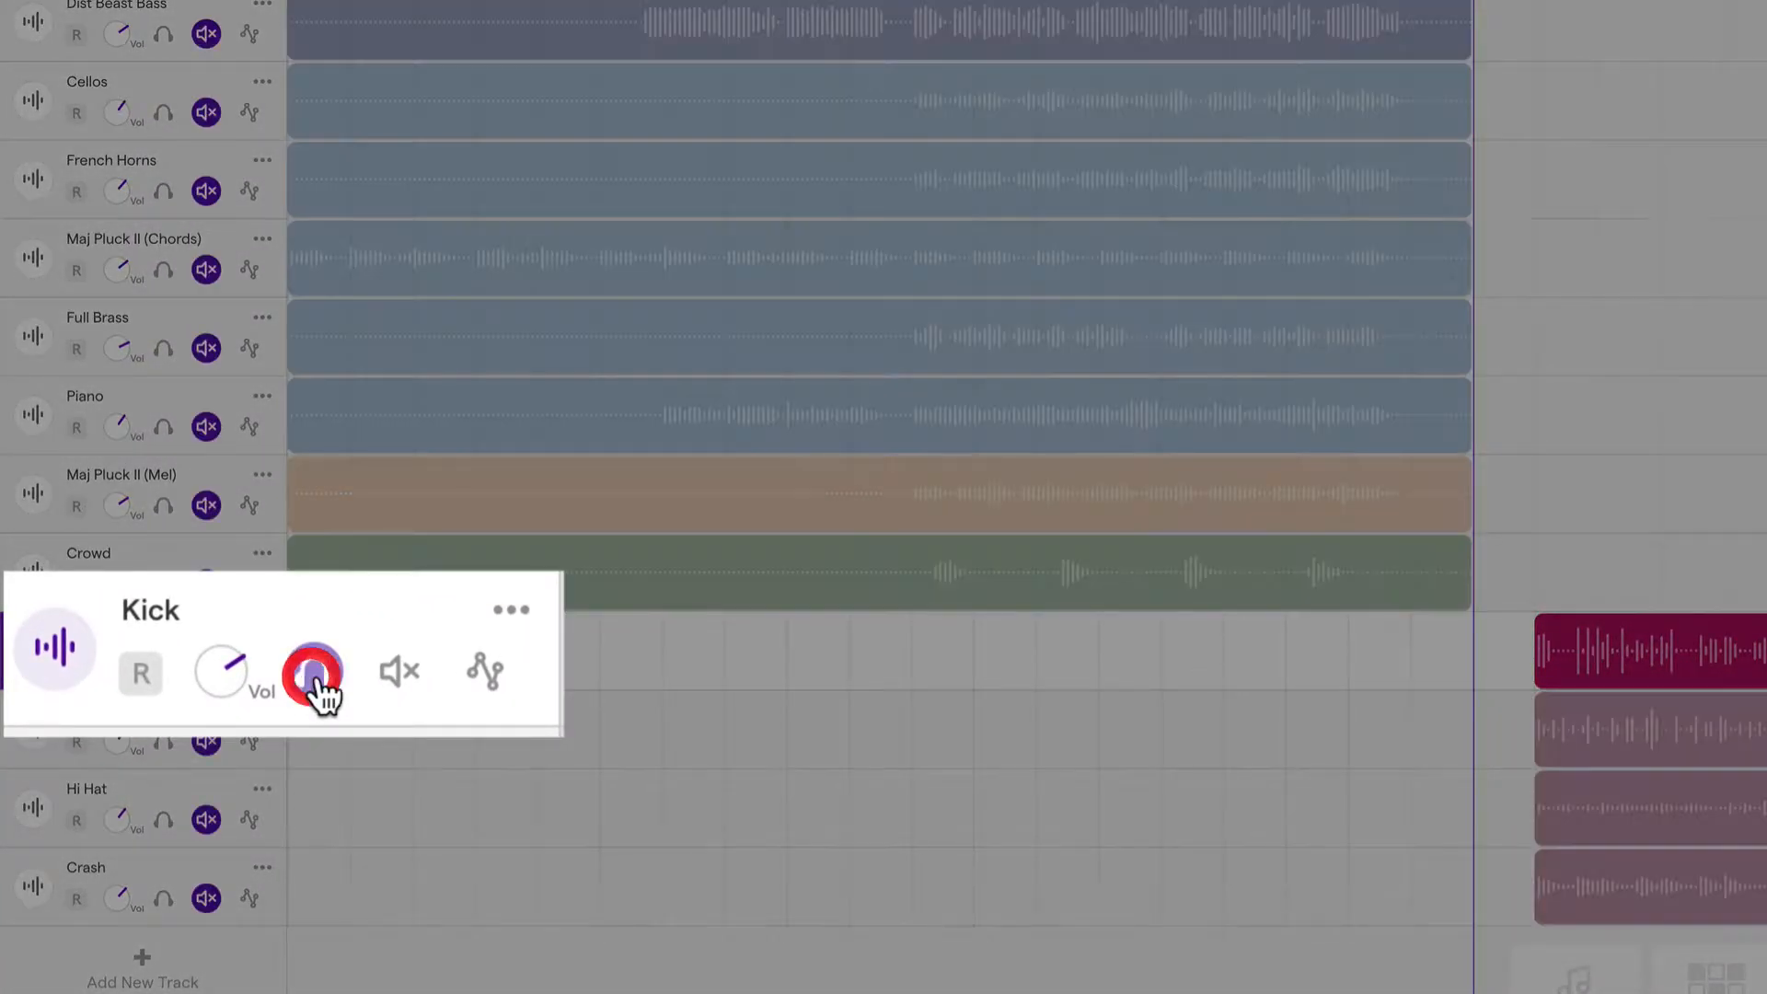
left_click(313, 673)
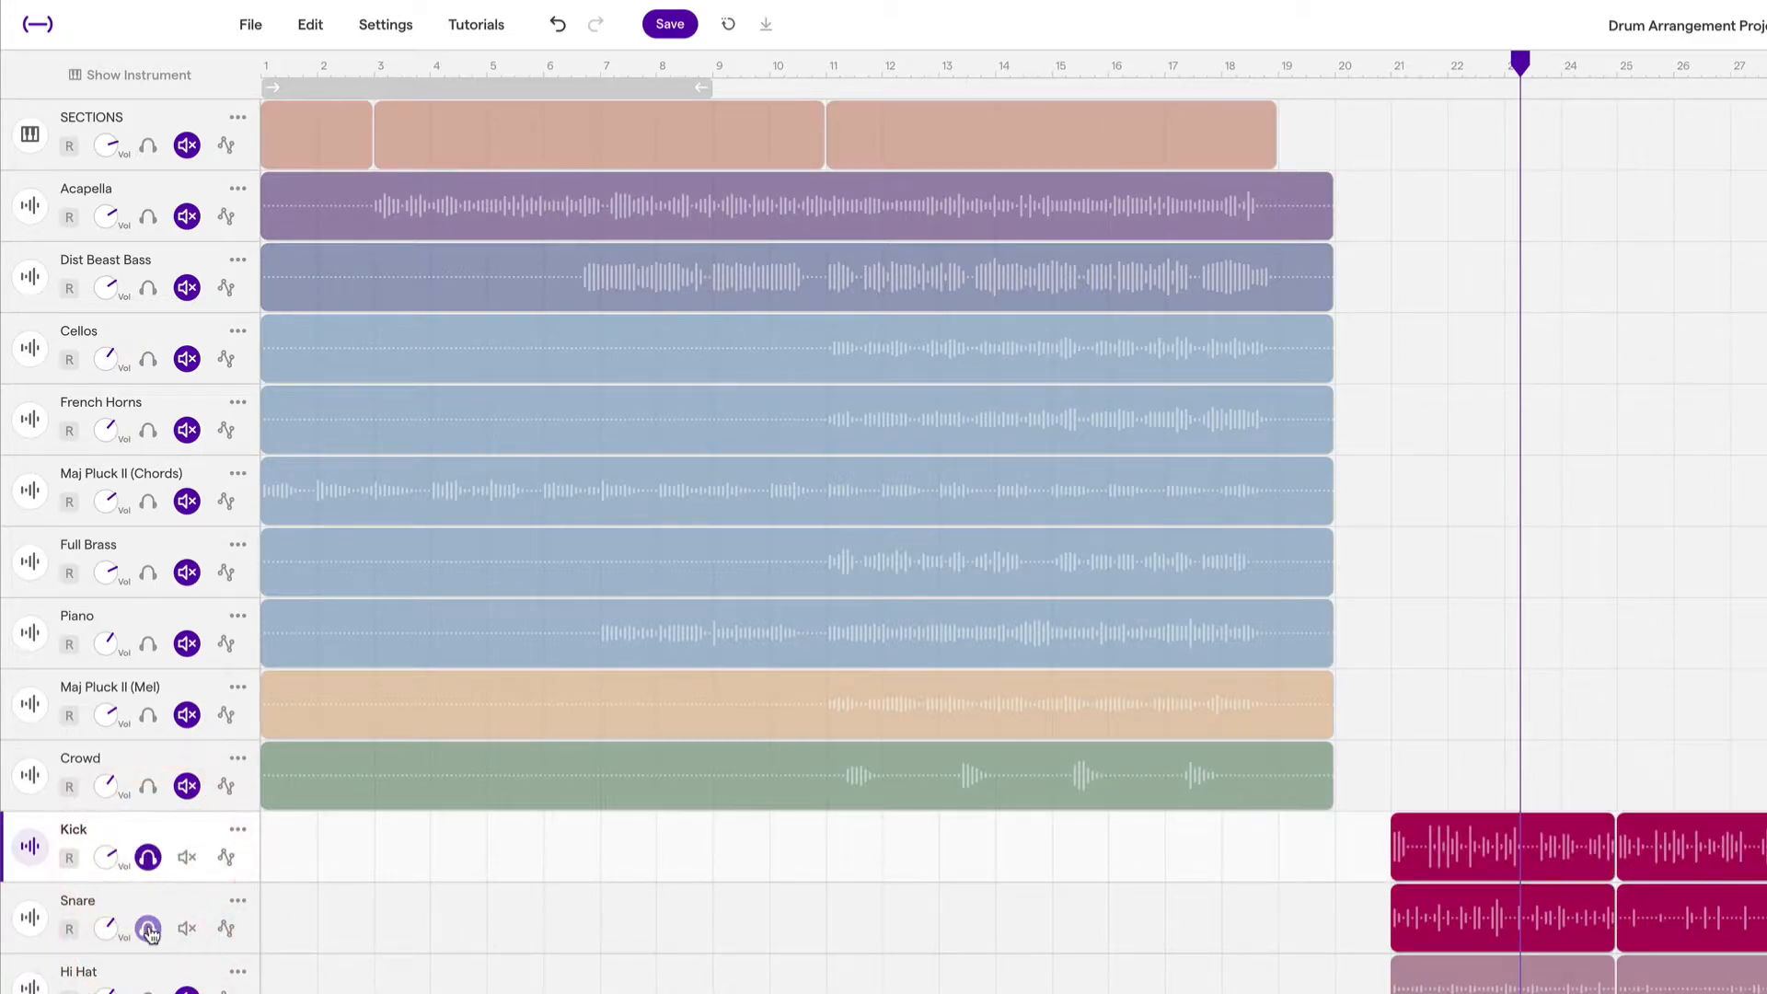
Scroll the arrangement to bring the lower drum track rows into view.
scroll("down", 3)
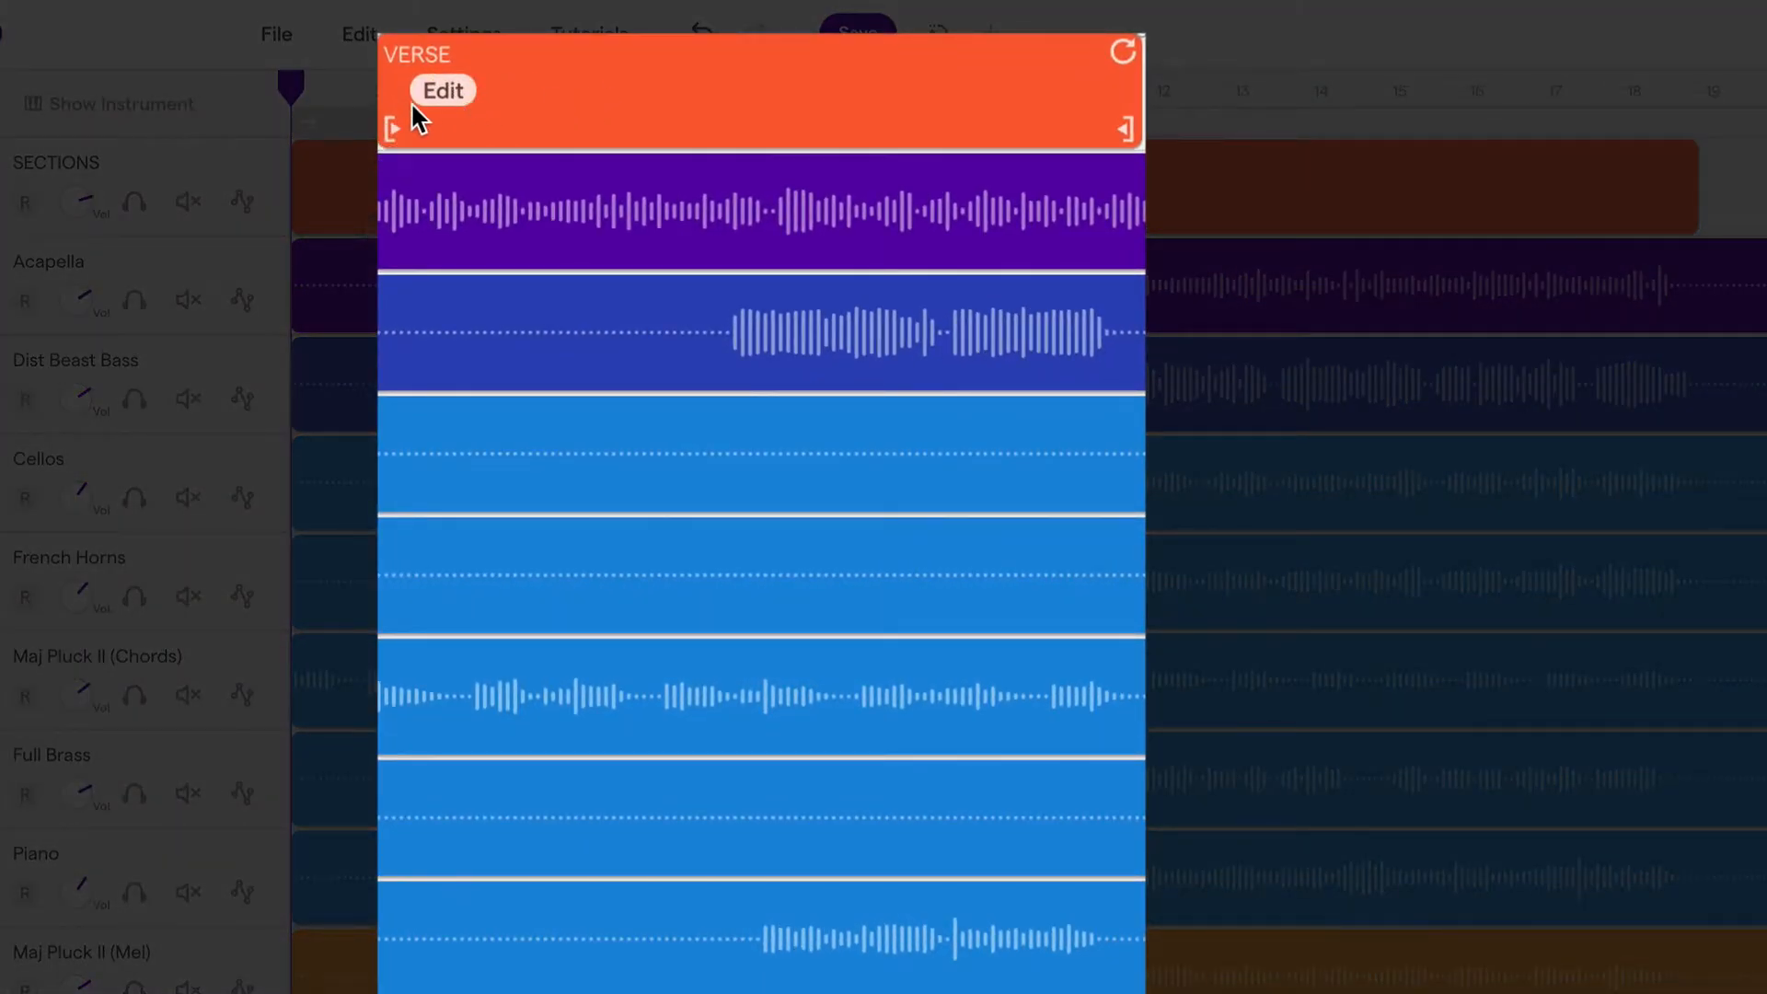
mouse_move(693, 118)
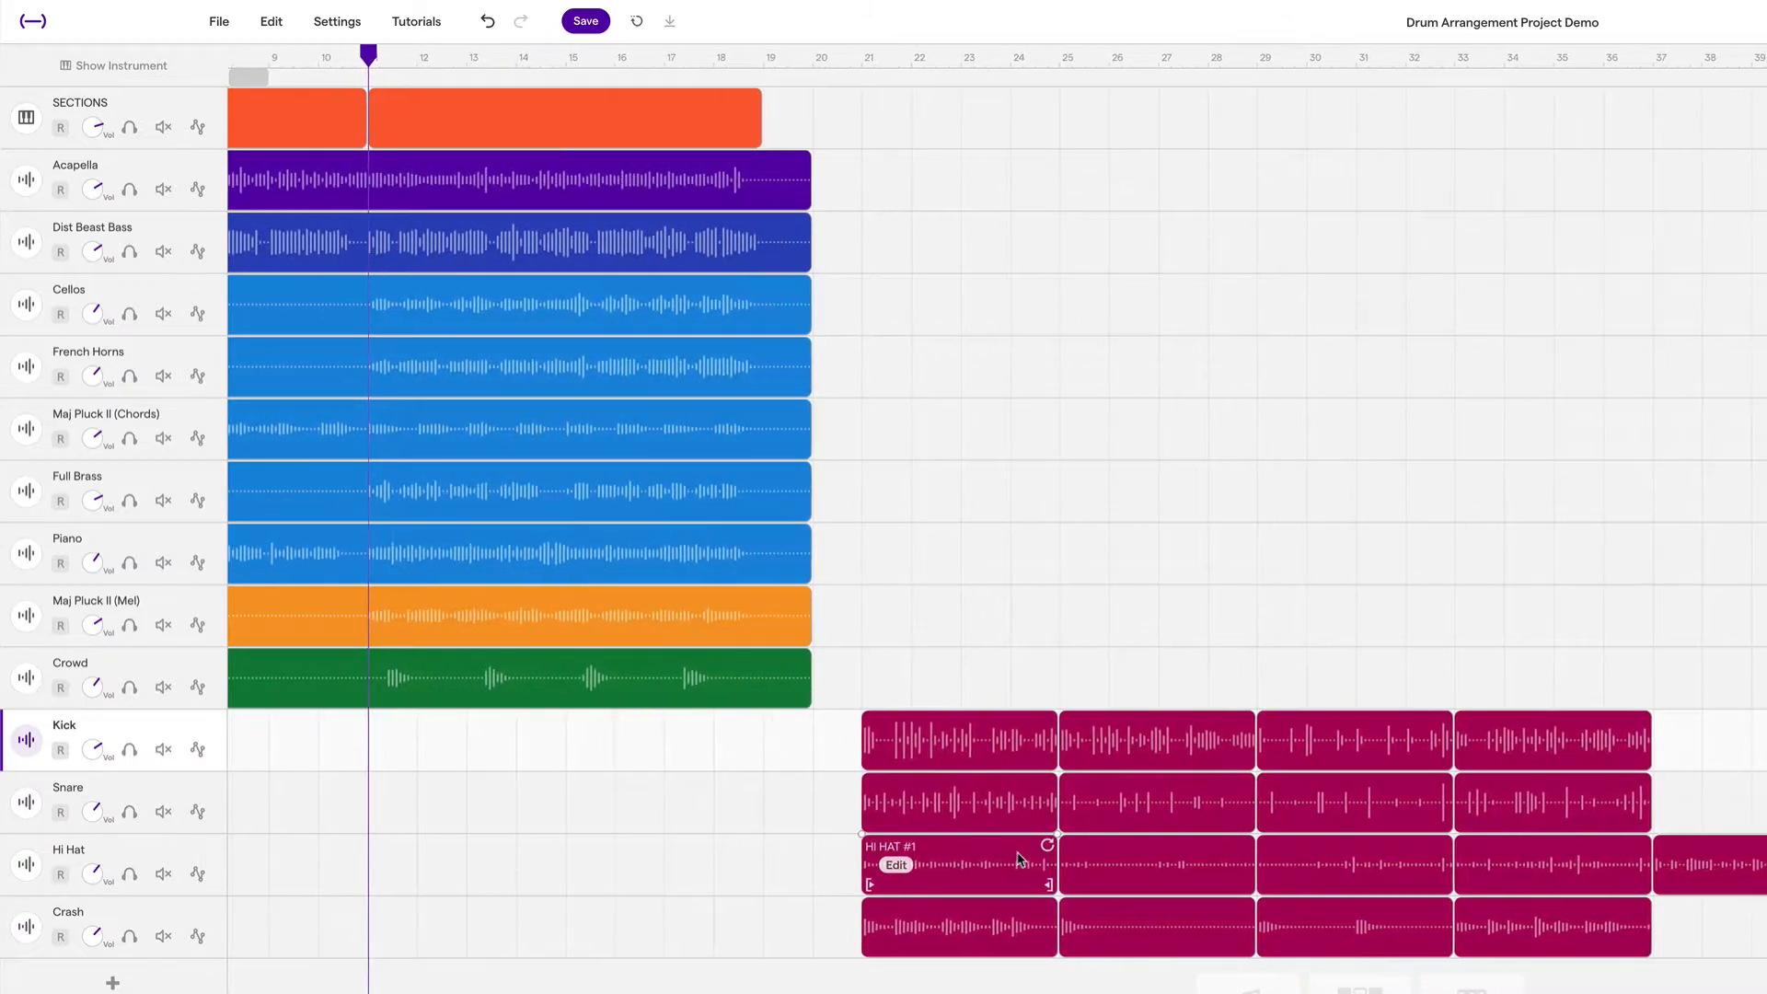
mouse_move(990, 847)
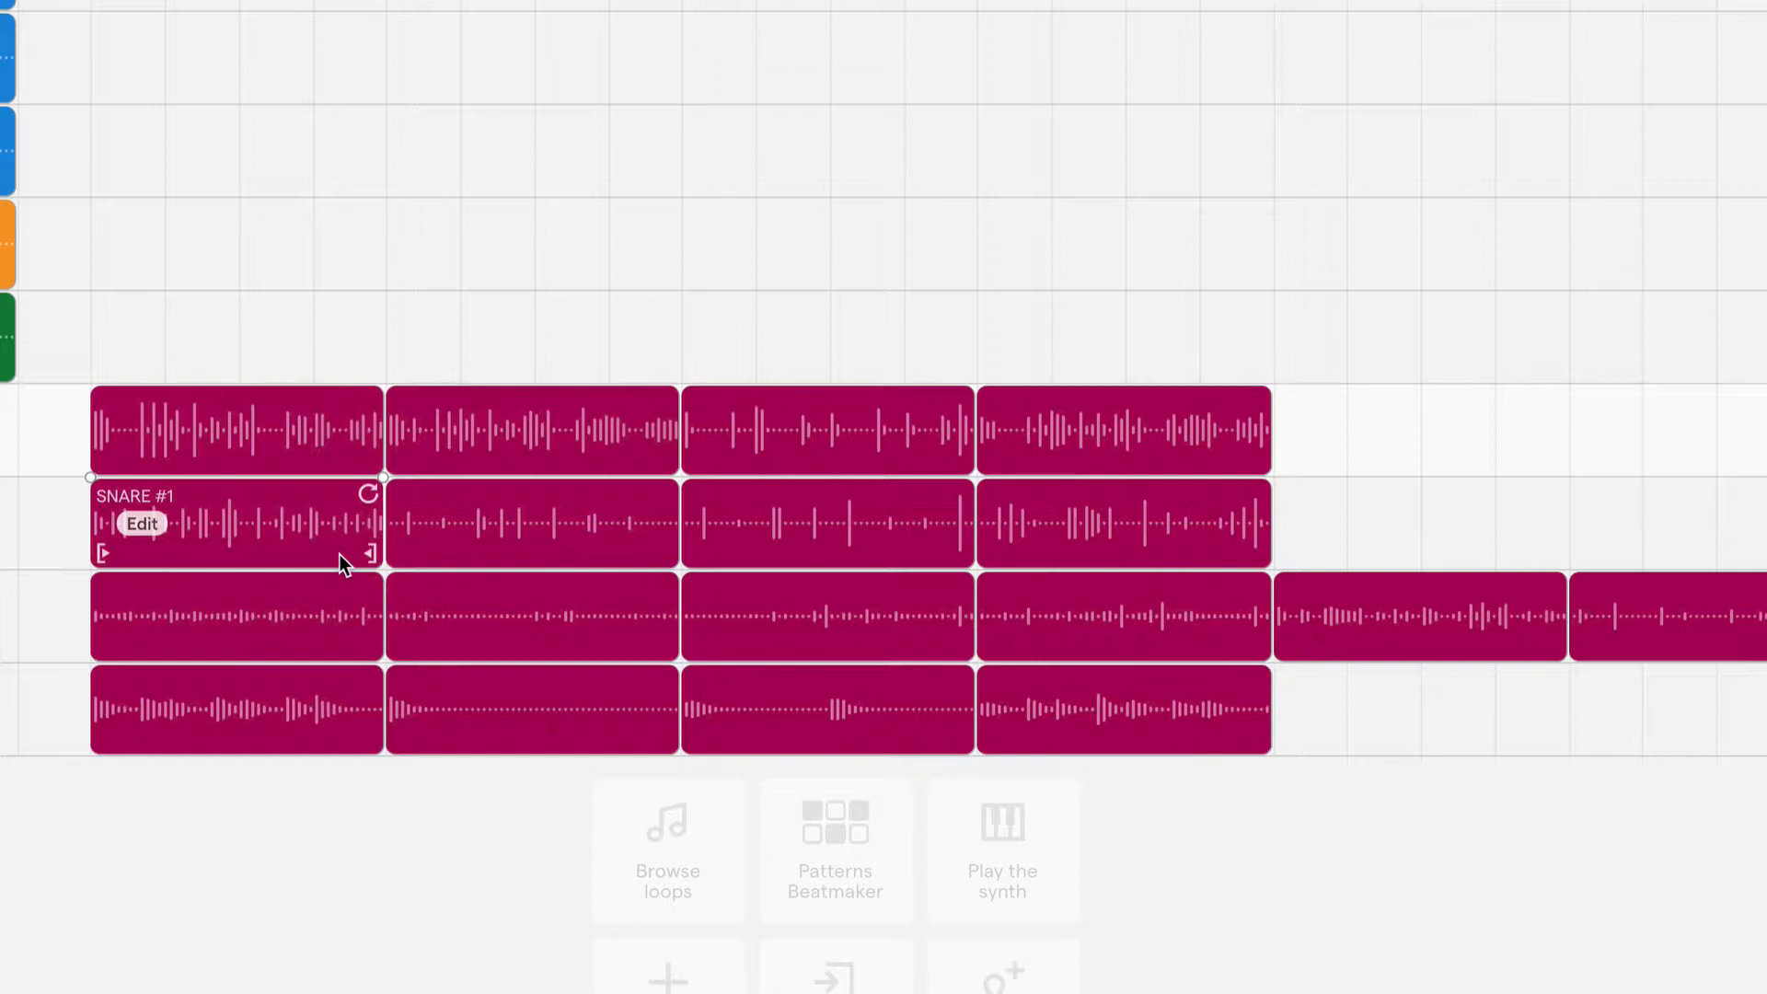
mouse_move(237, 539)
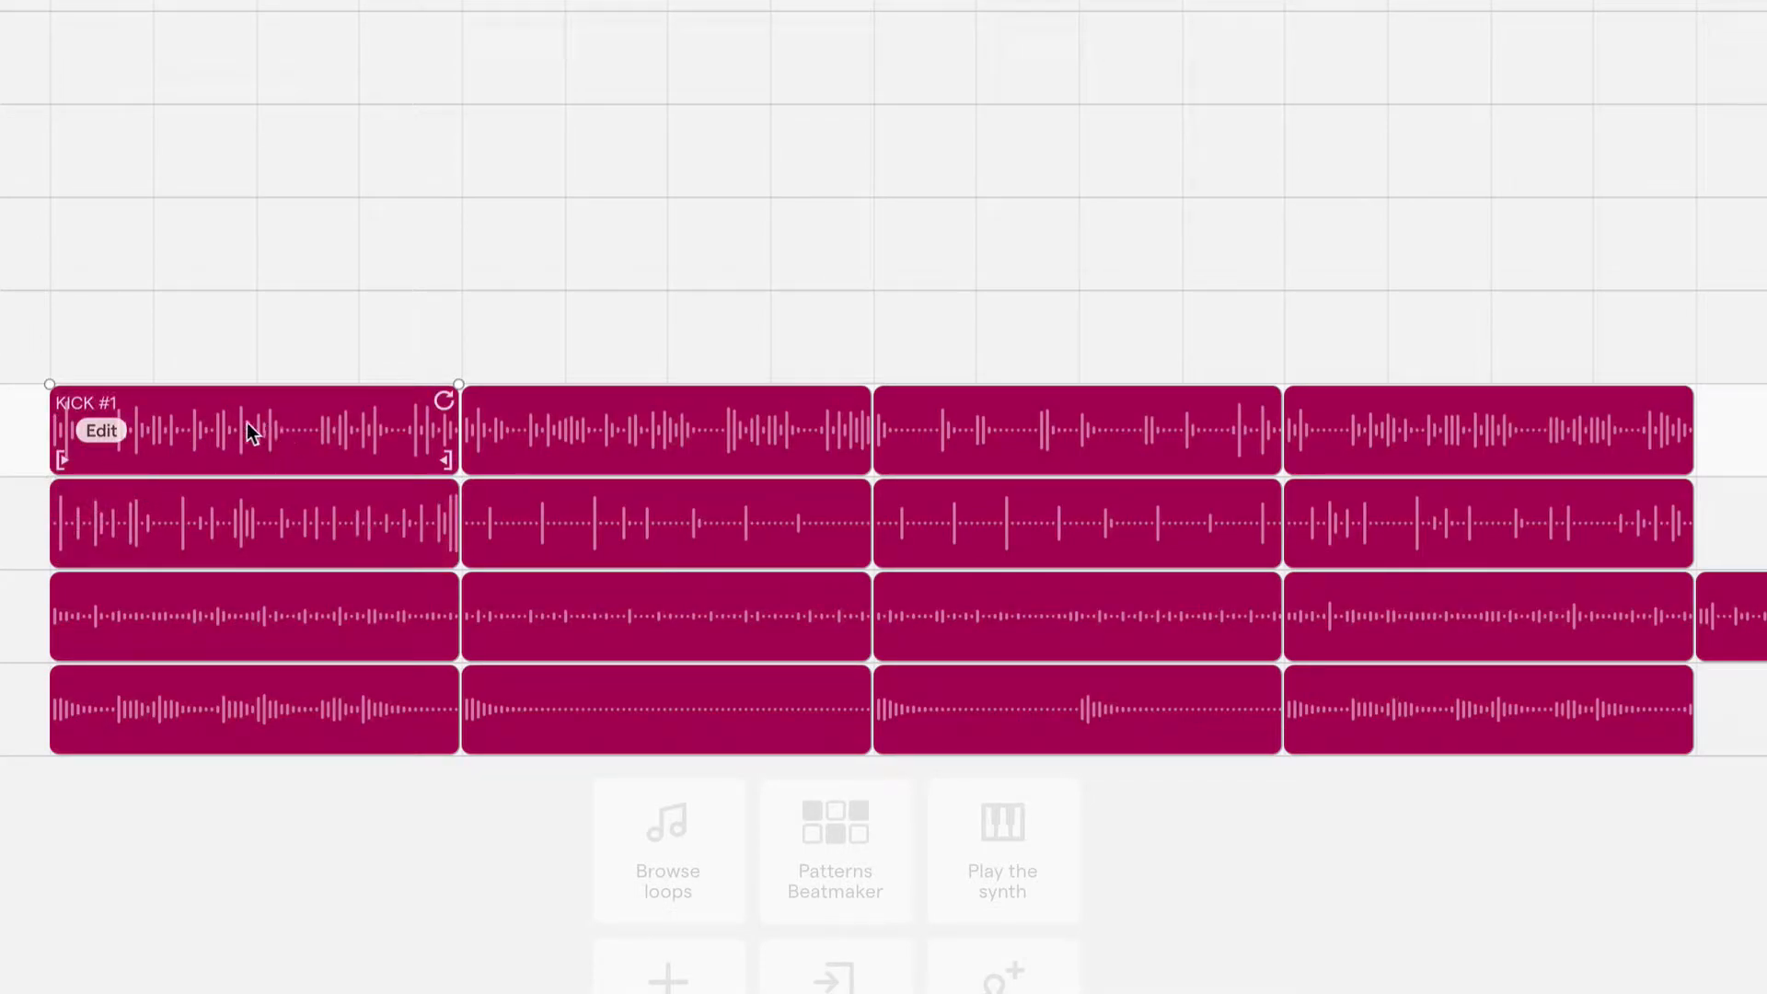
mouse_move(374, 440)
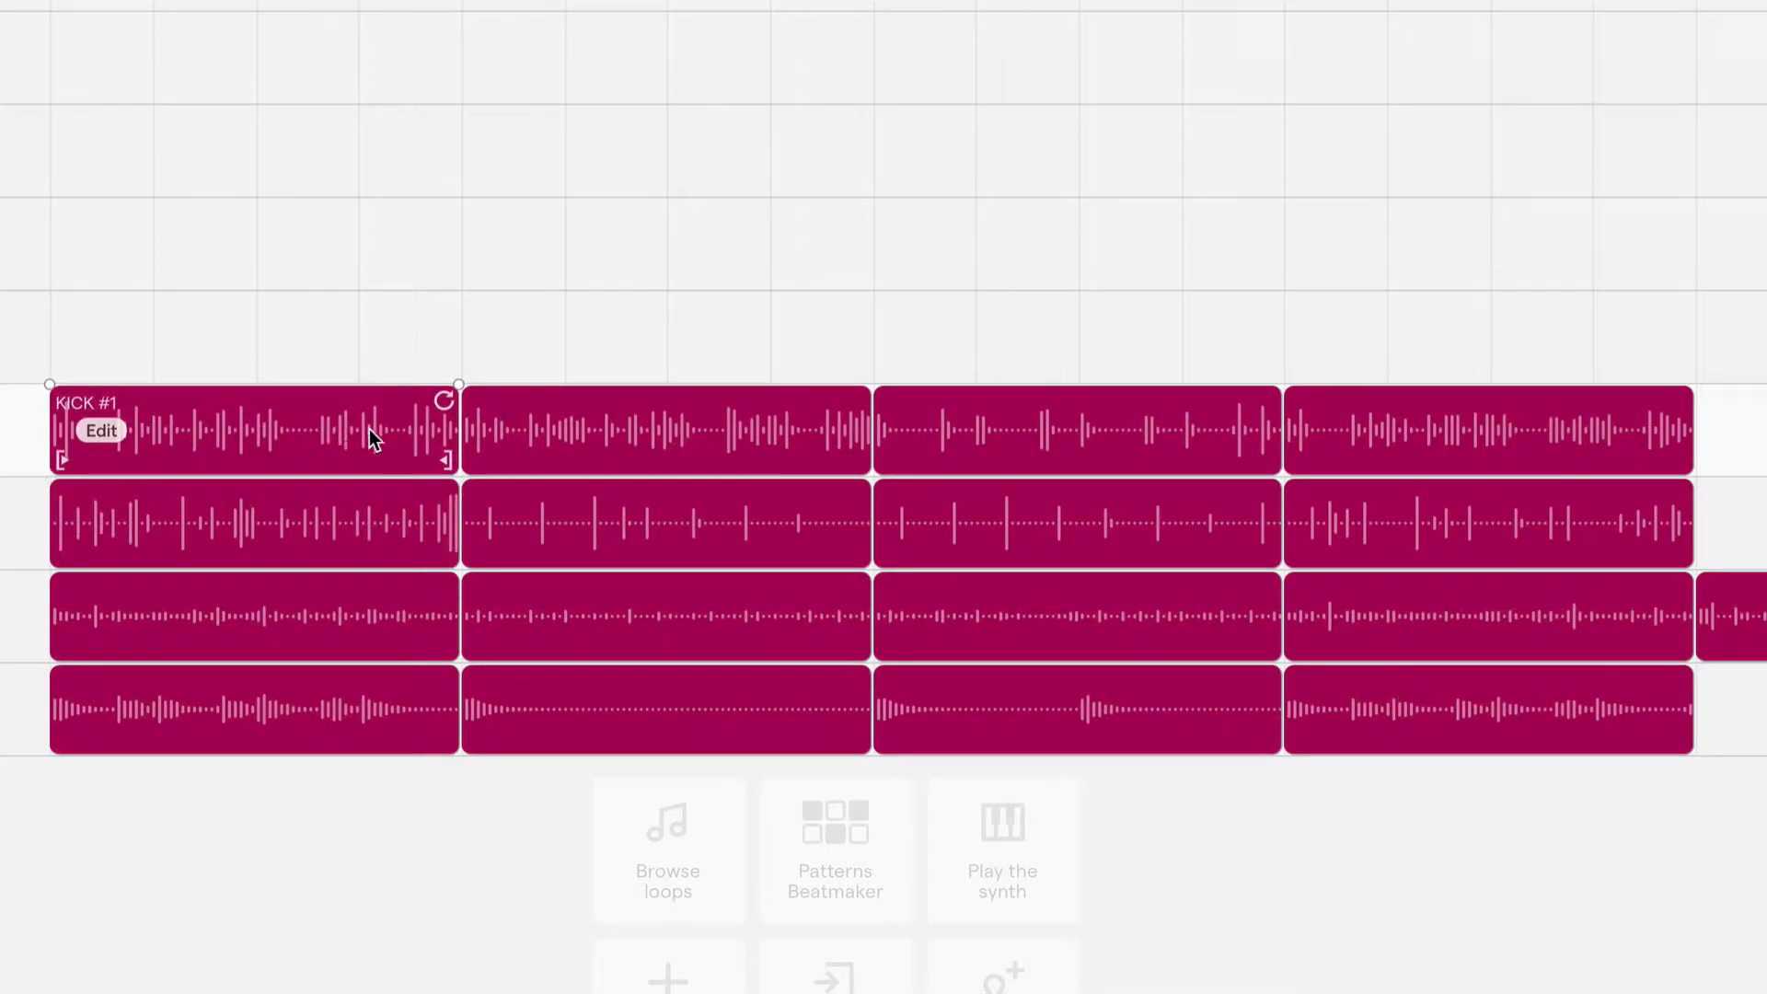
left_click(665, 521)
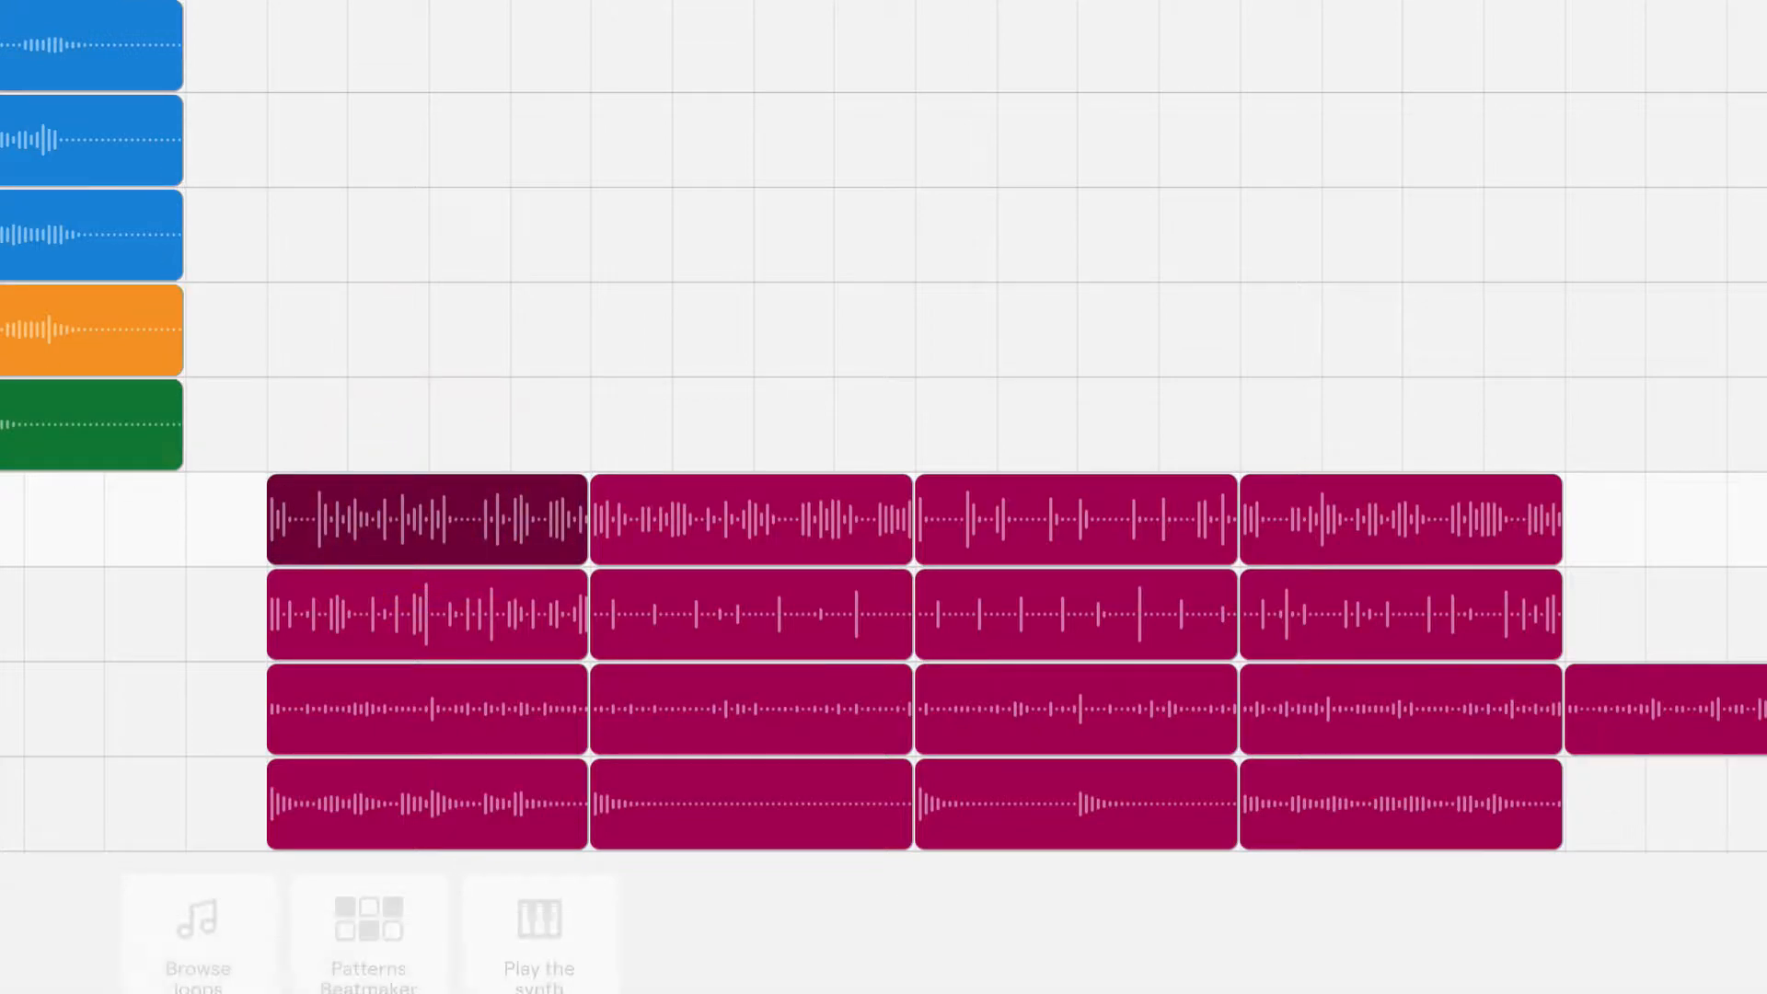
Select only the KICK #1 region and copy it to the clipboard.
left_click(425, 519)
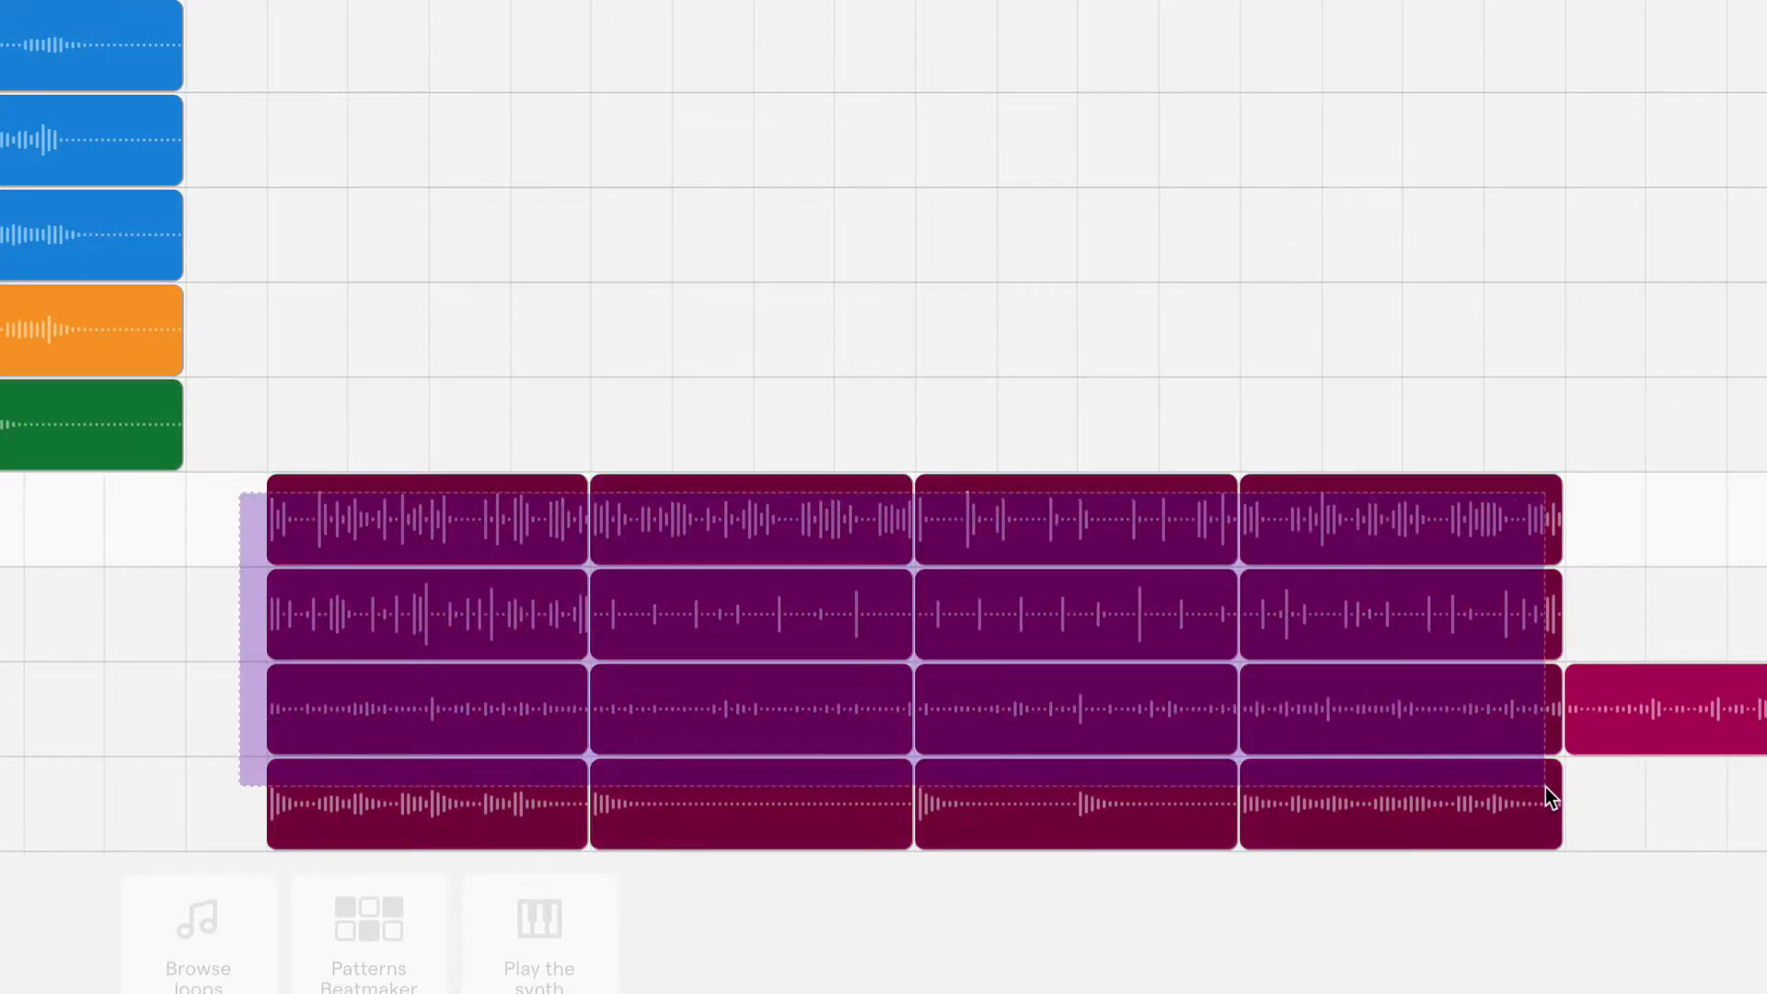
left_click(429, 614)
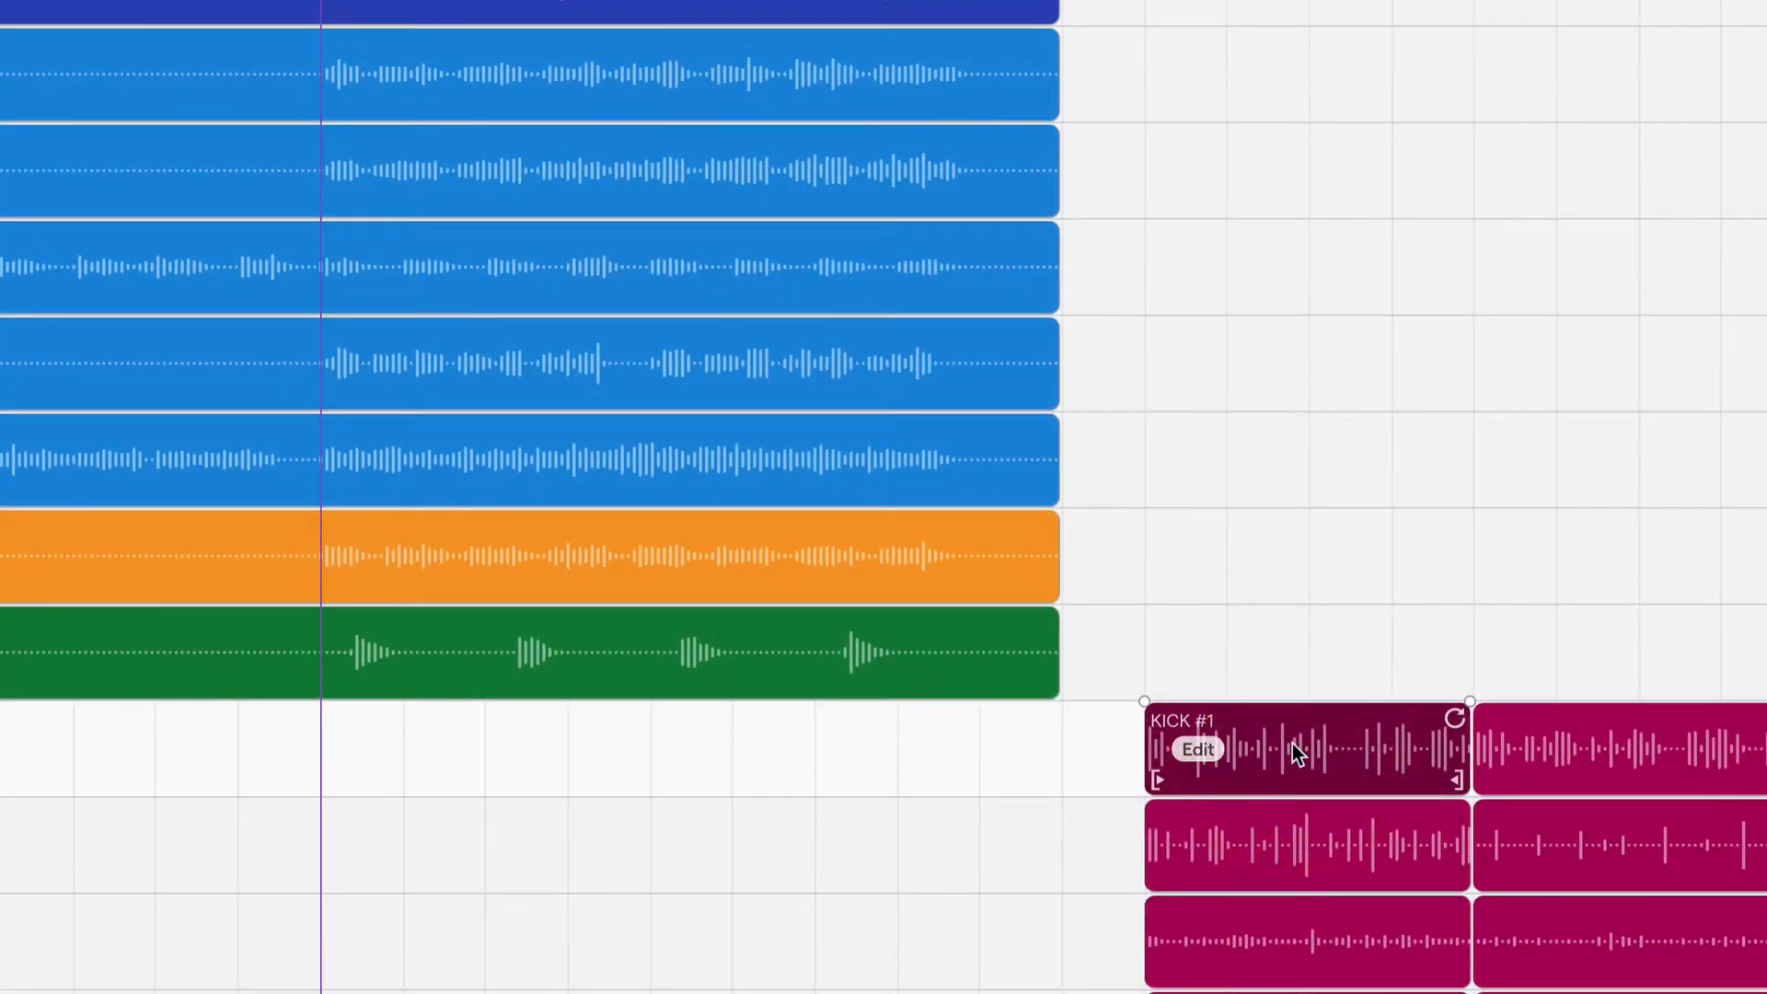
key("ctrl+c")
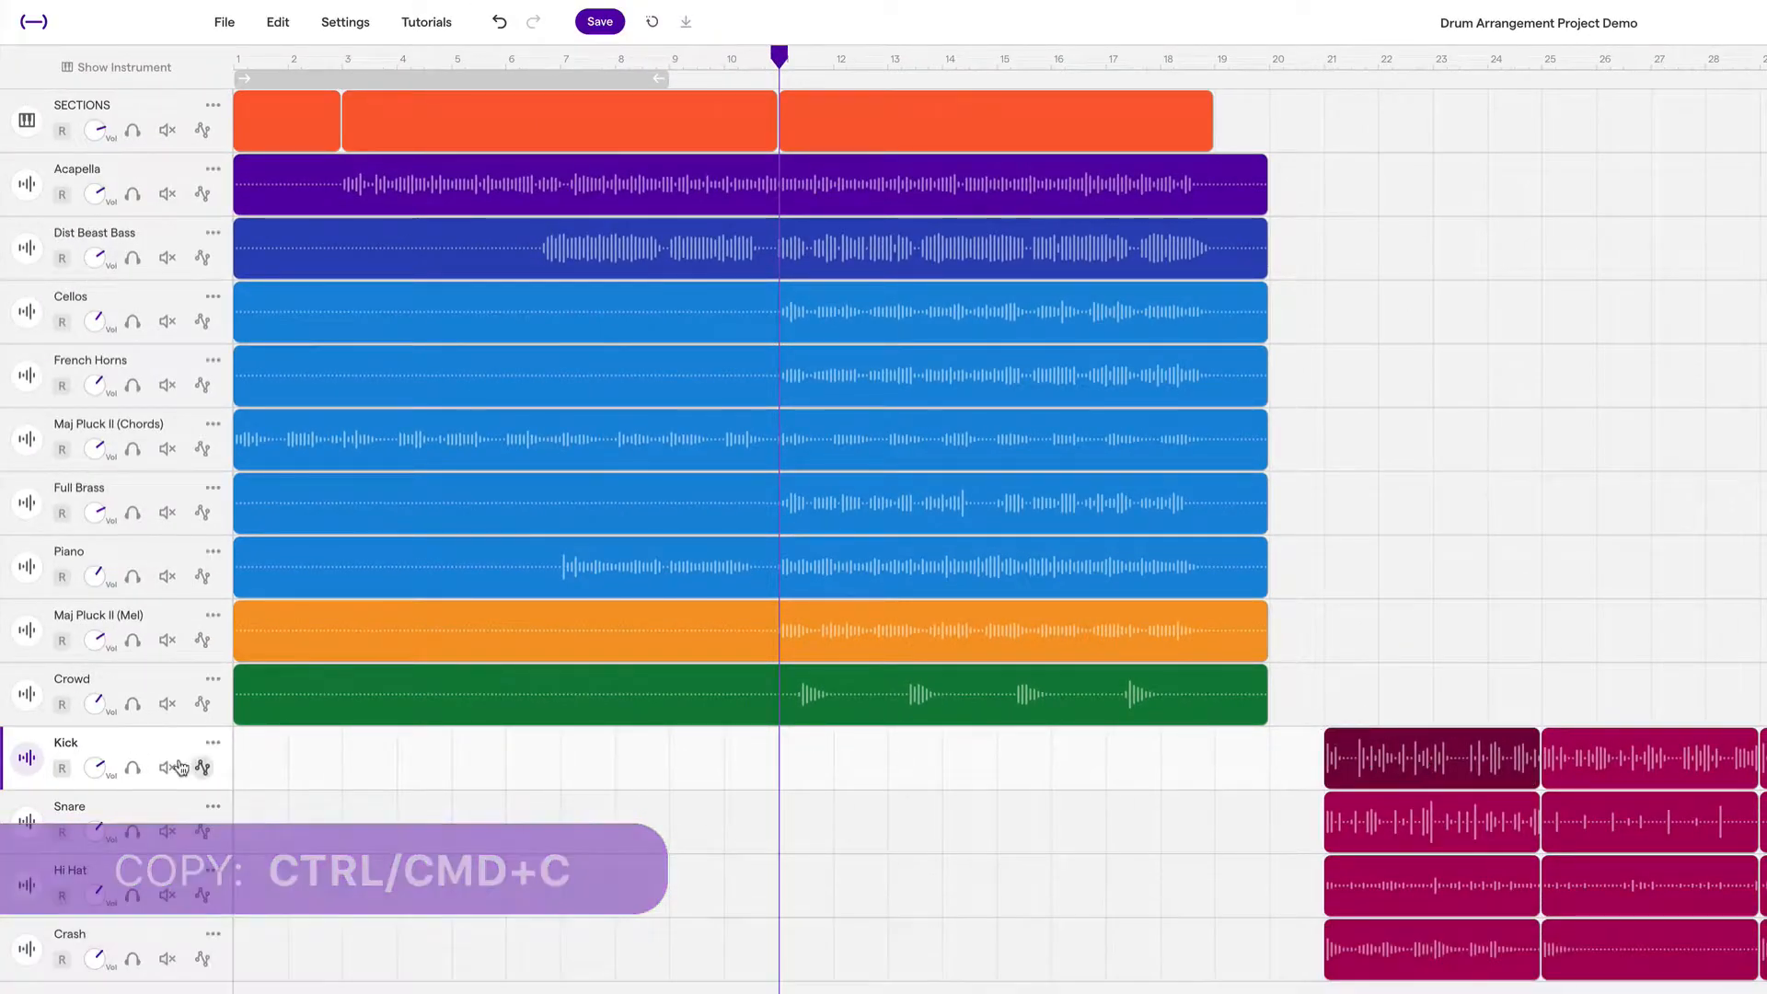
mouse_move(122, 808)
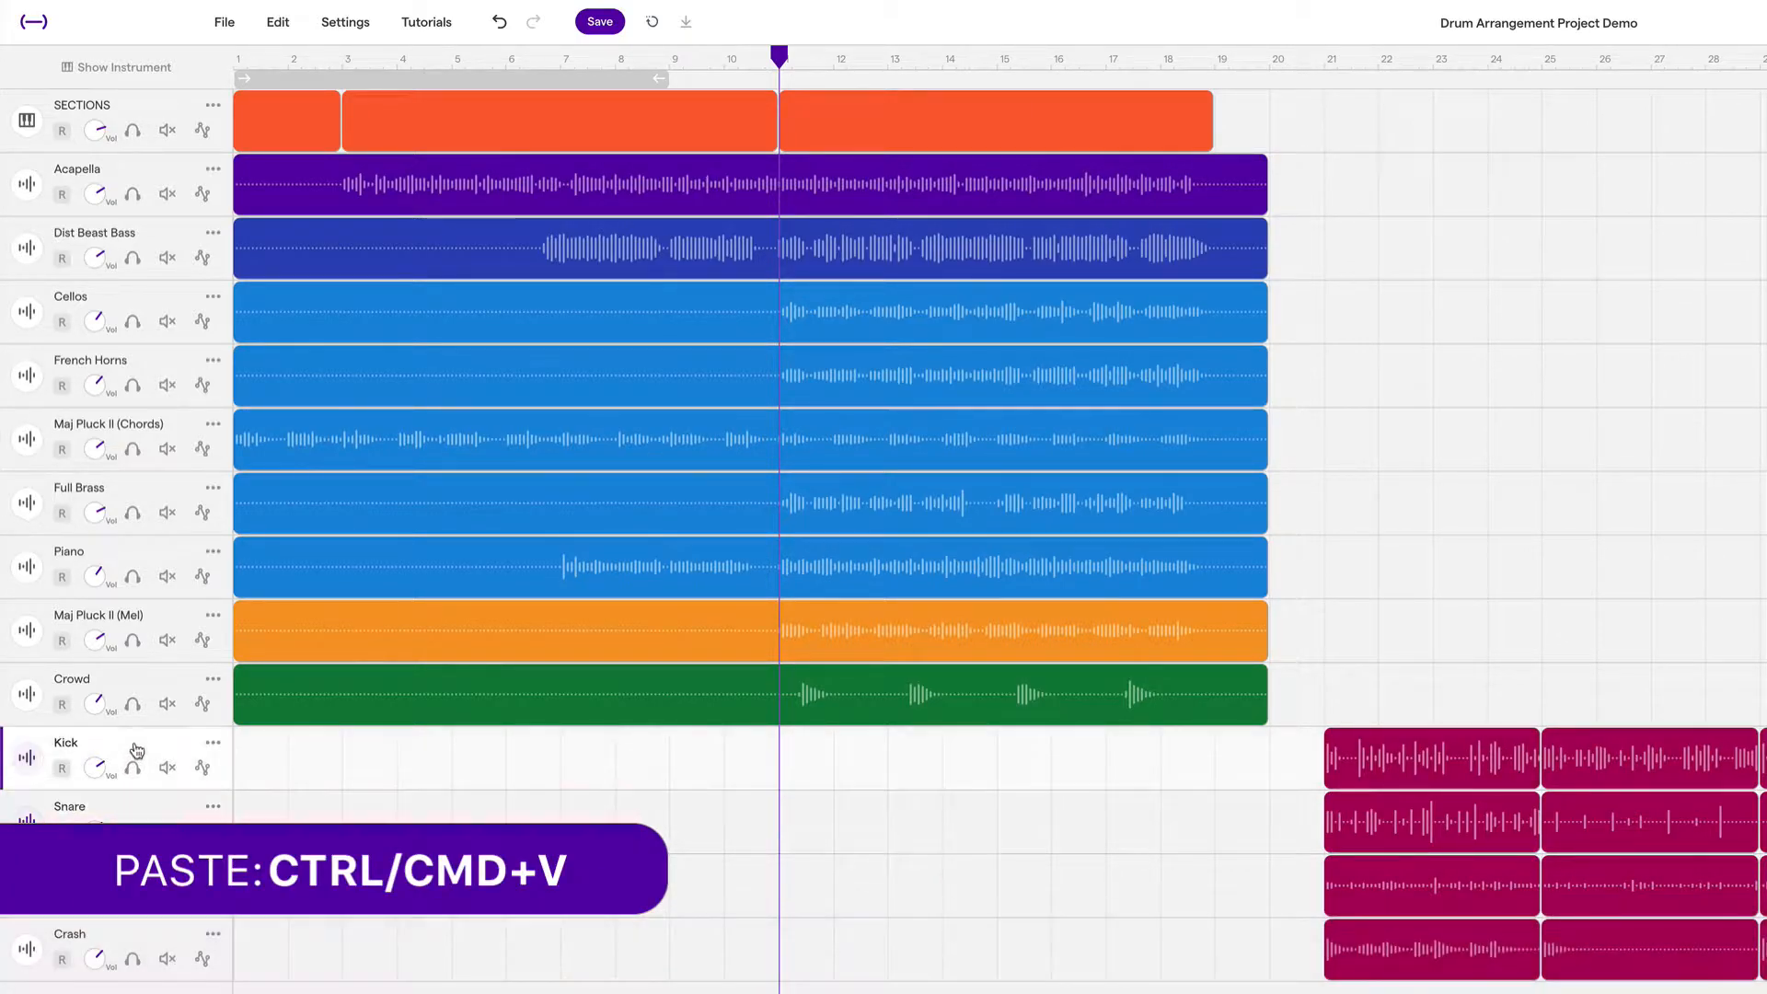
Copy the first kick region again and paste it at the playhead.
key("cmd+c")
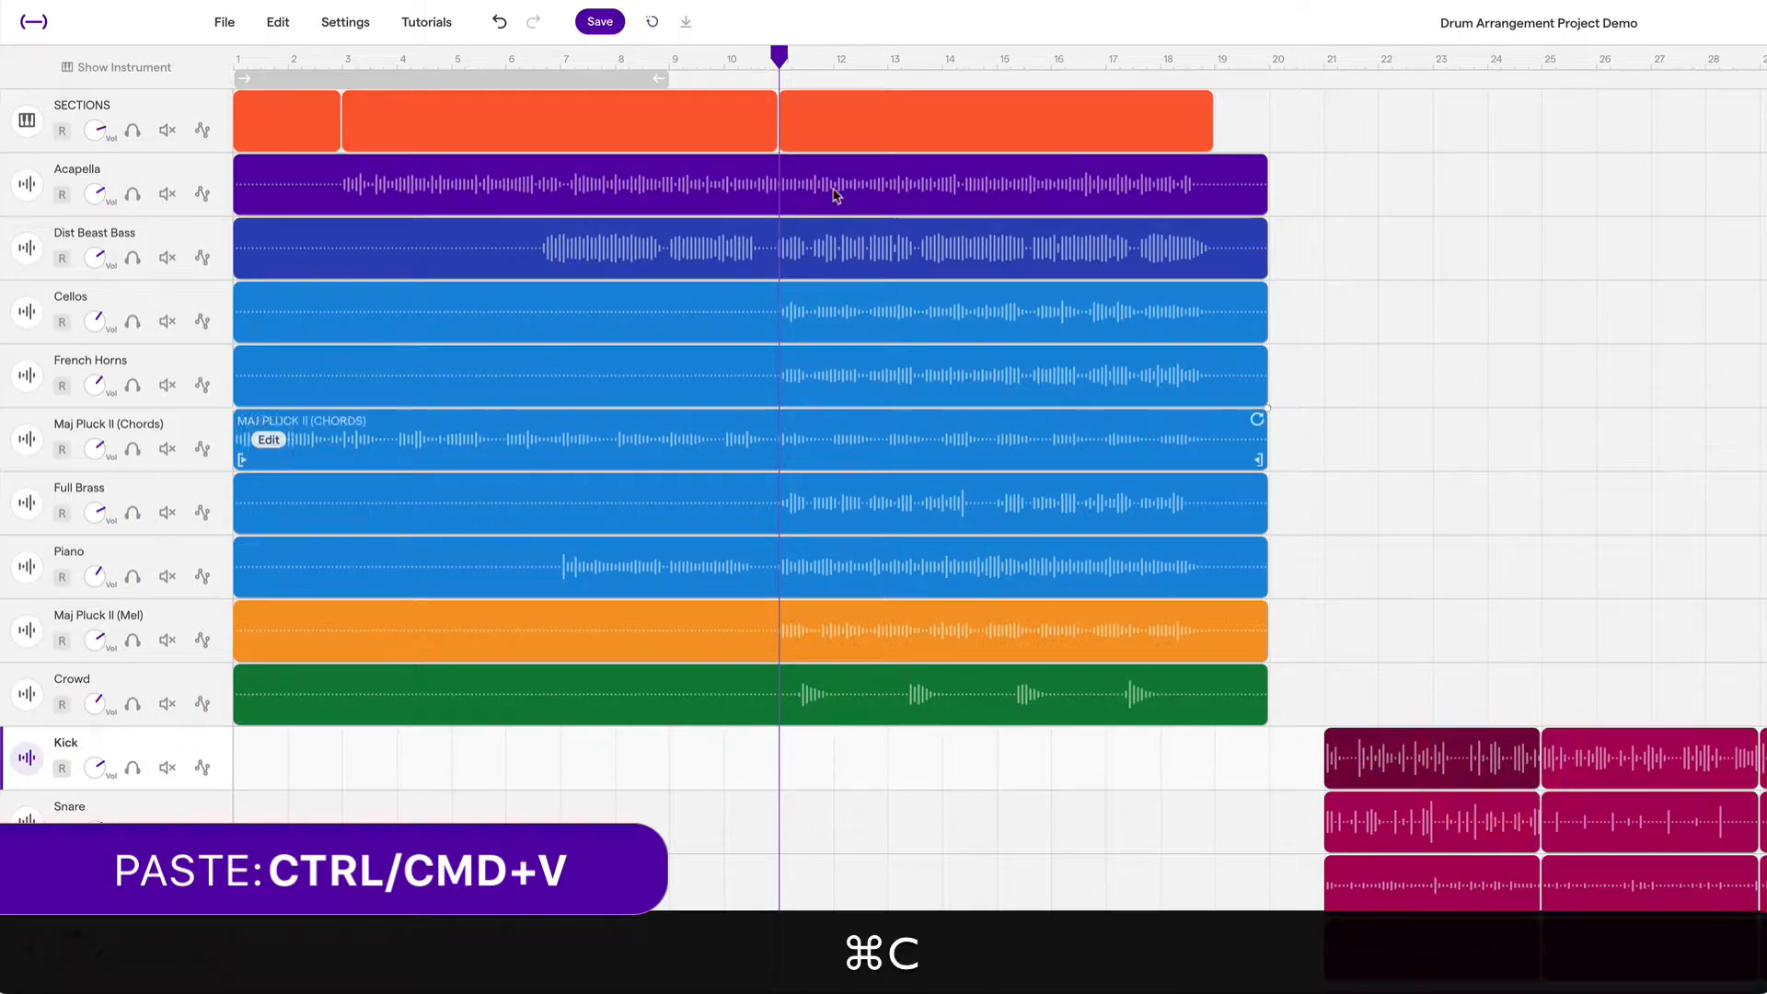
key("cmd+v")
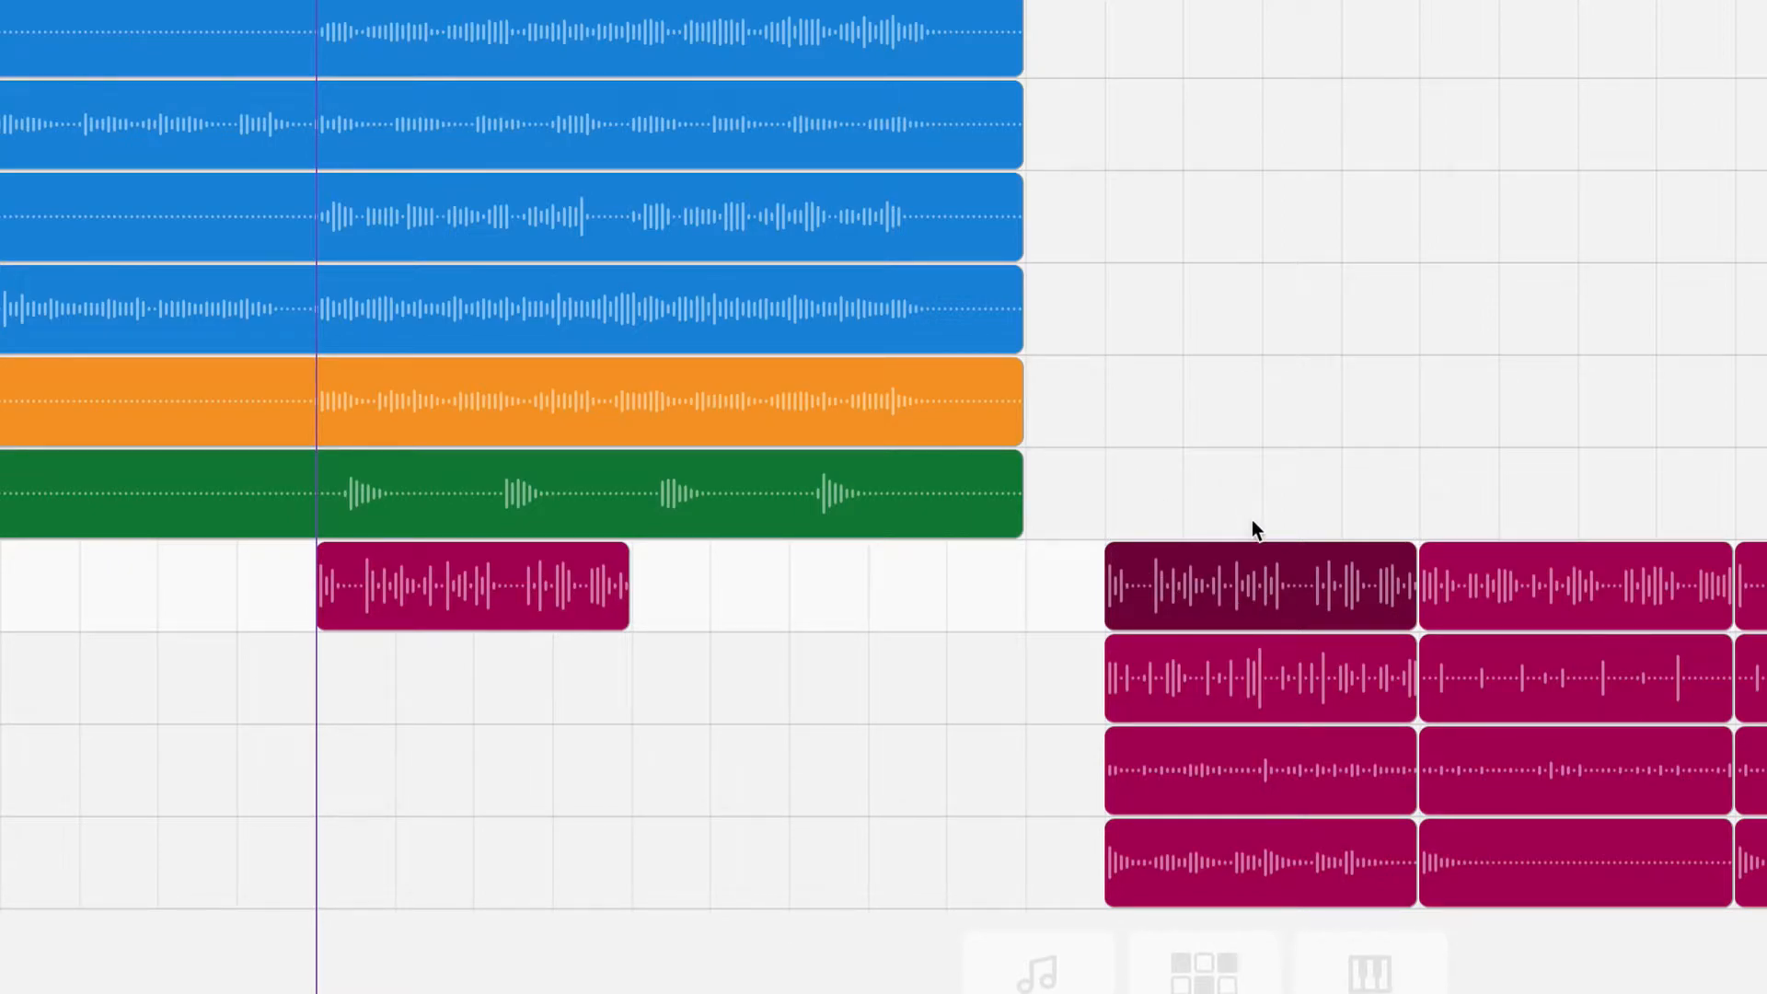
left_click(1257, 583)
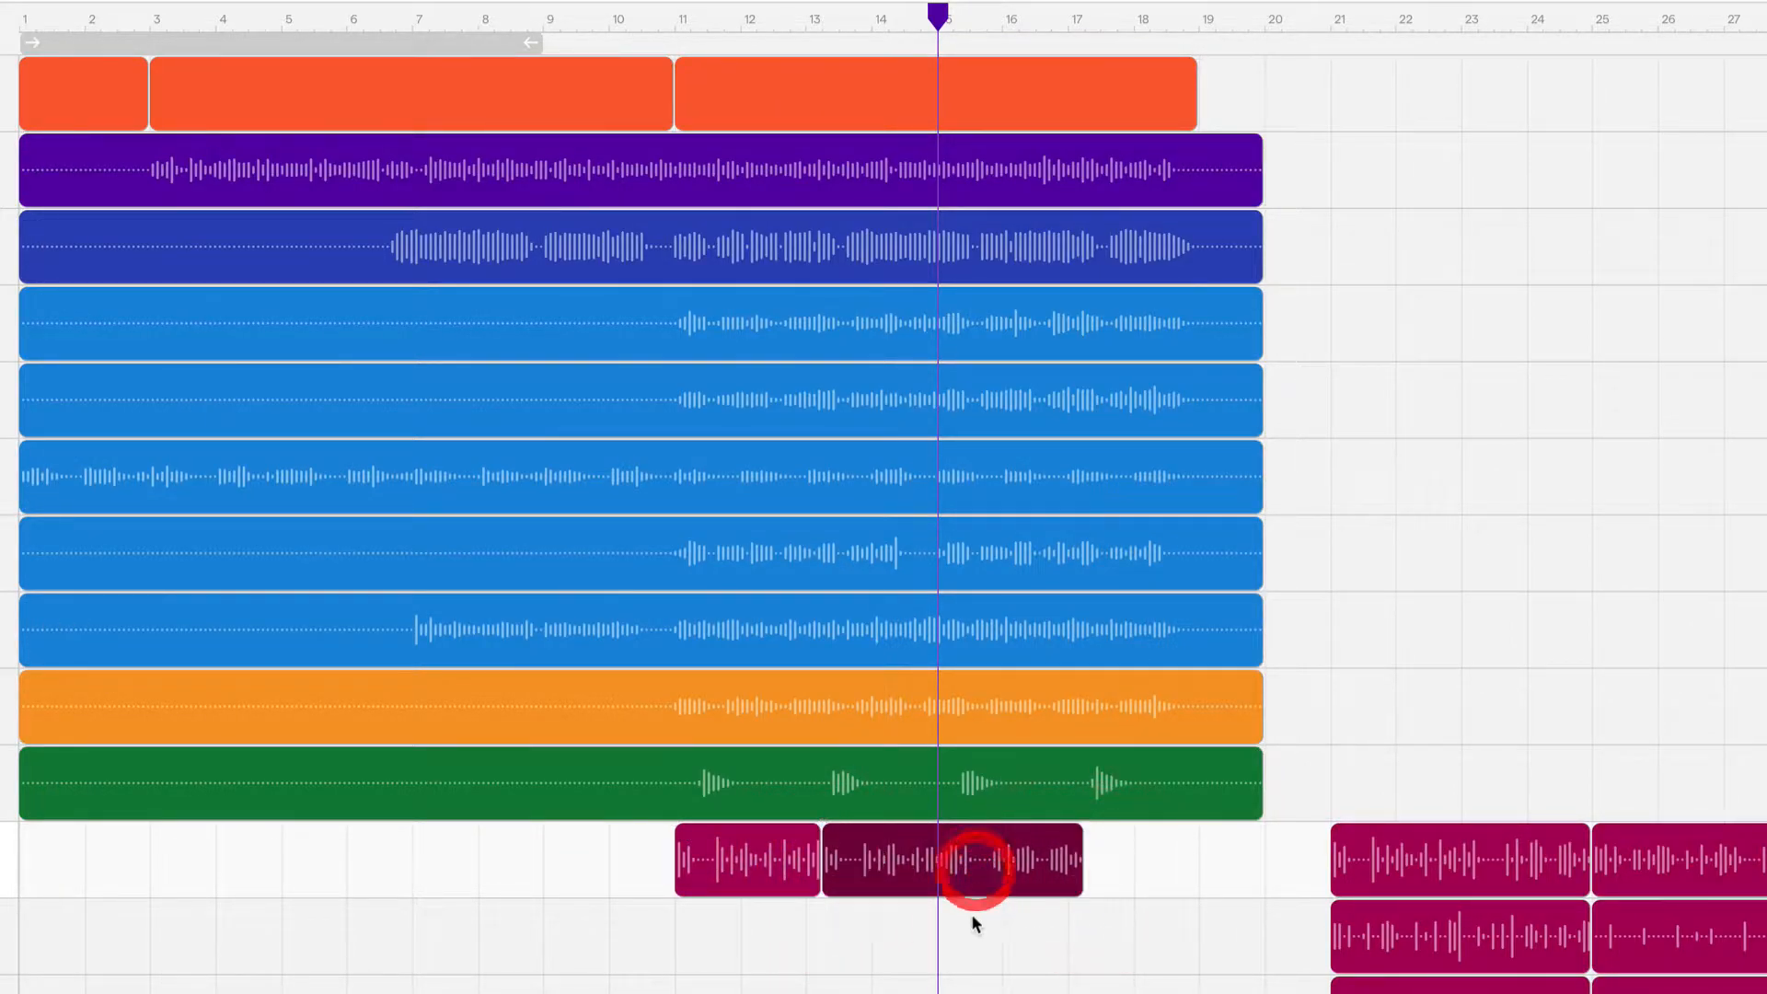
Undo the misplaced paste and locate where the chorus section begins at bar 11.
left_click(966, 870)
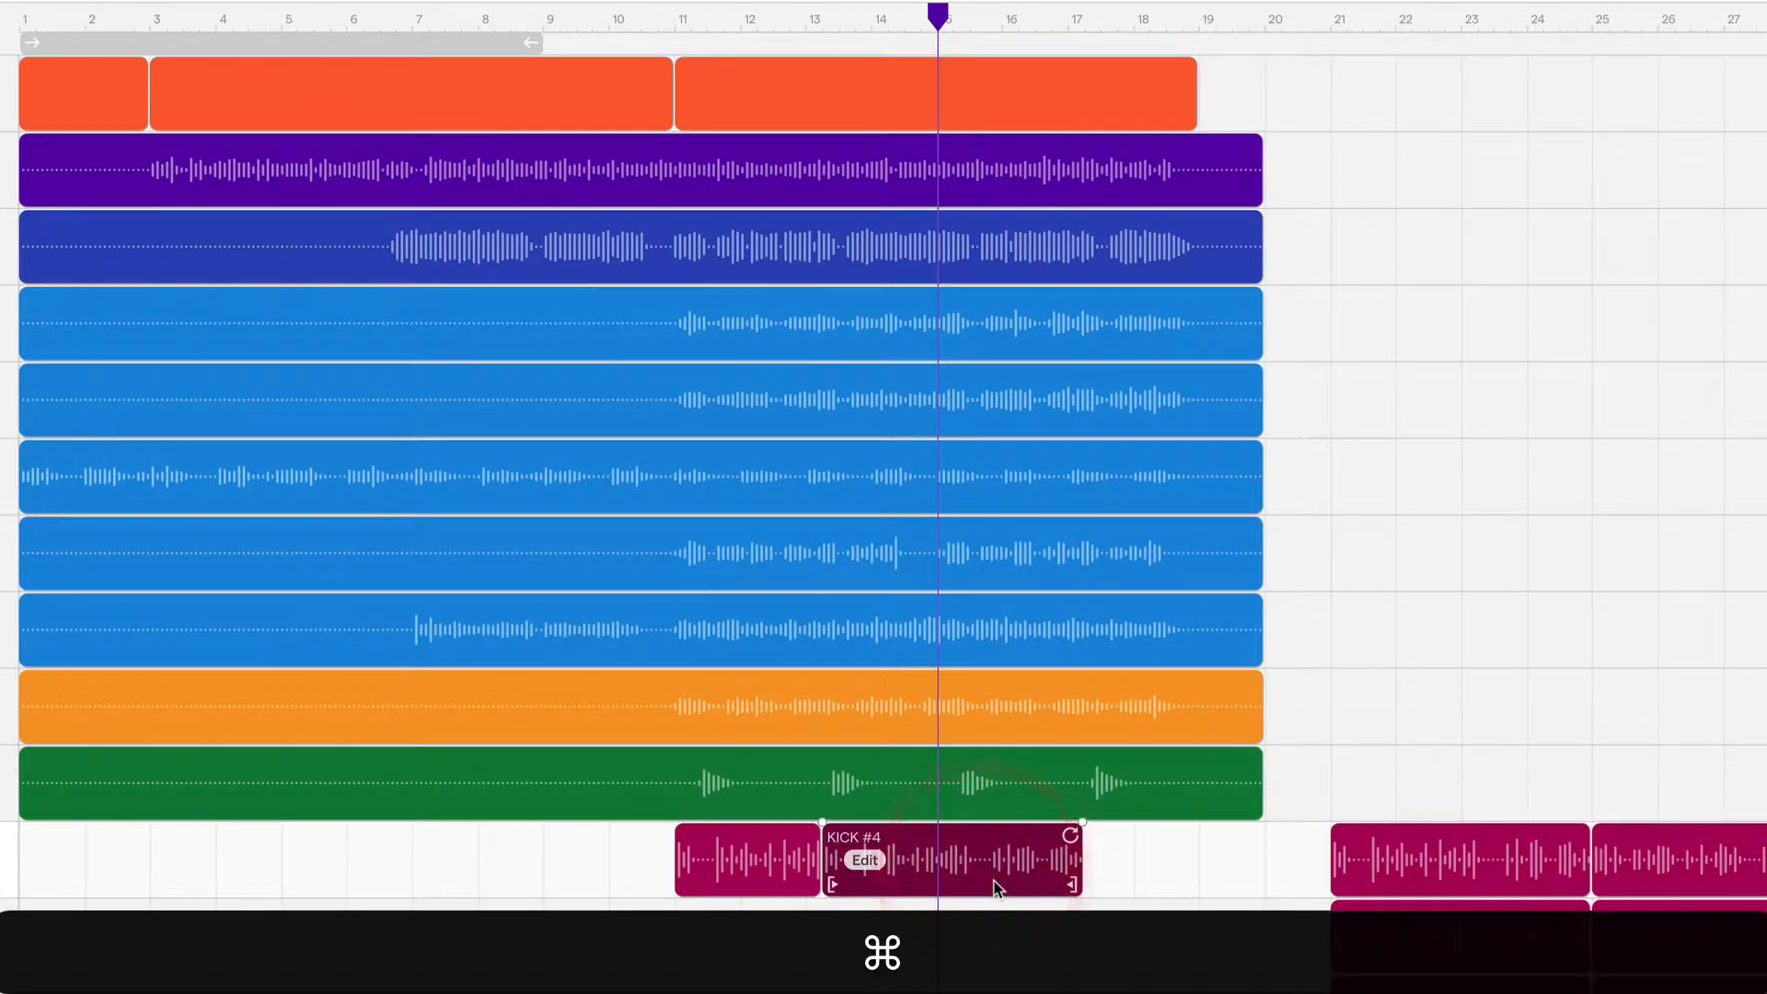
key("cmd+z")
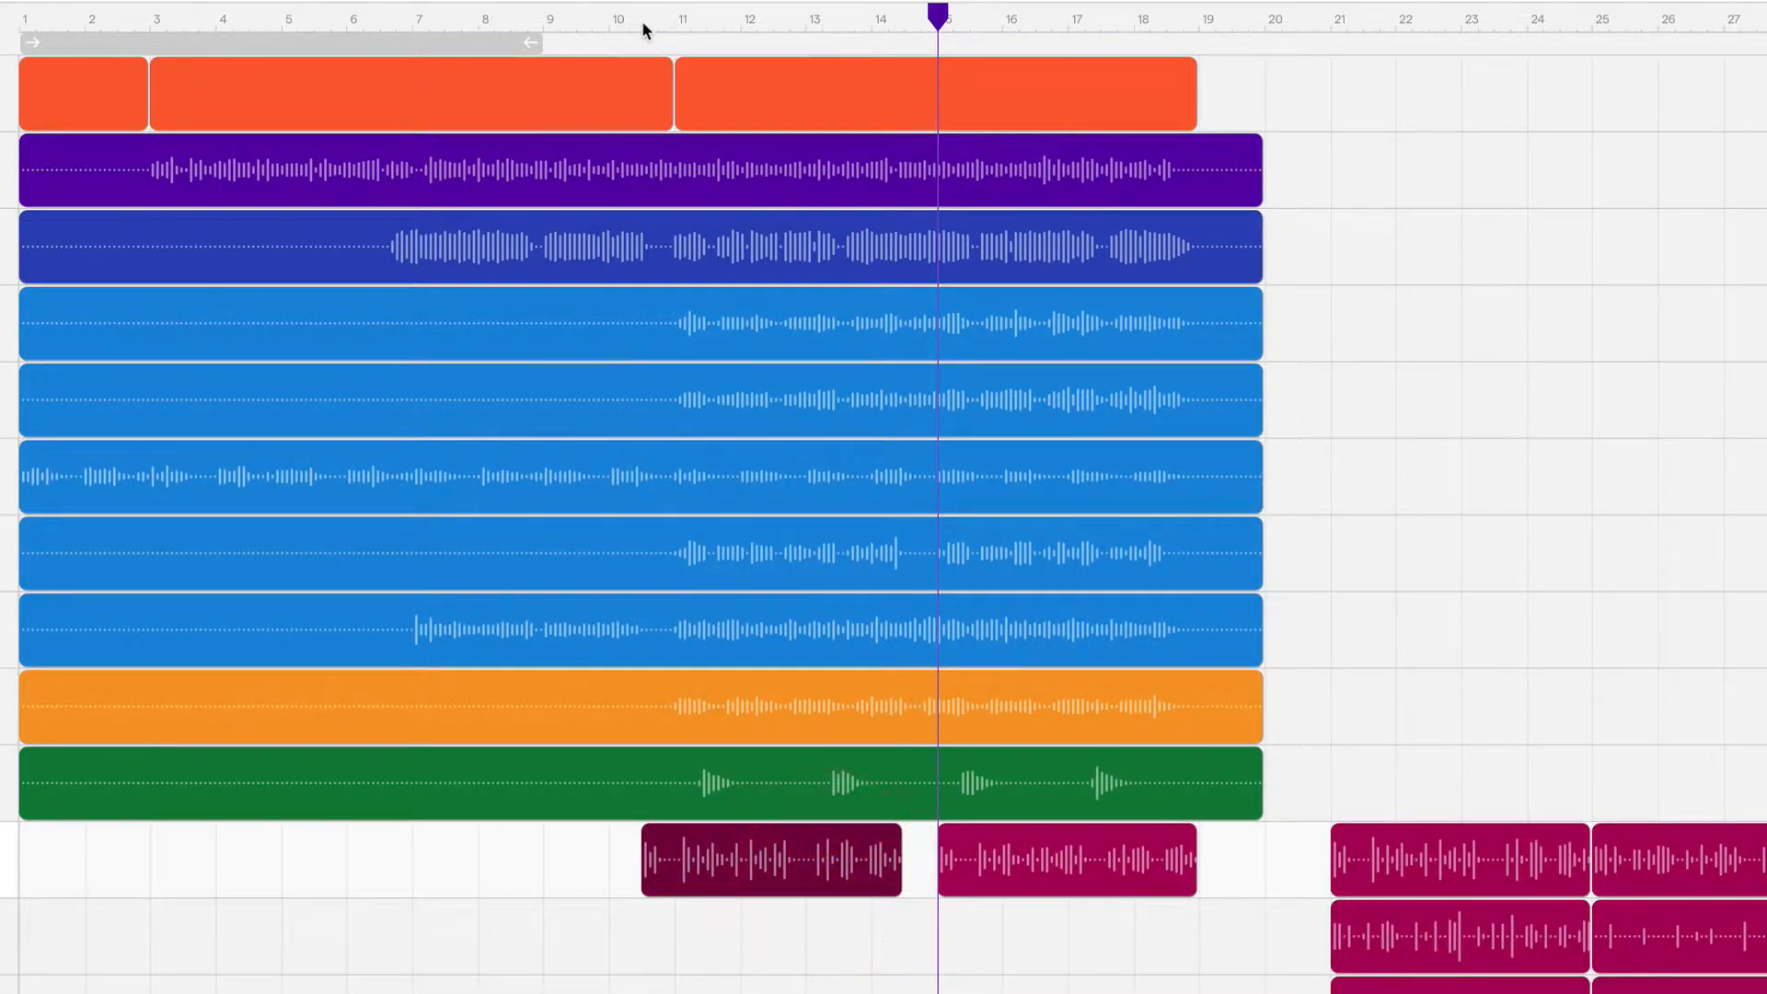
left_click(772, 859)
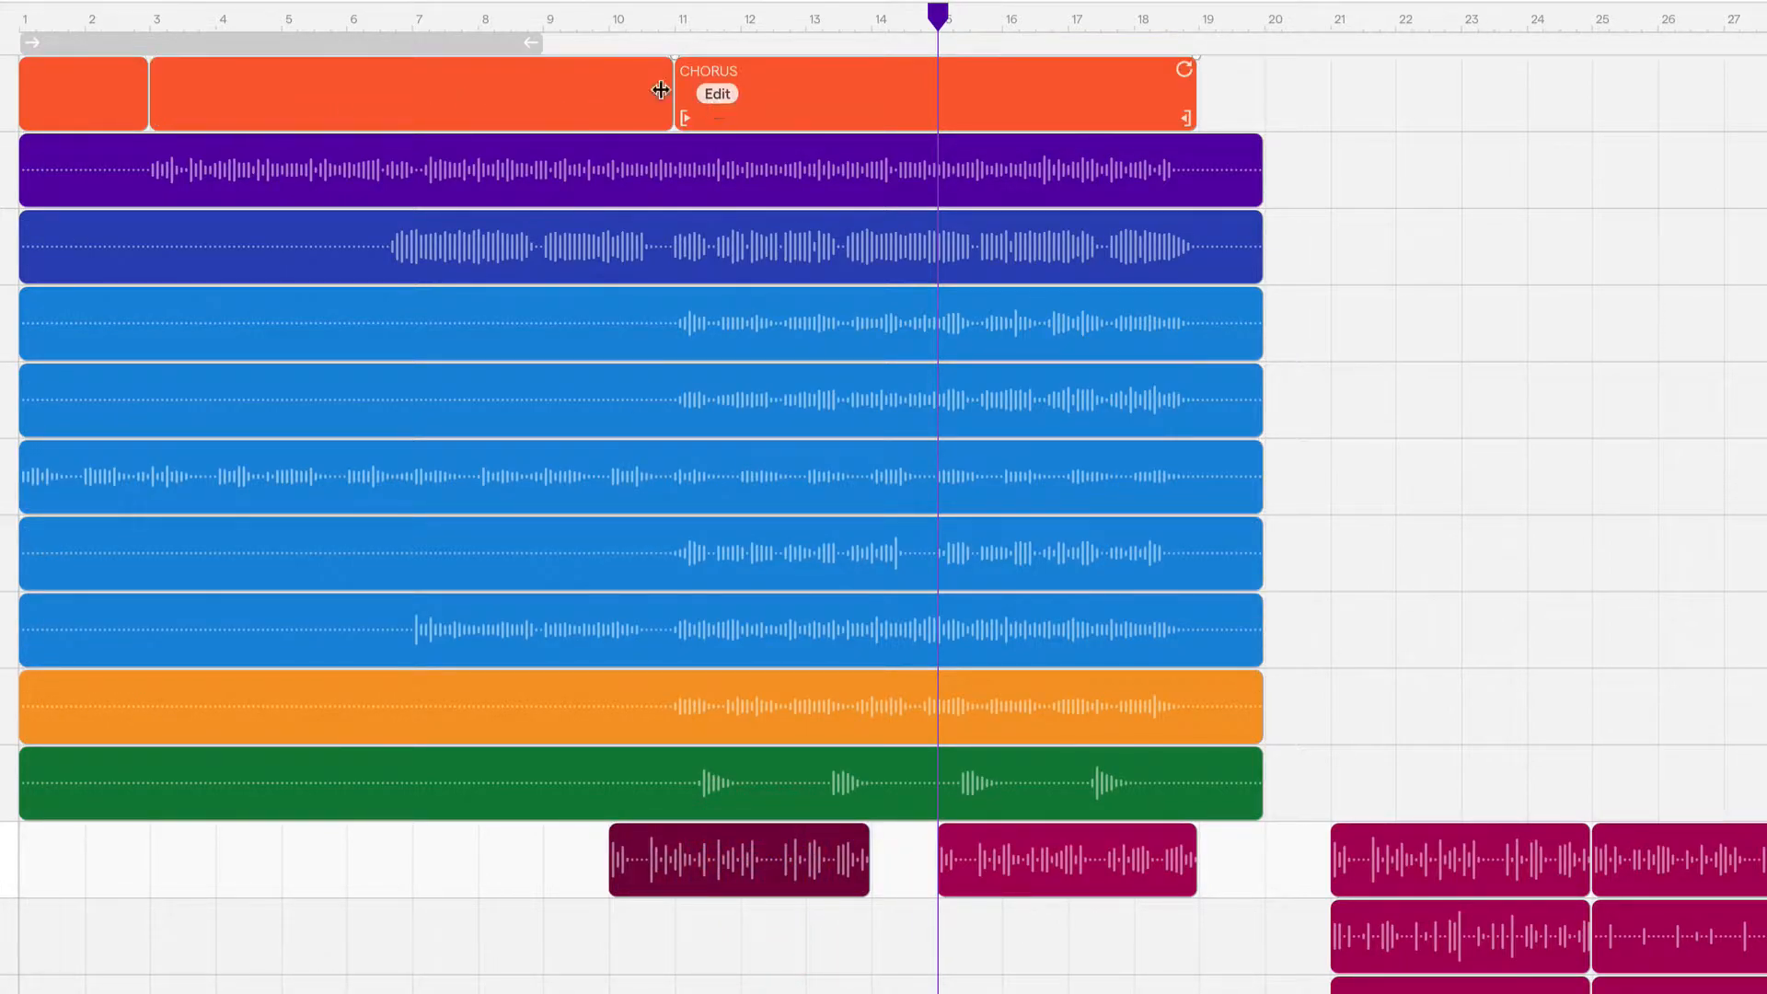
left_click(740, 859)
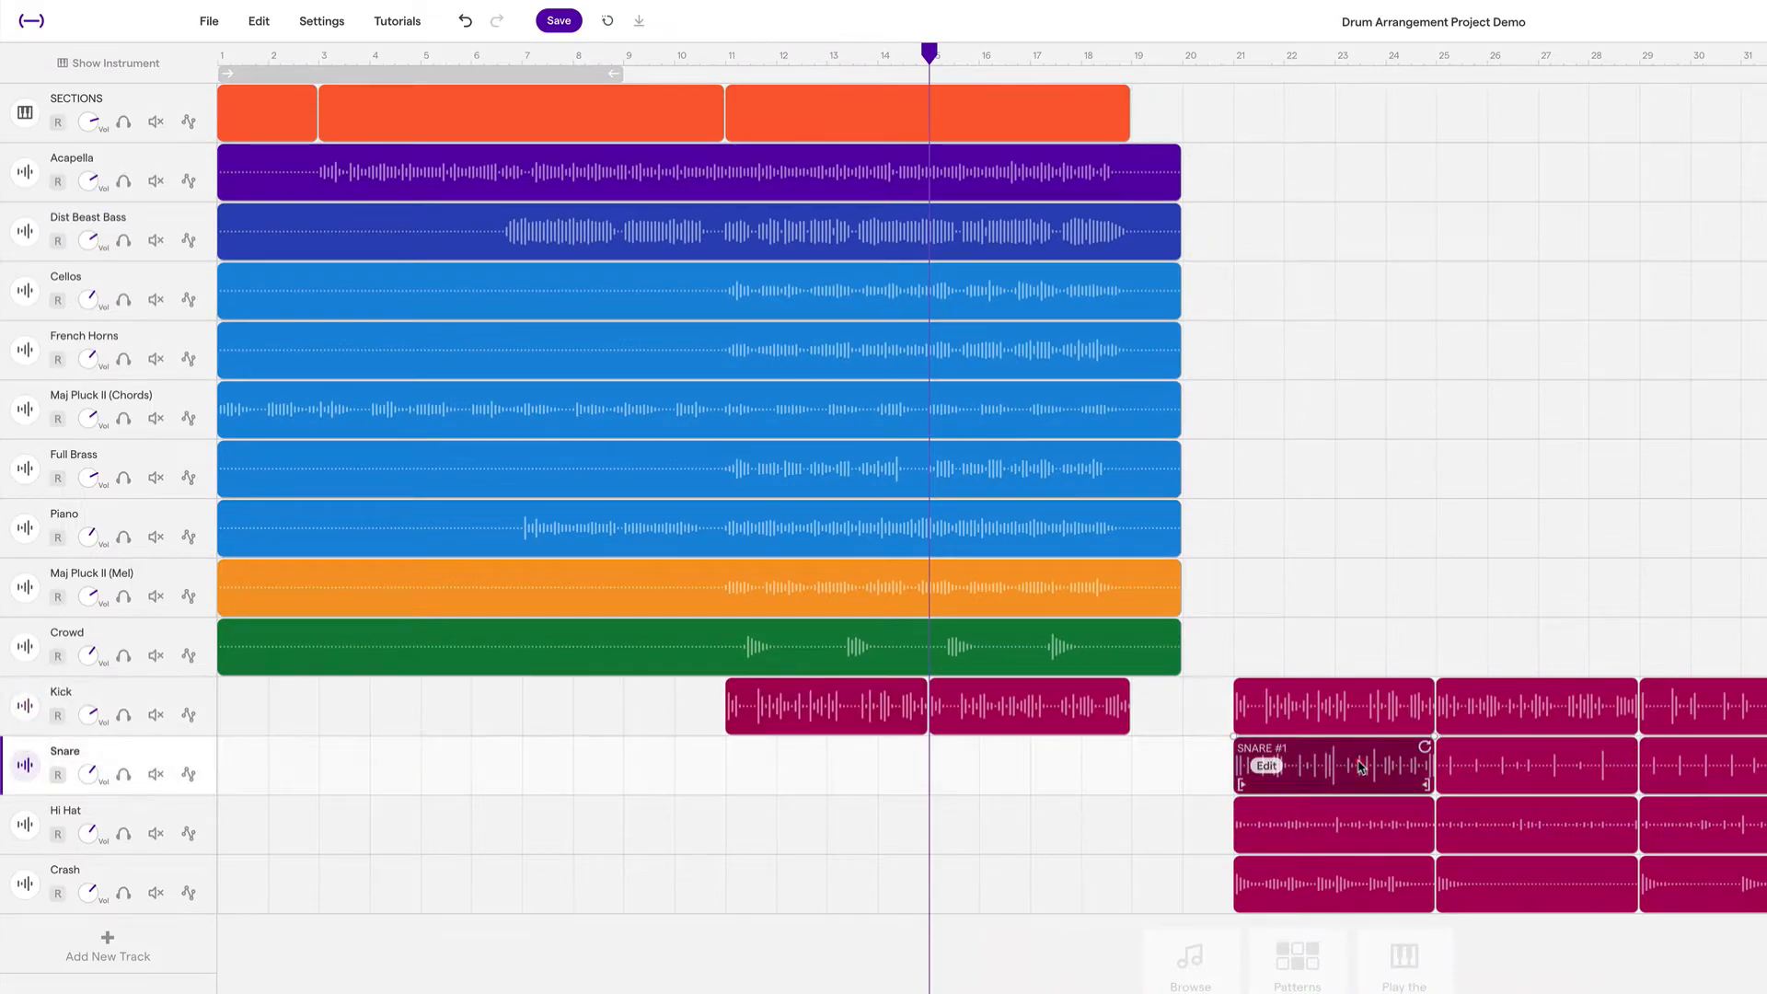
Paste a snare region beneath the chorus kicks starting at bar 11.
key("cmd+v")
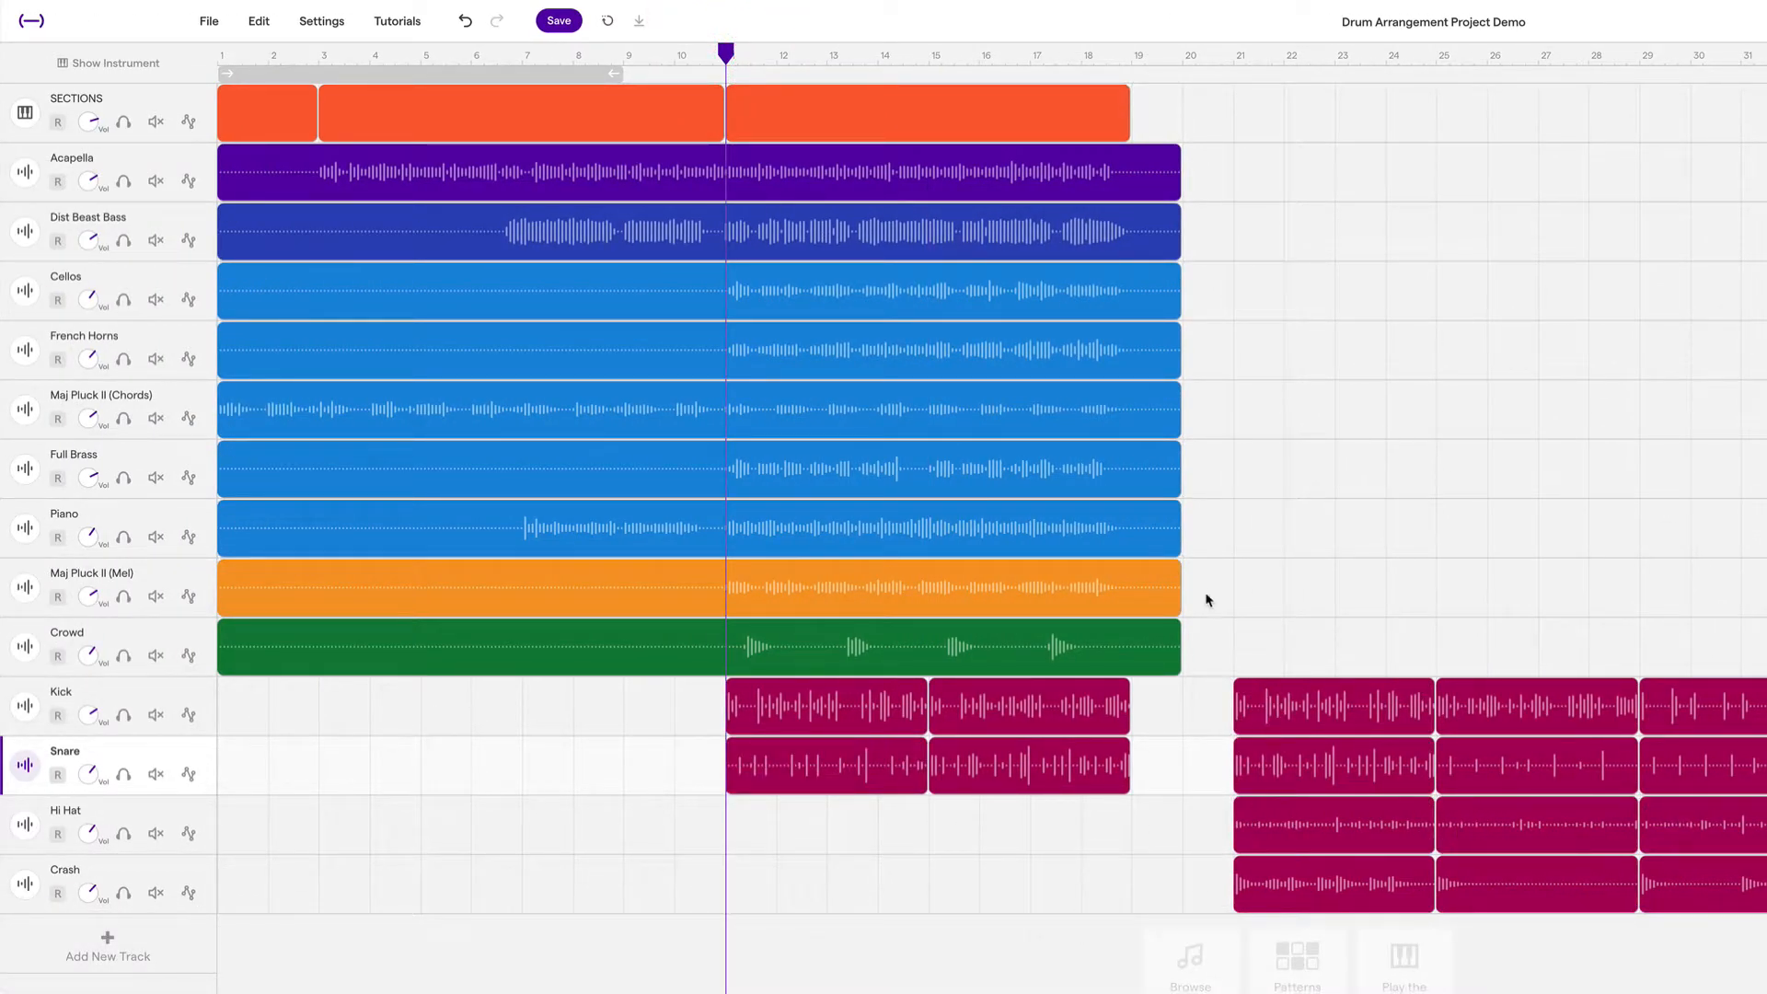
scroll("right", 3)
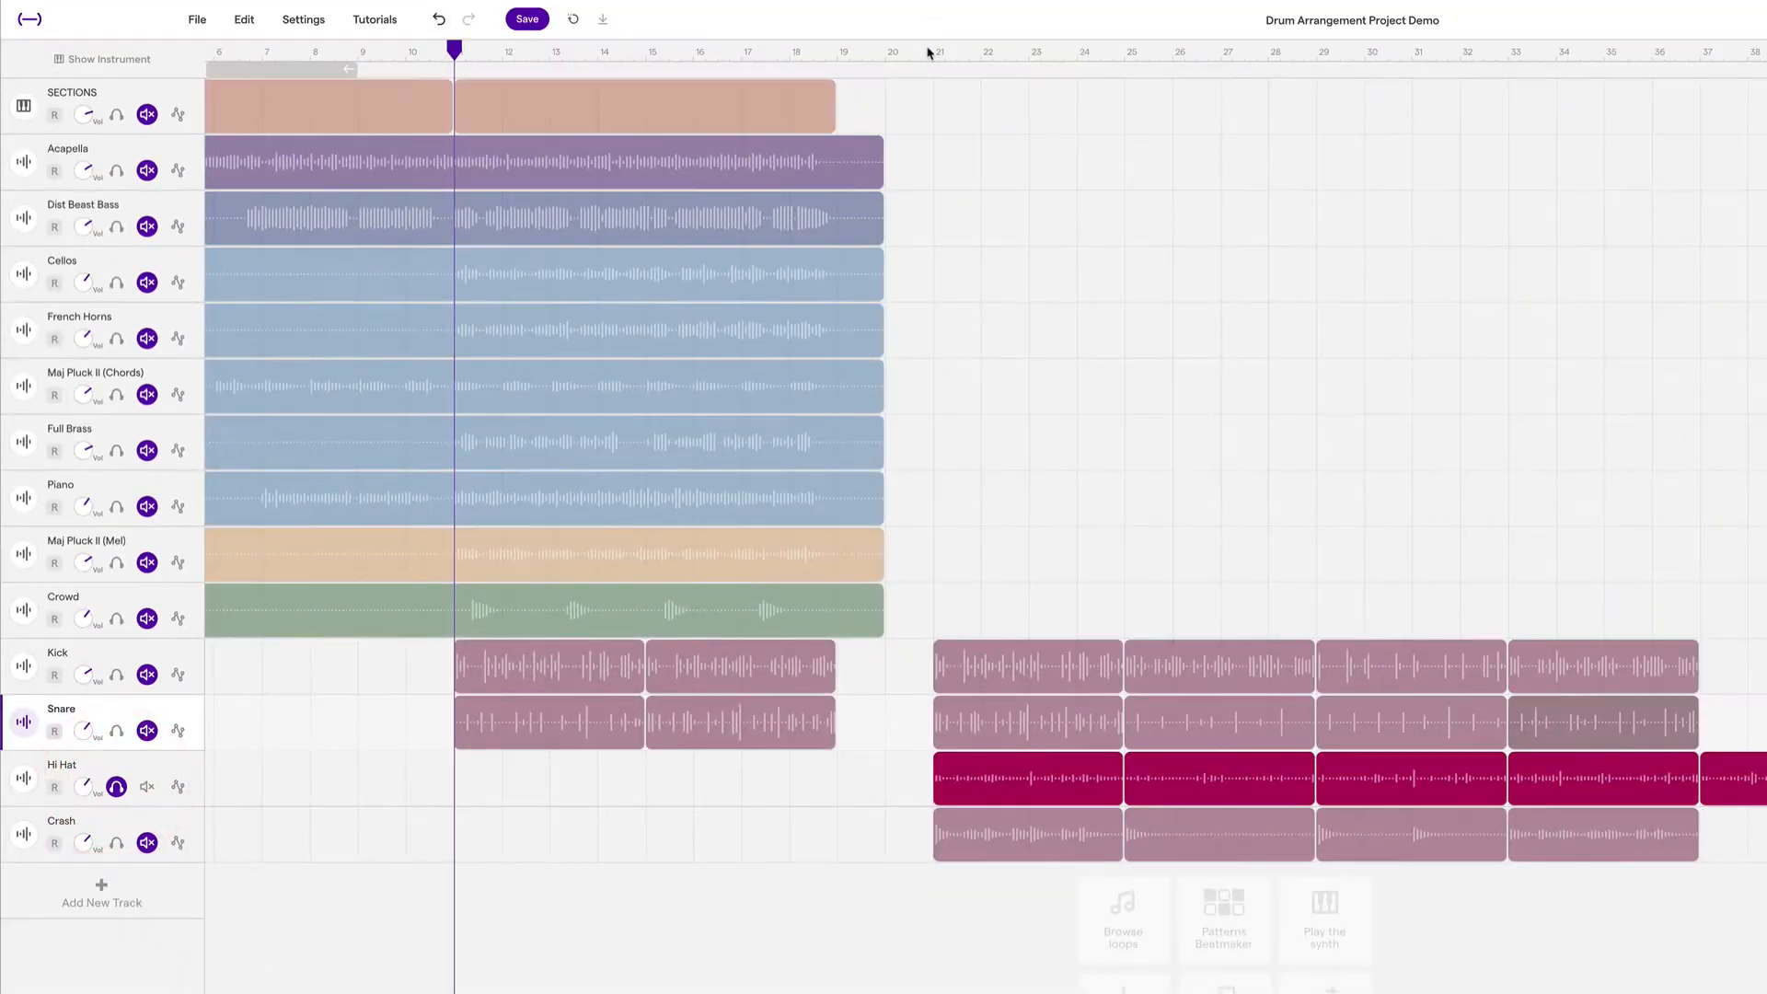
left_click(949, 52)
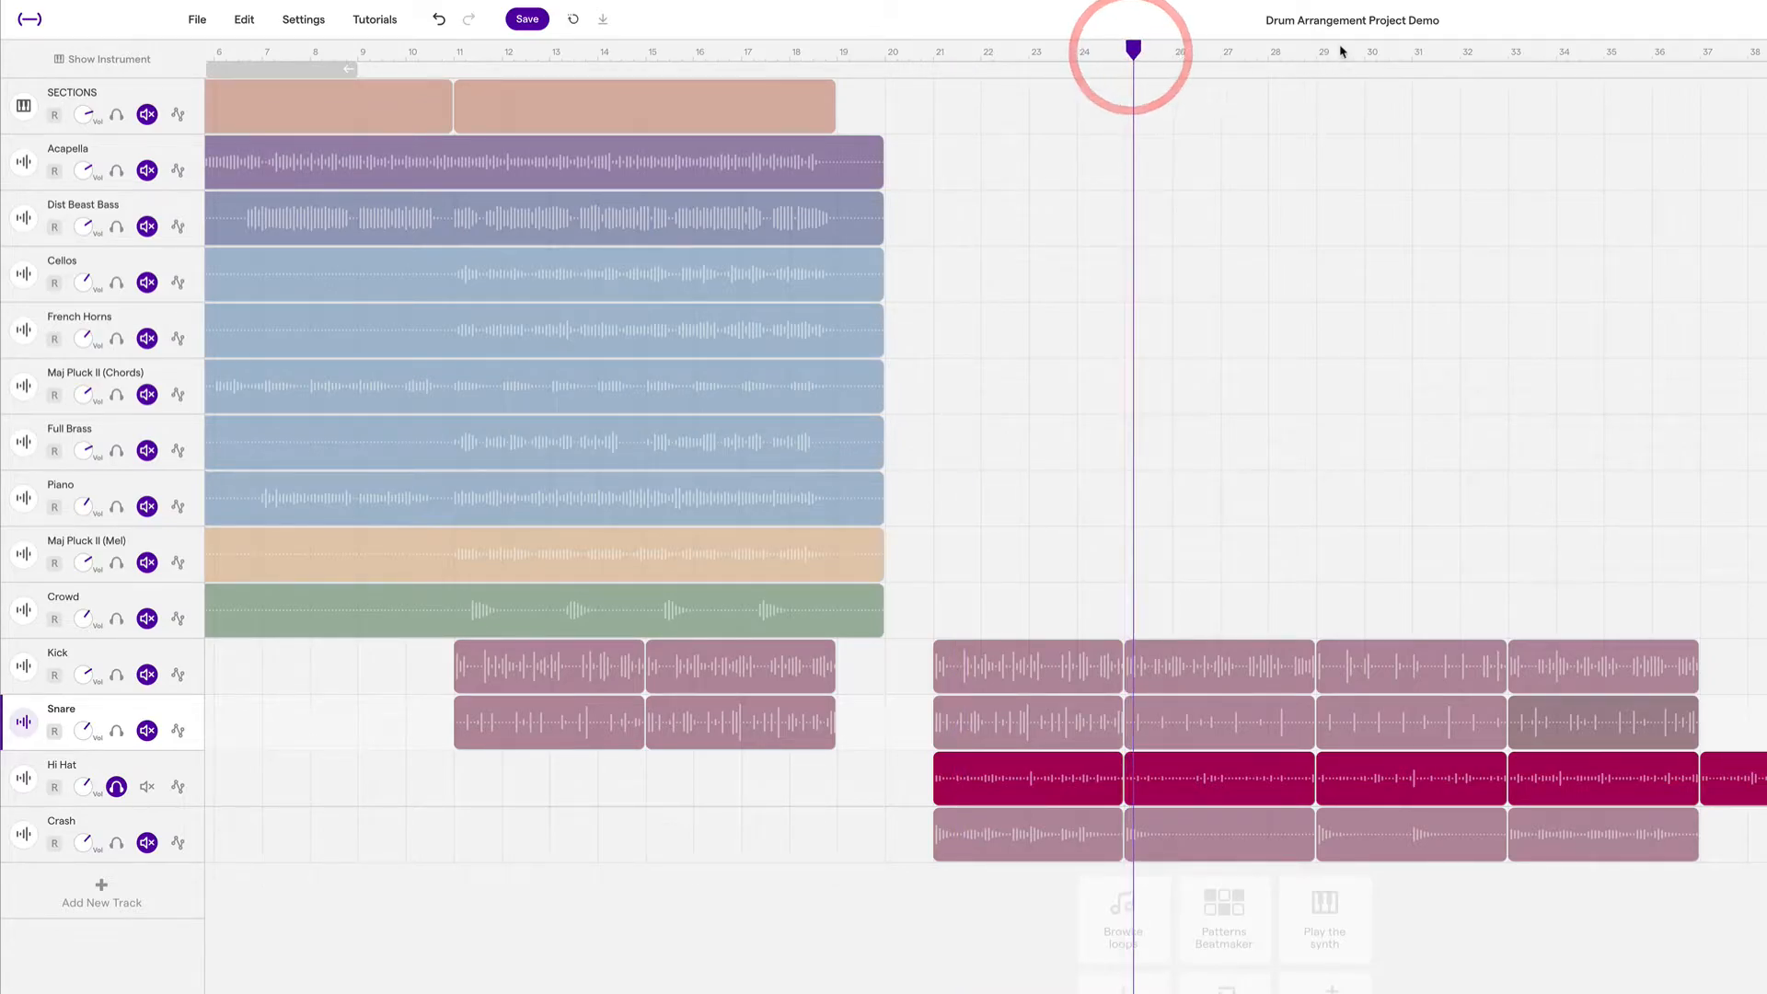
left_click(1211, 52)
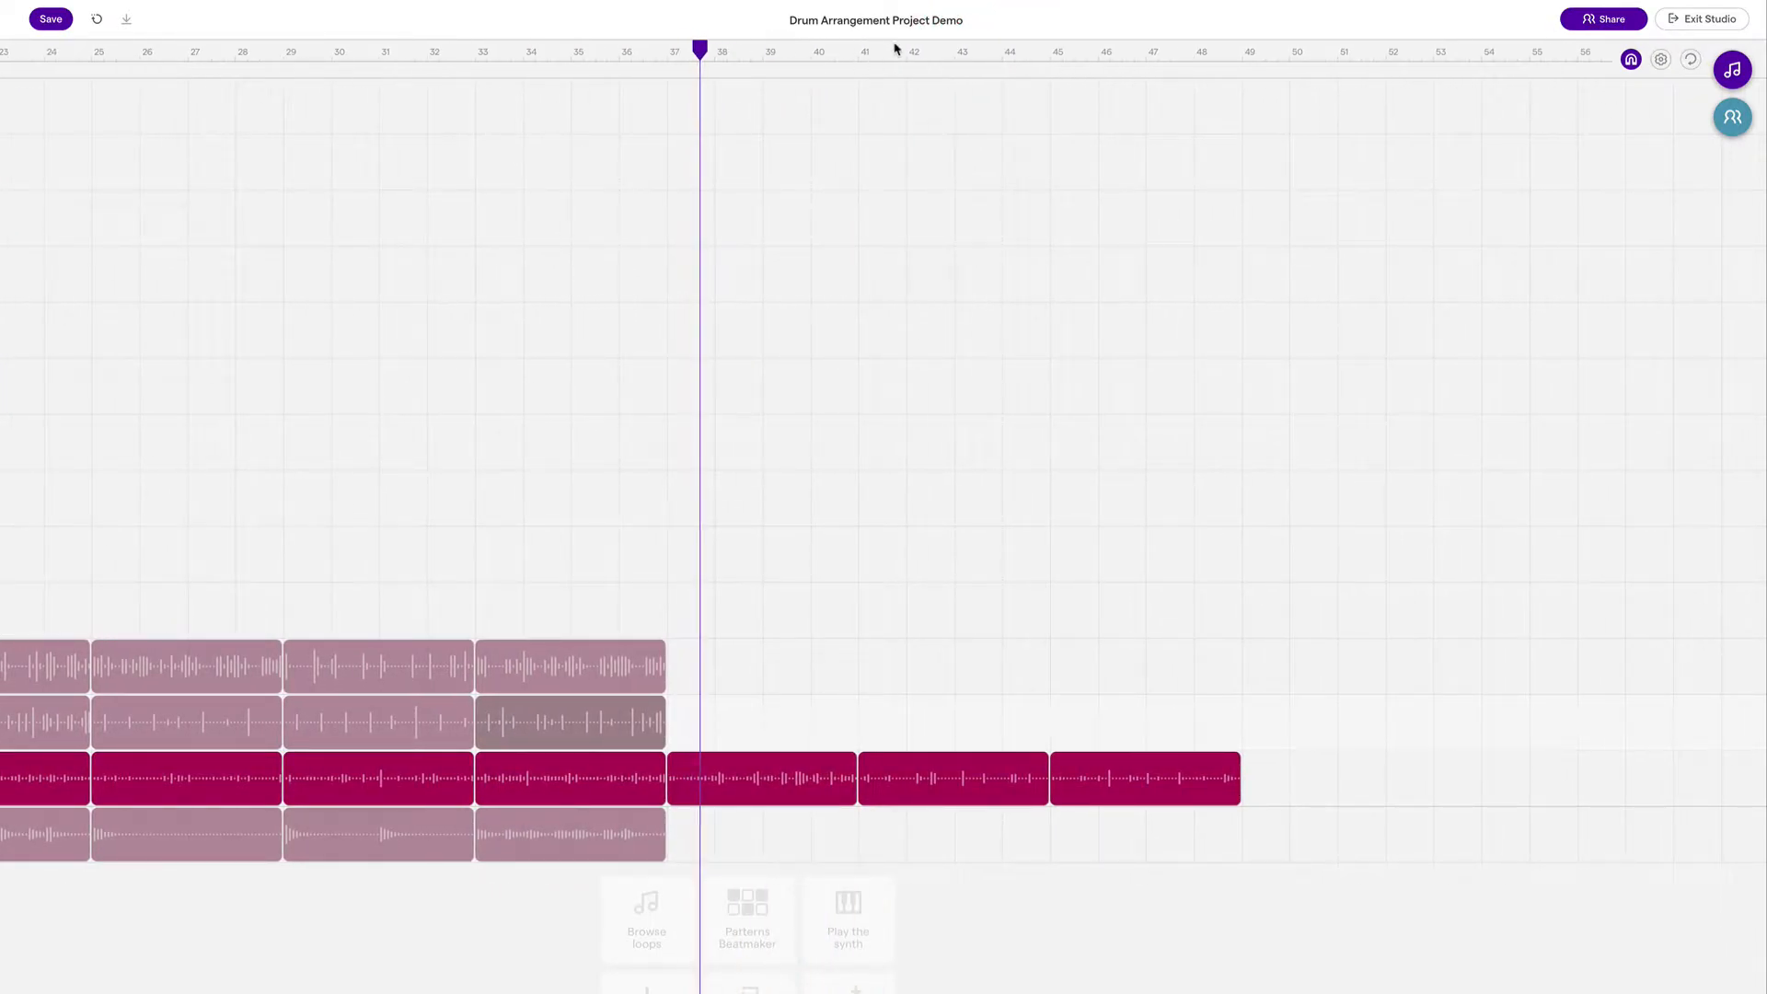
left_click(926, 51)
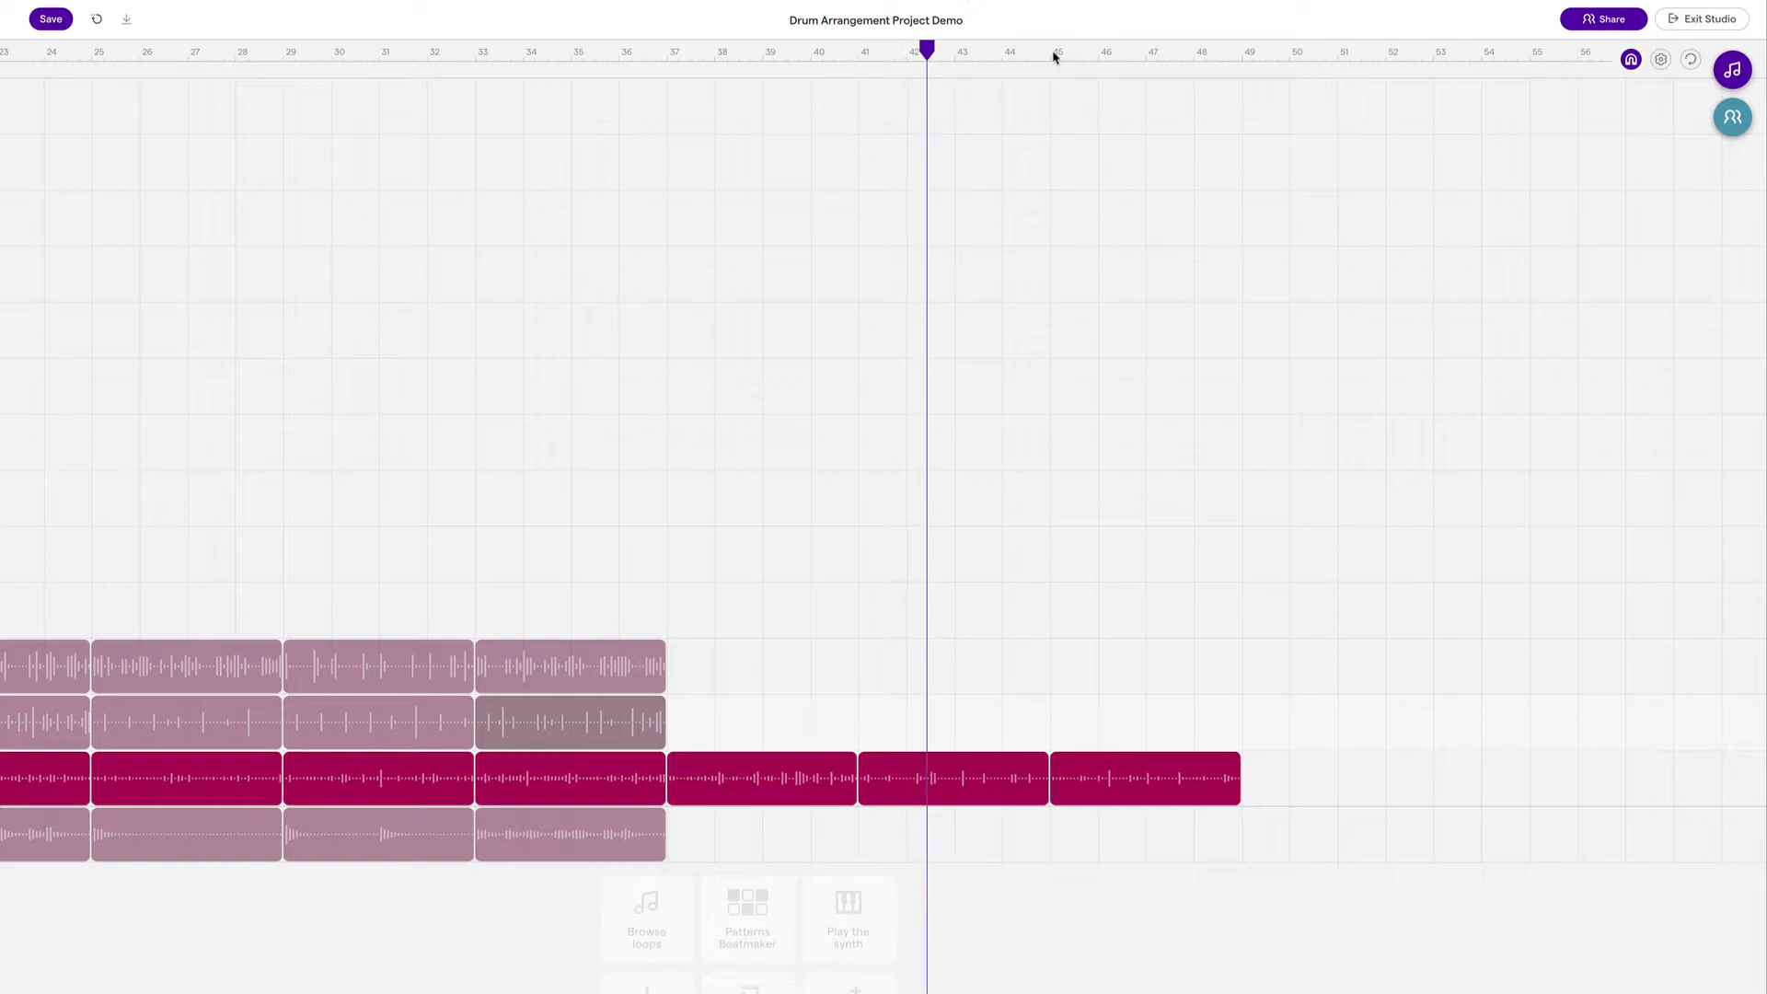
scroll("left", 3)
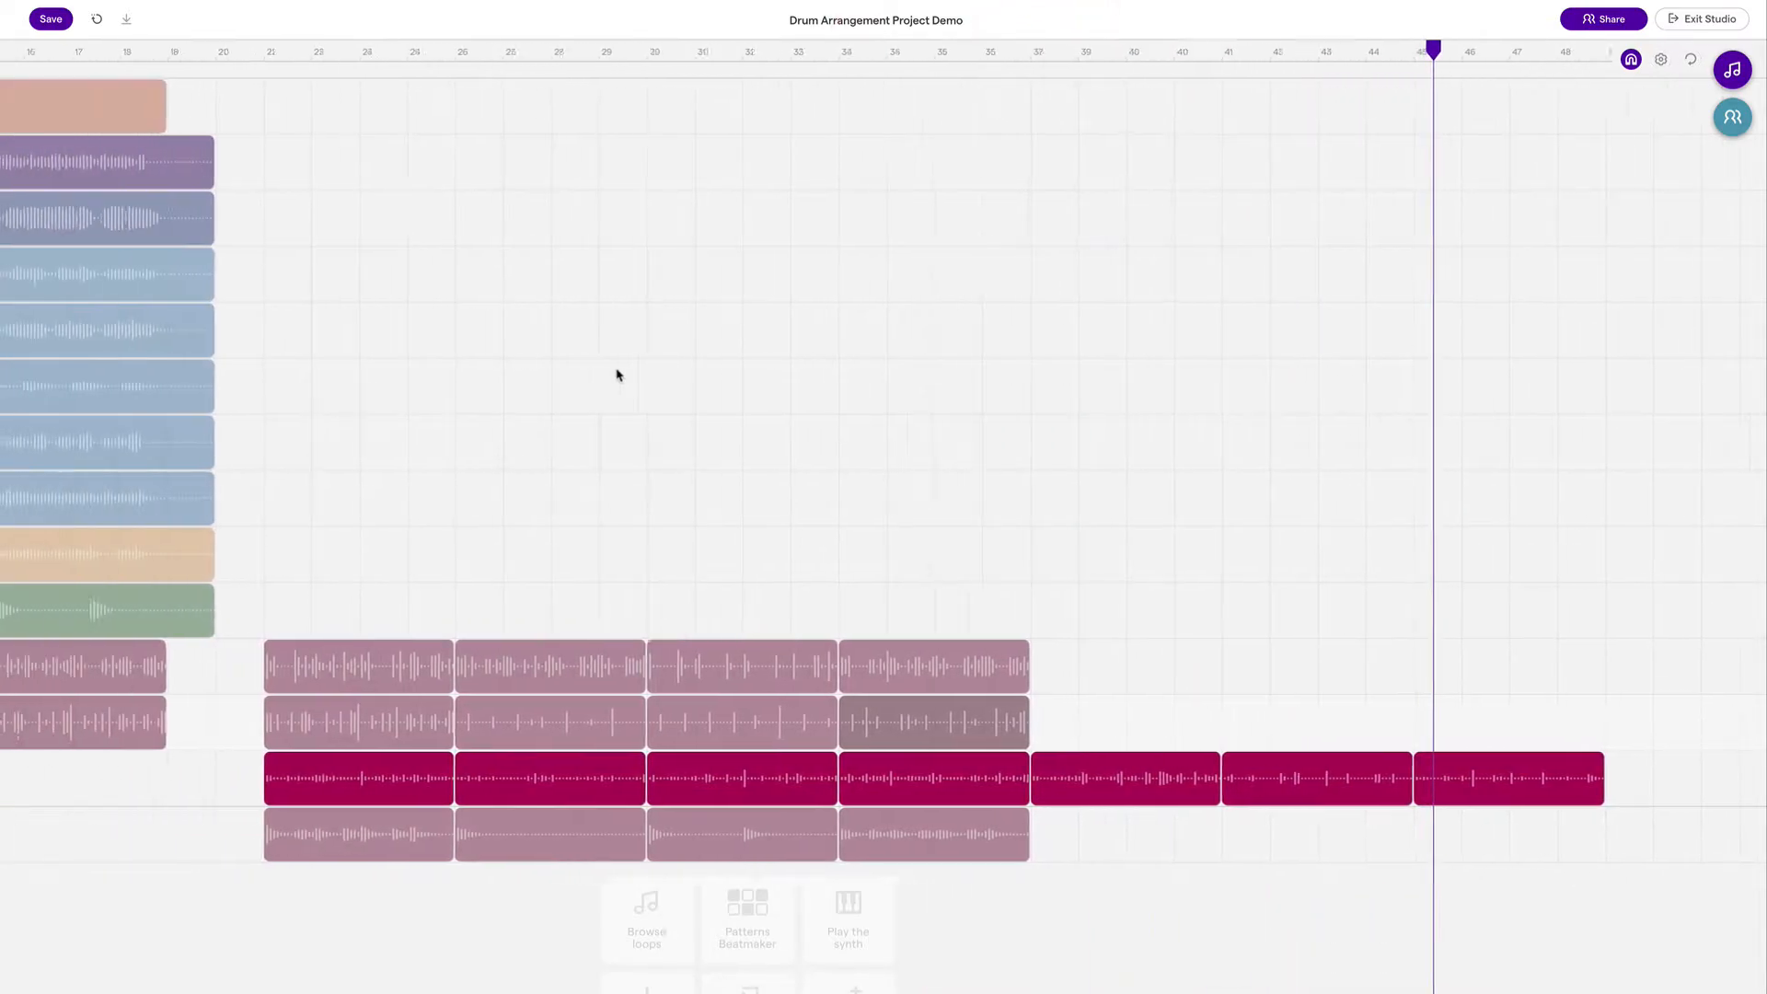
scroll("left", 3)
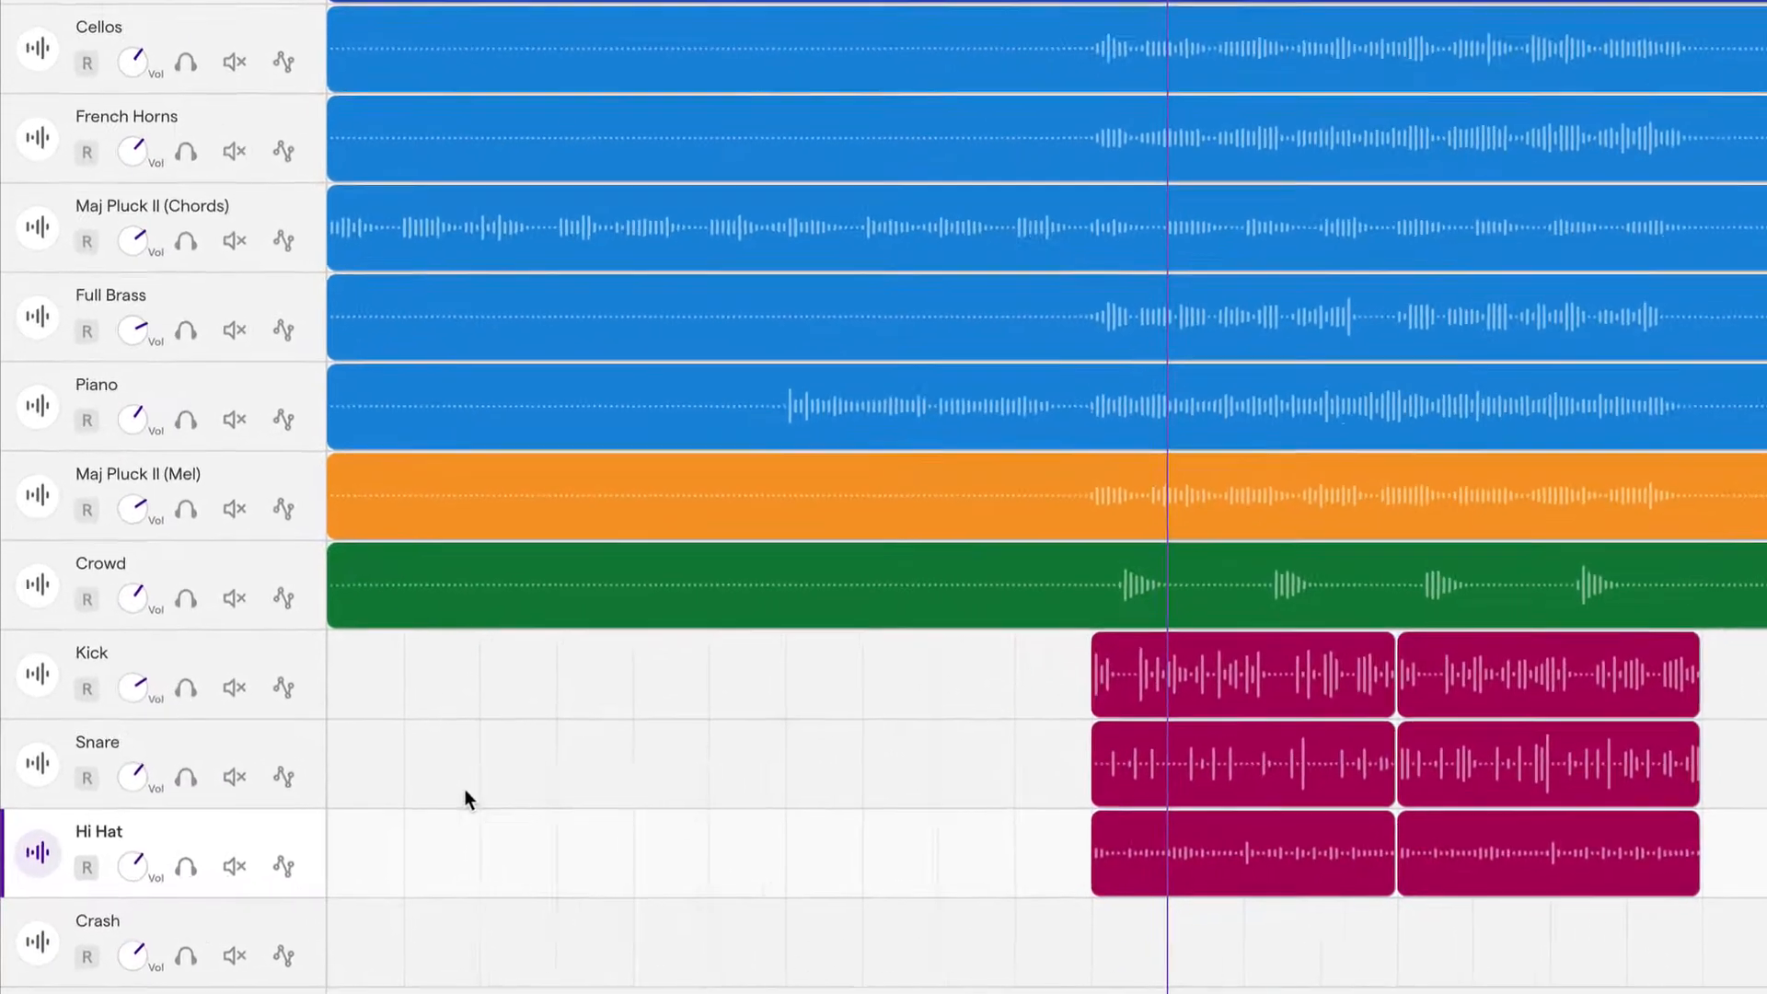
left_click(190, 679)
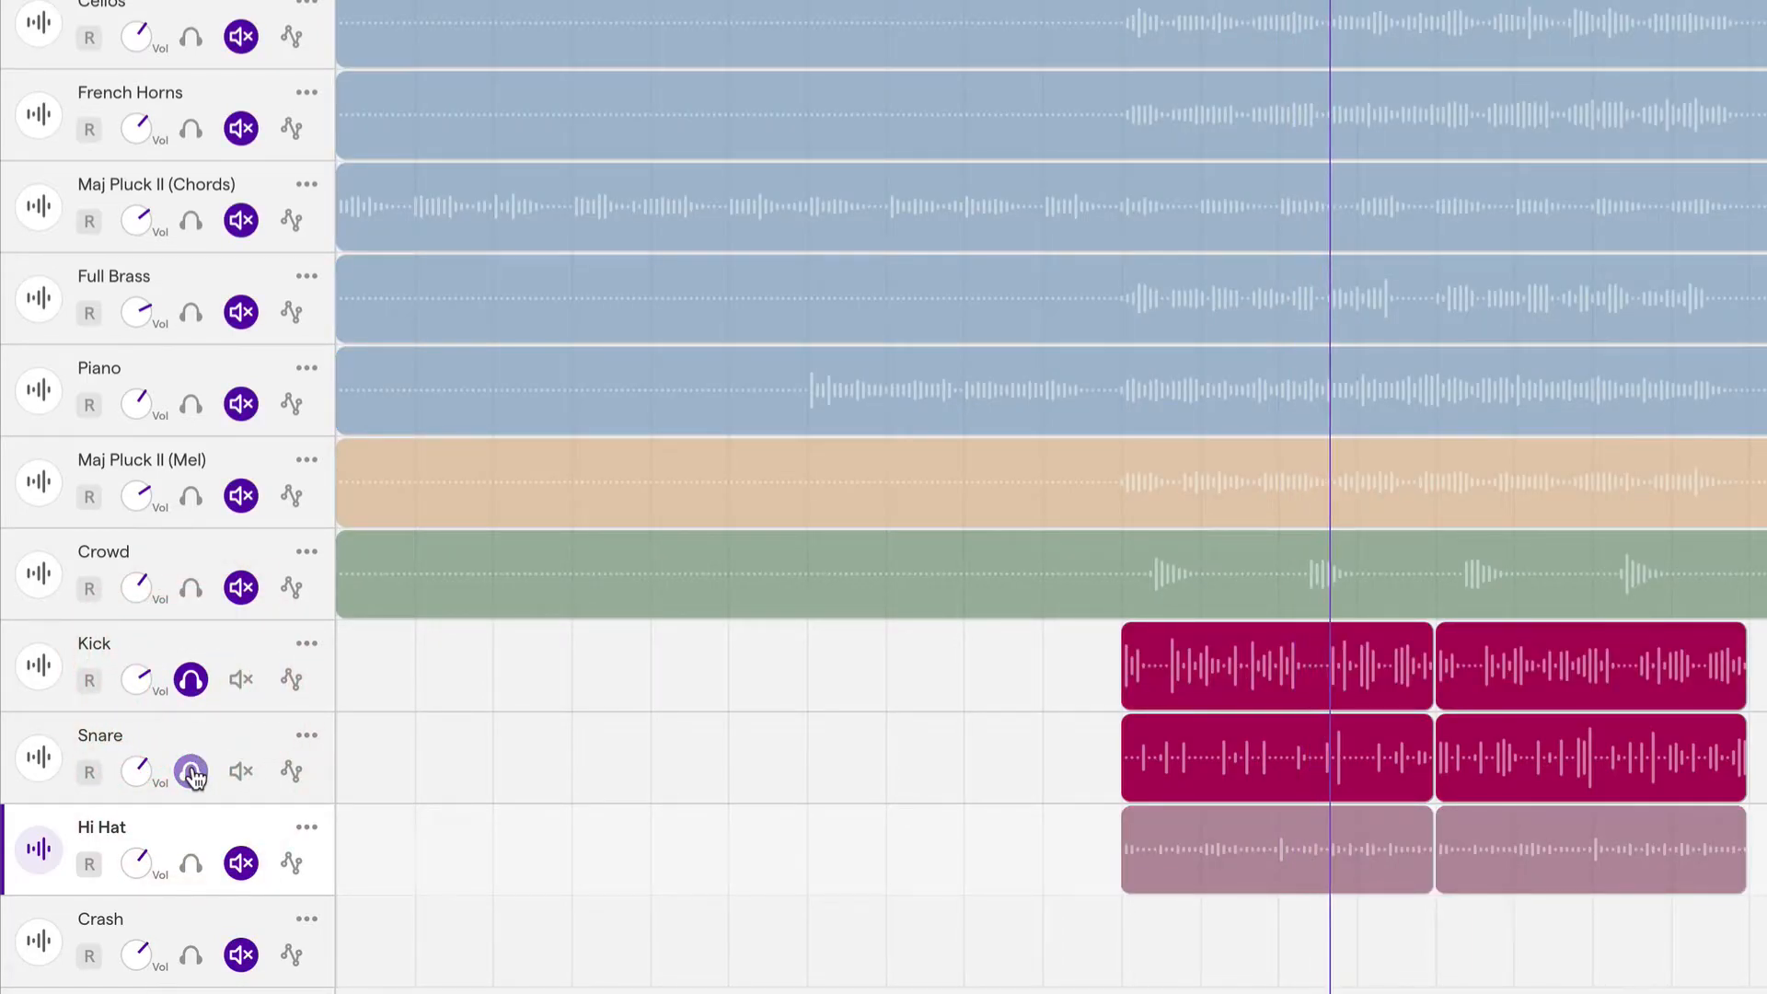
left_click(189, 771)
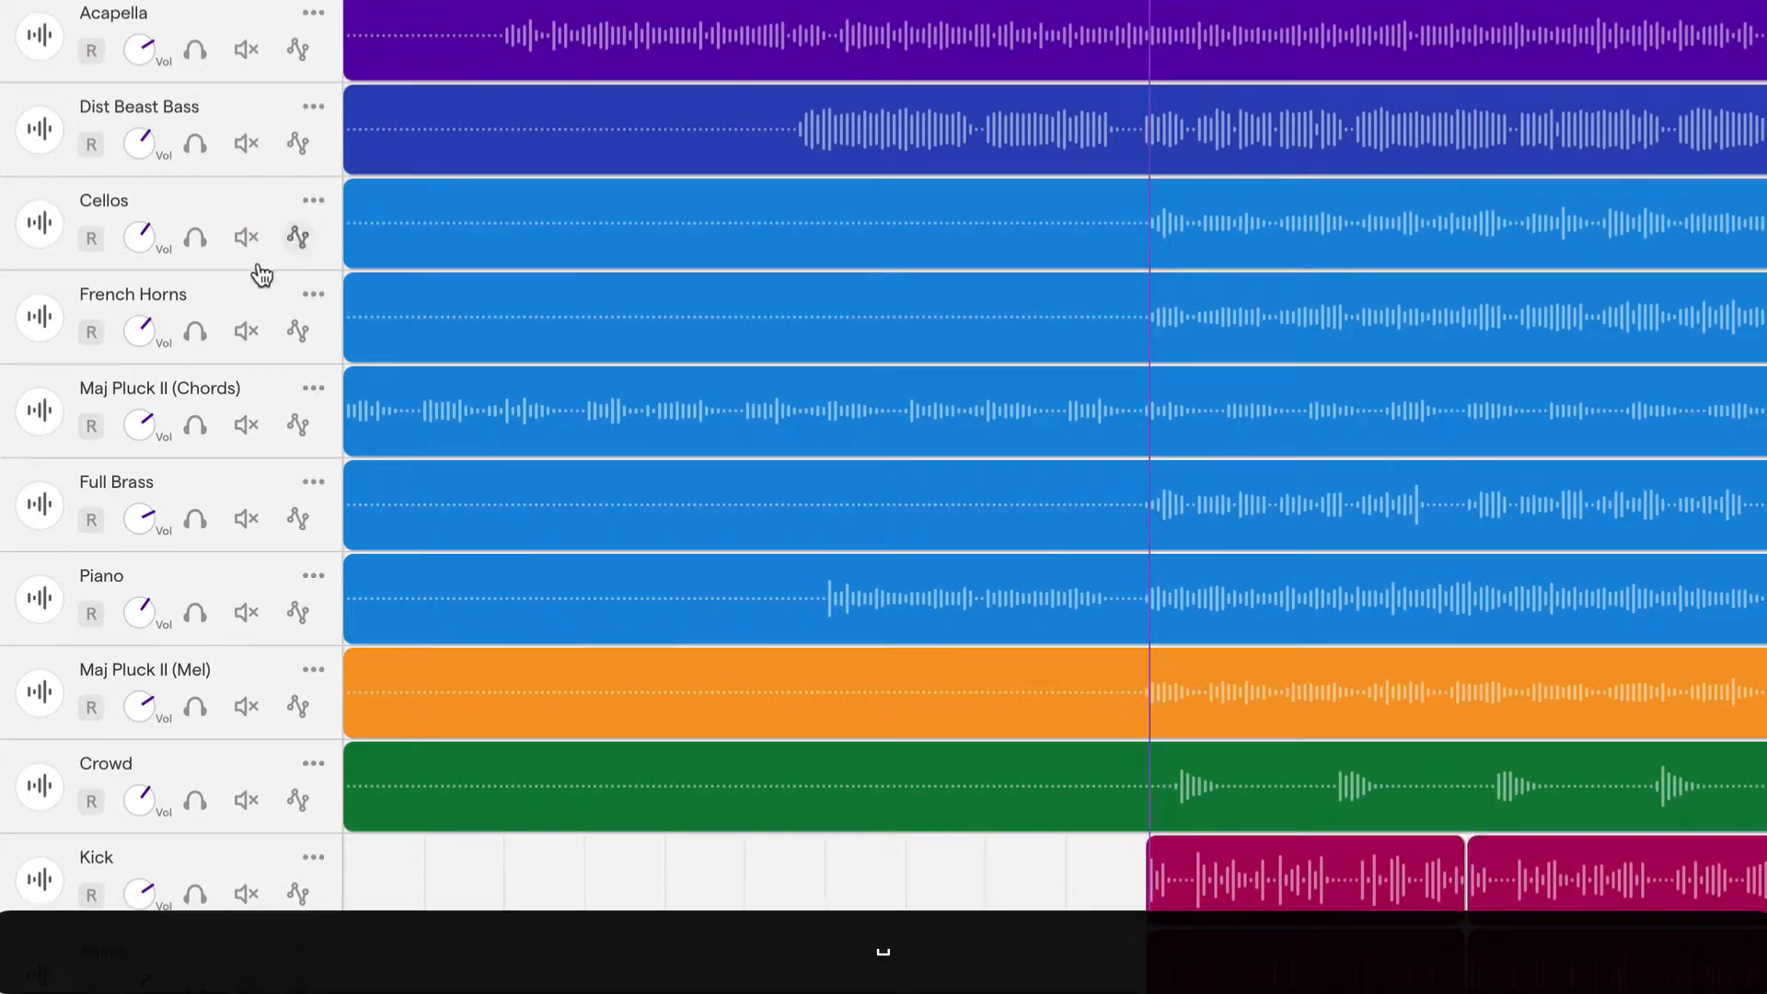
left_click(138, 237)
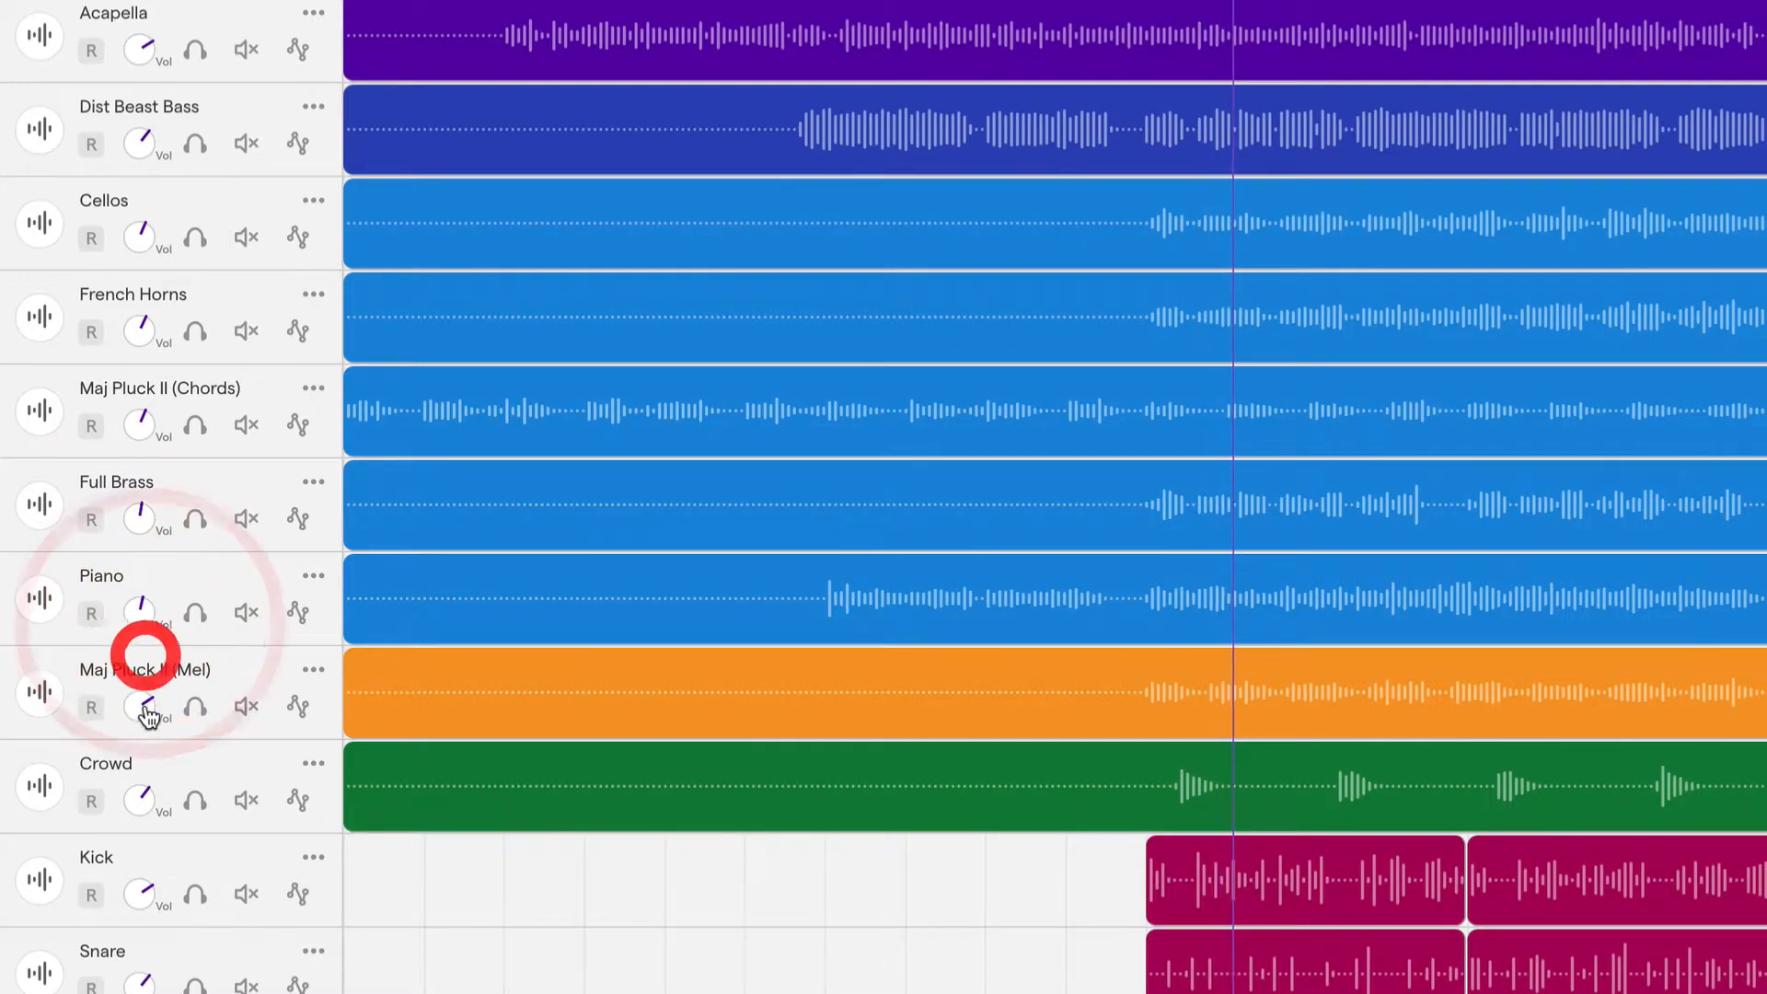
left_click(194, 707)
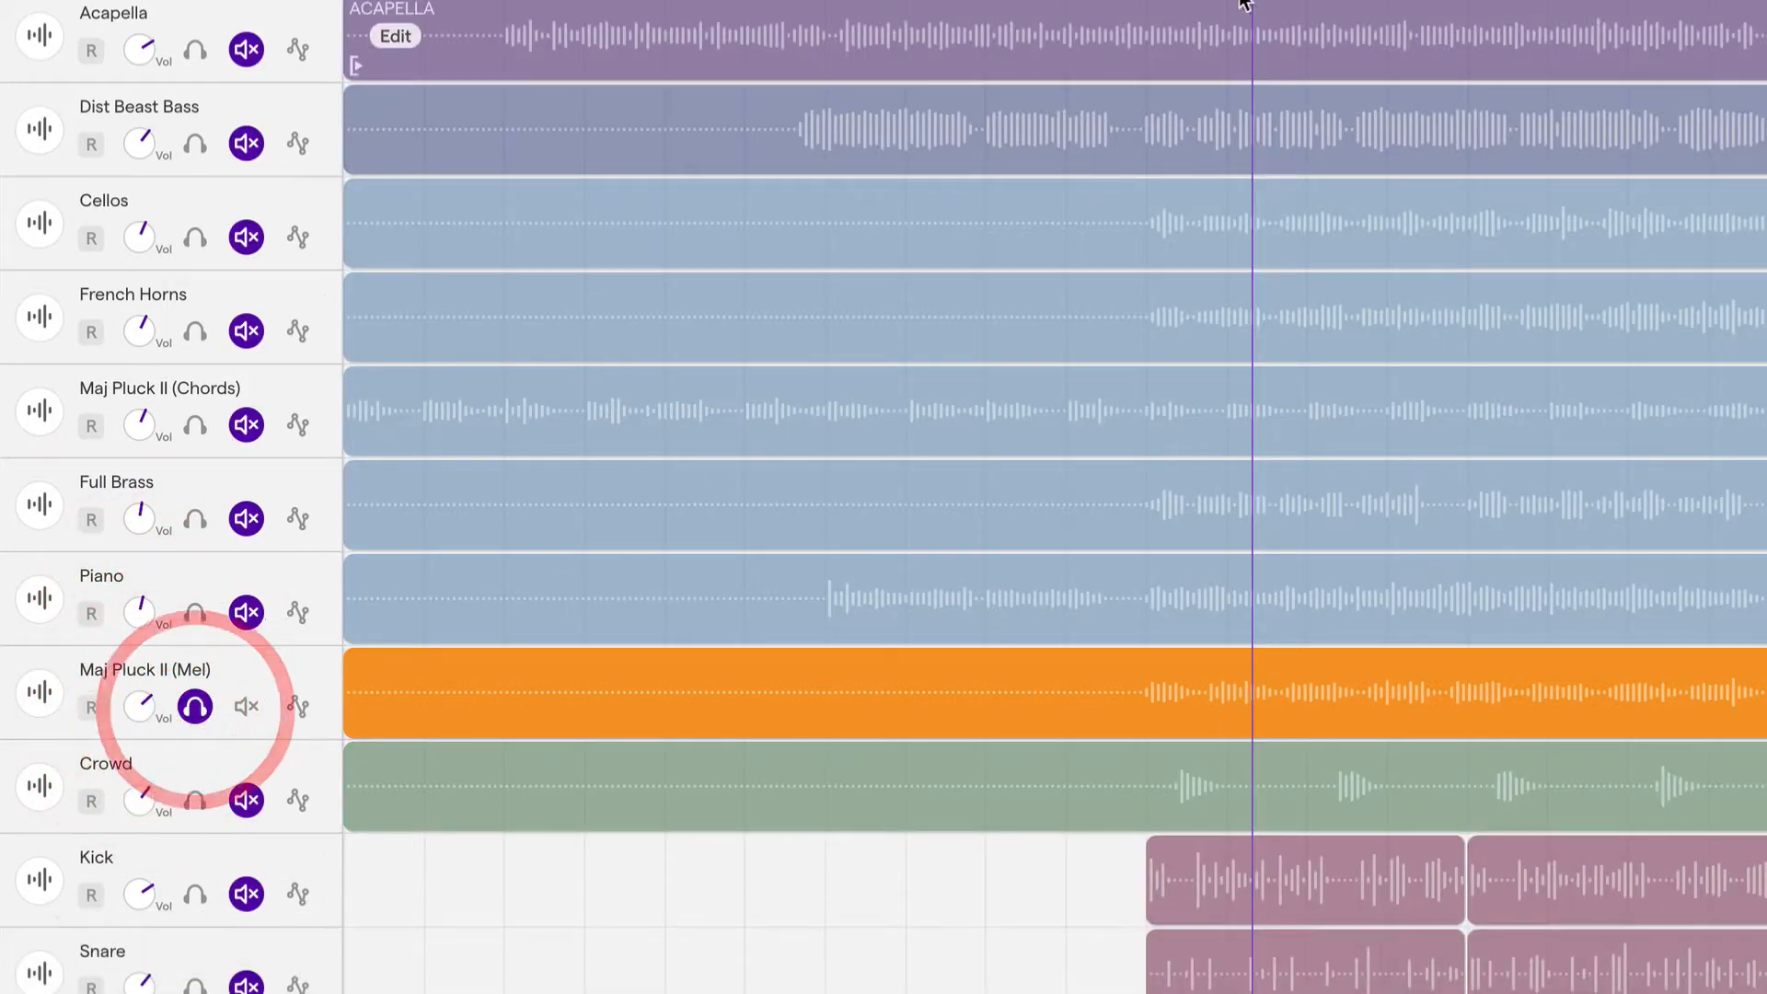
left_click(245, 707)
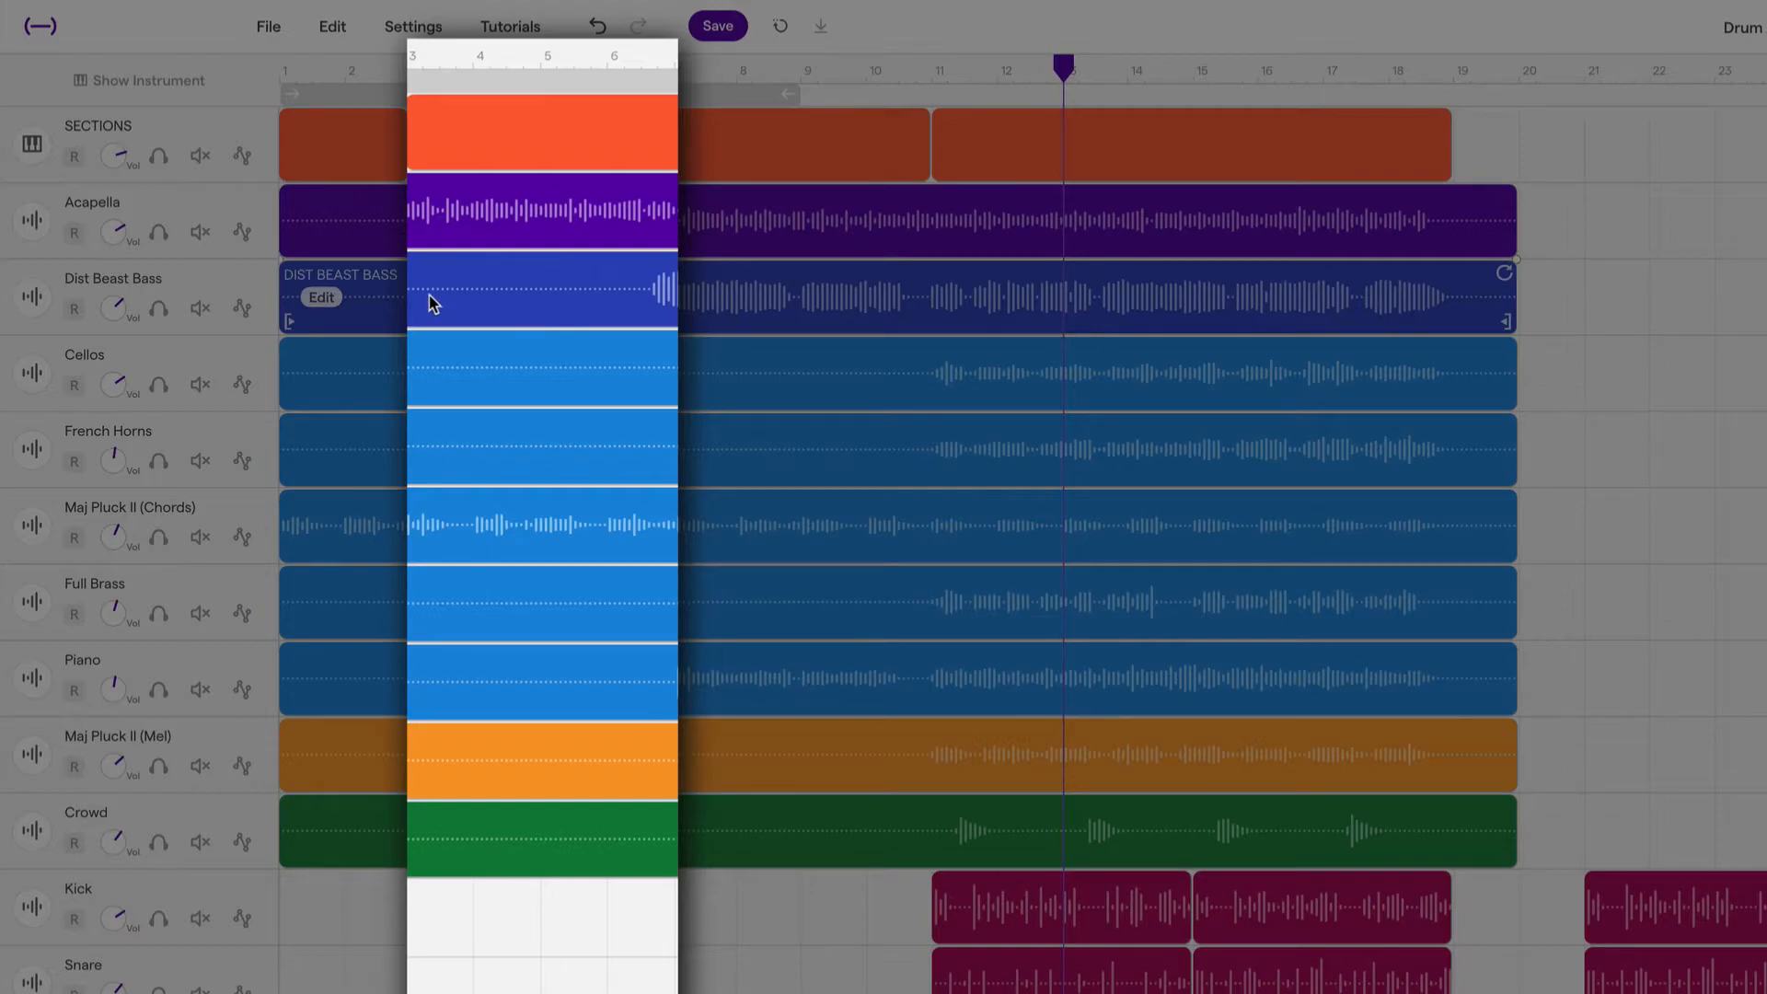
mouse_move(641, 291)
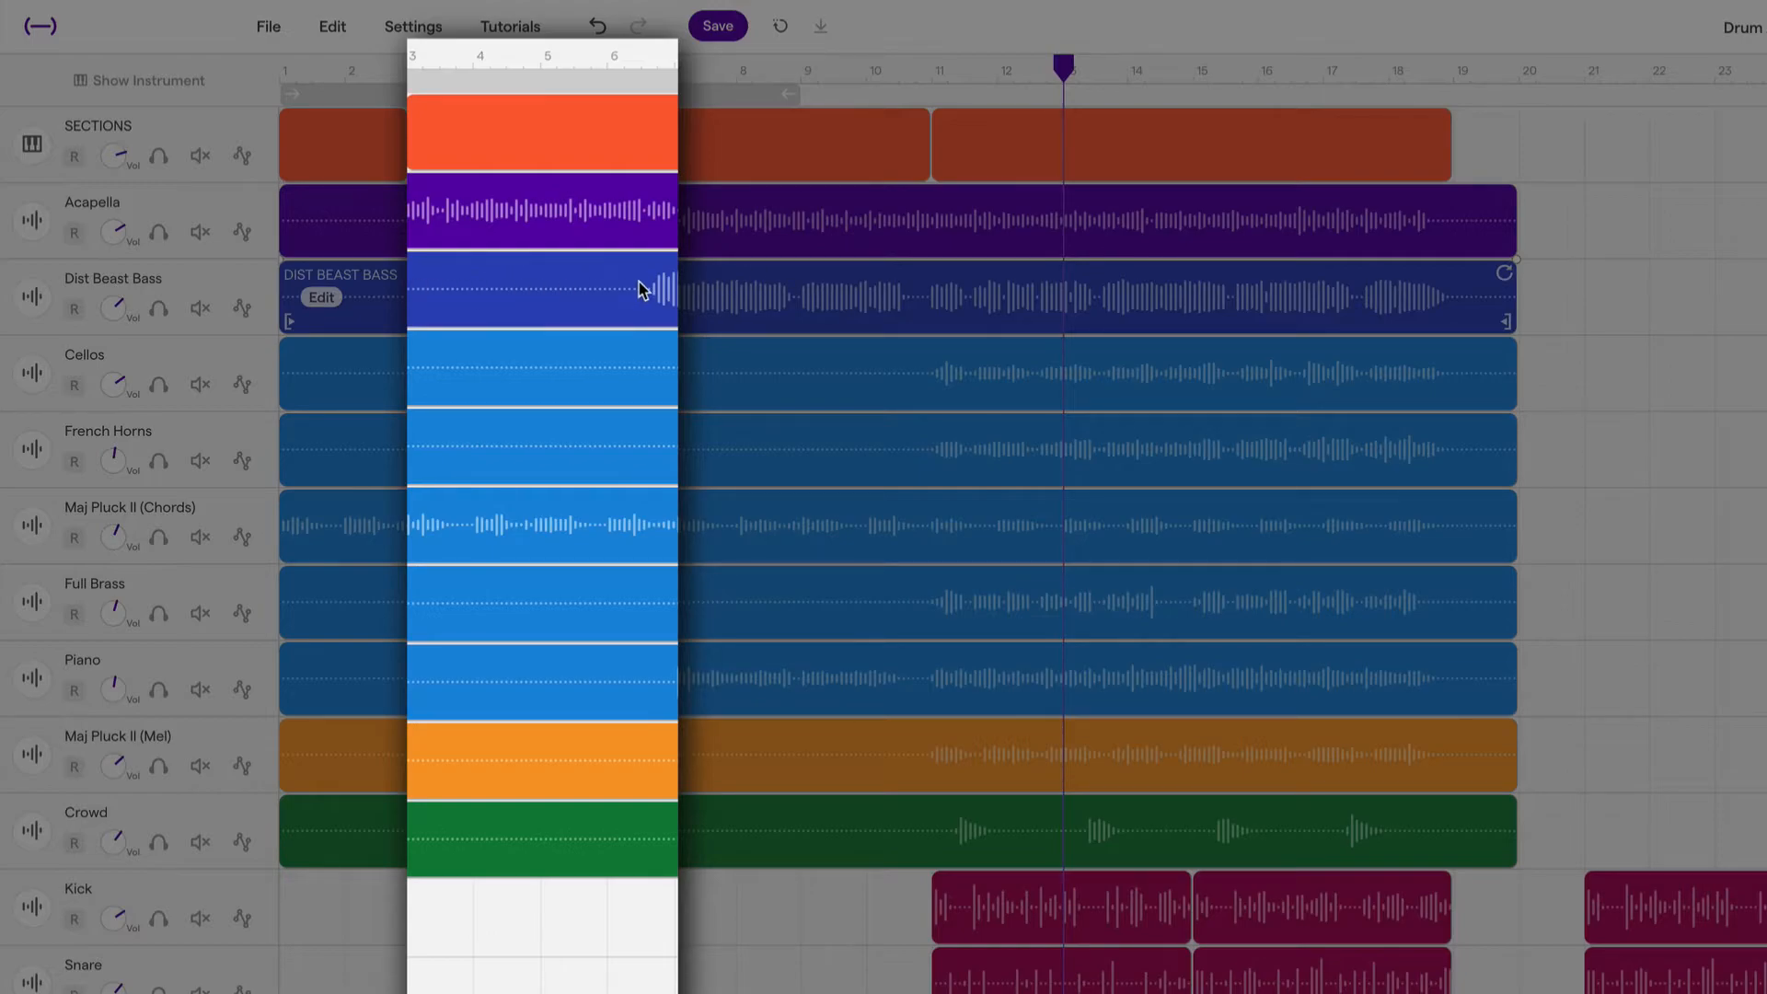
mouse_move(838, 300)
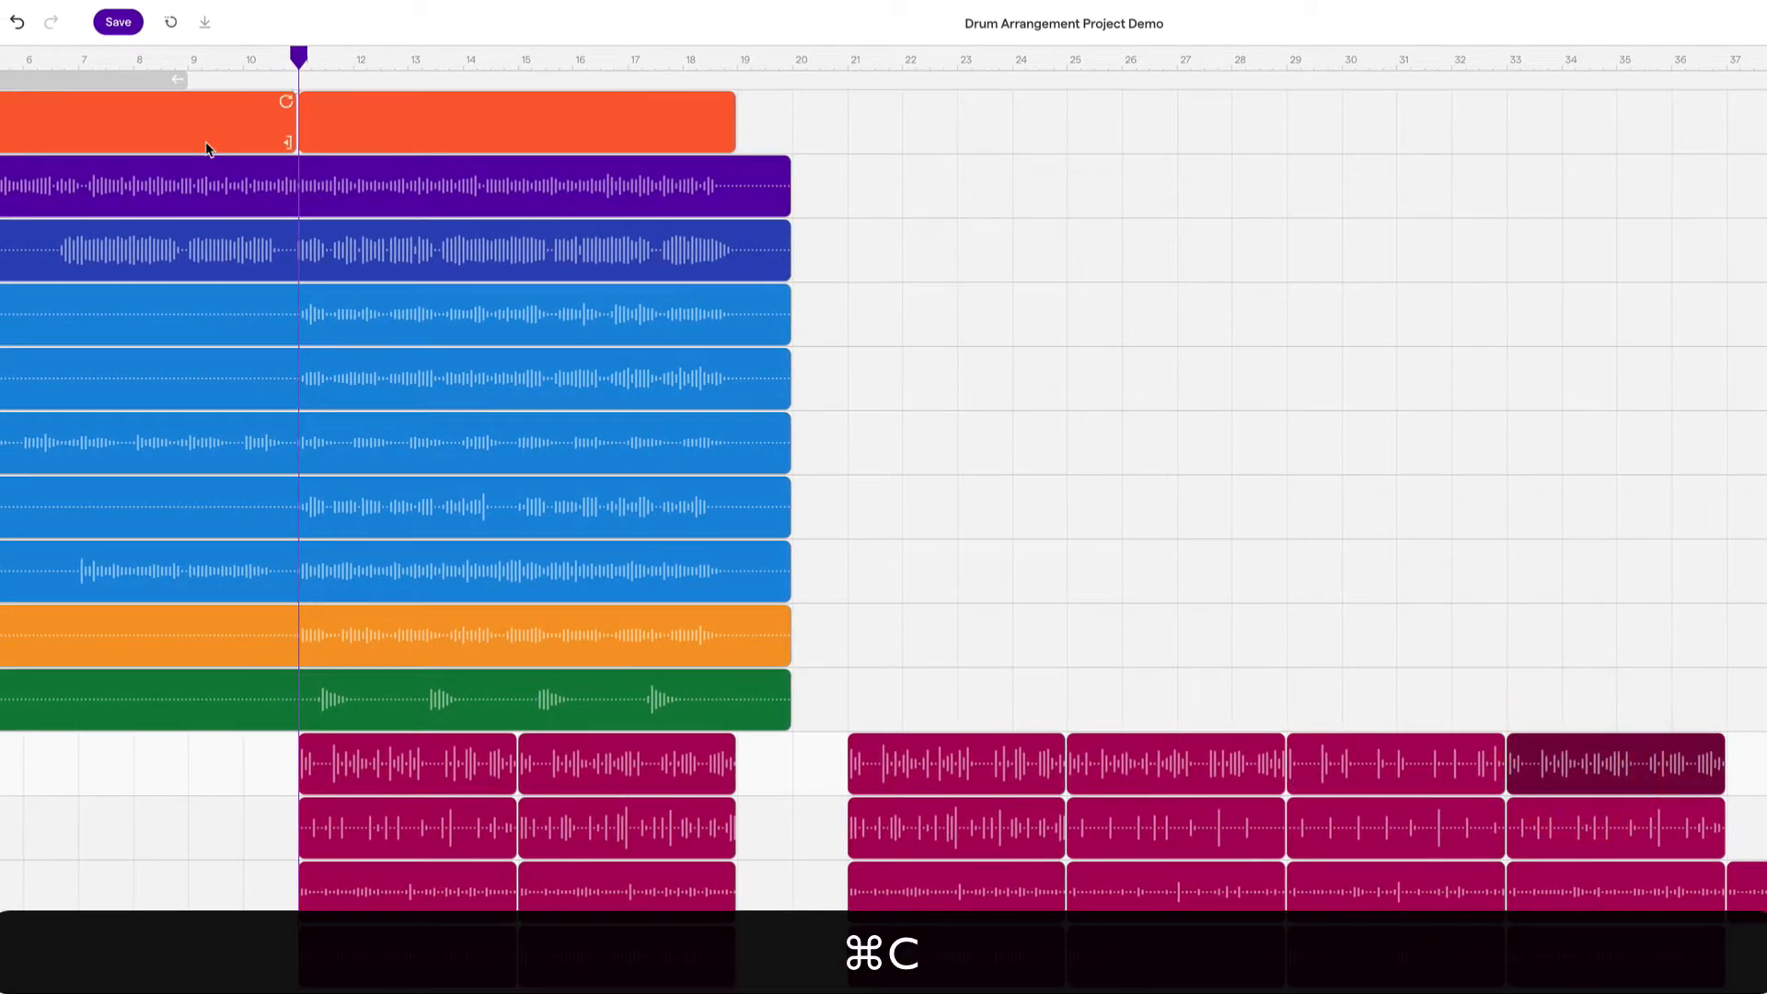
Paste kick and snare regions into bars 3–11 and clear the extra region.
key("cmd+v")
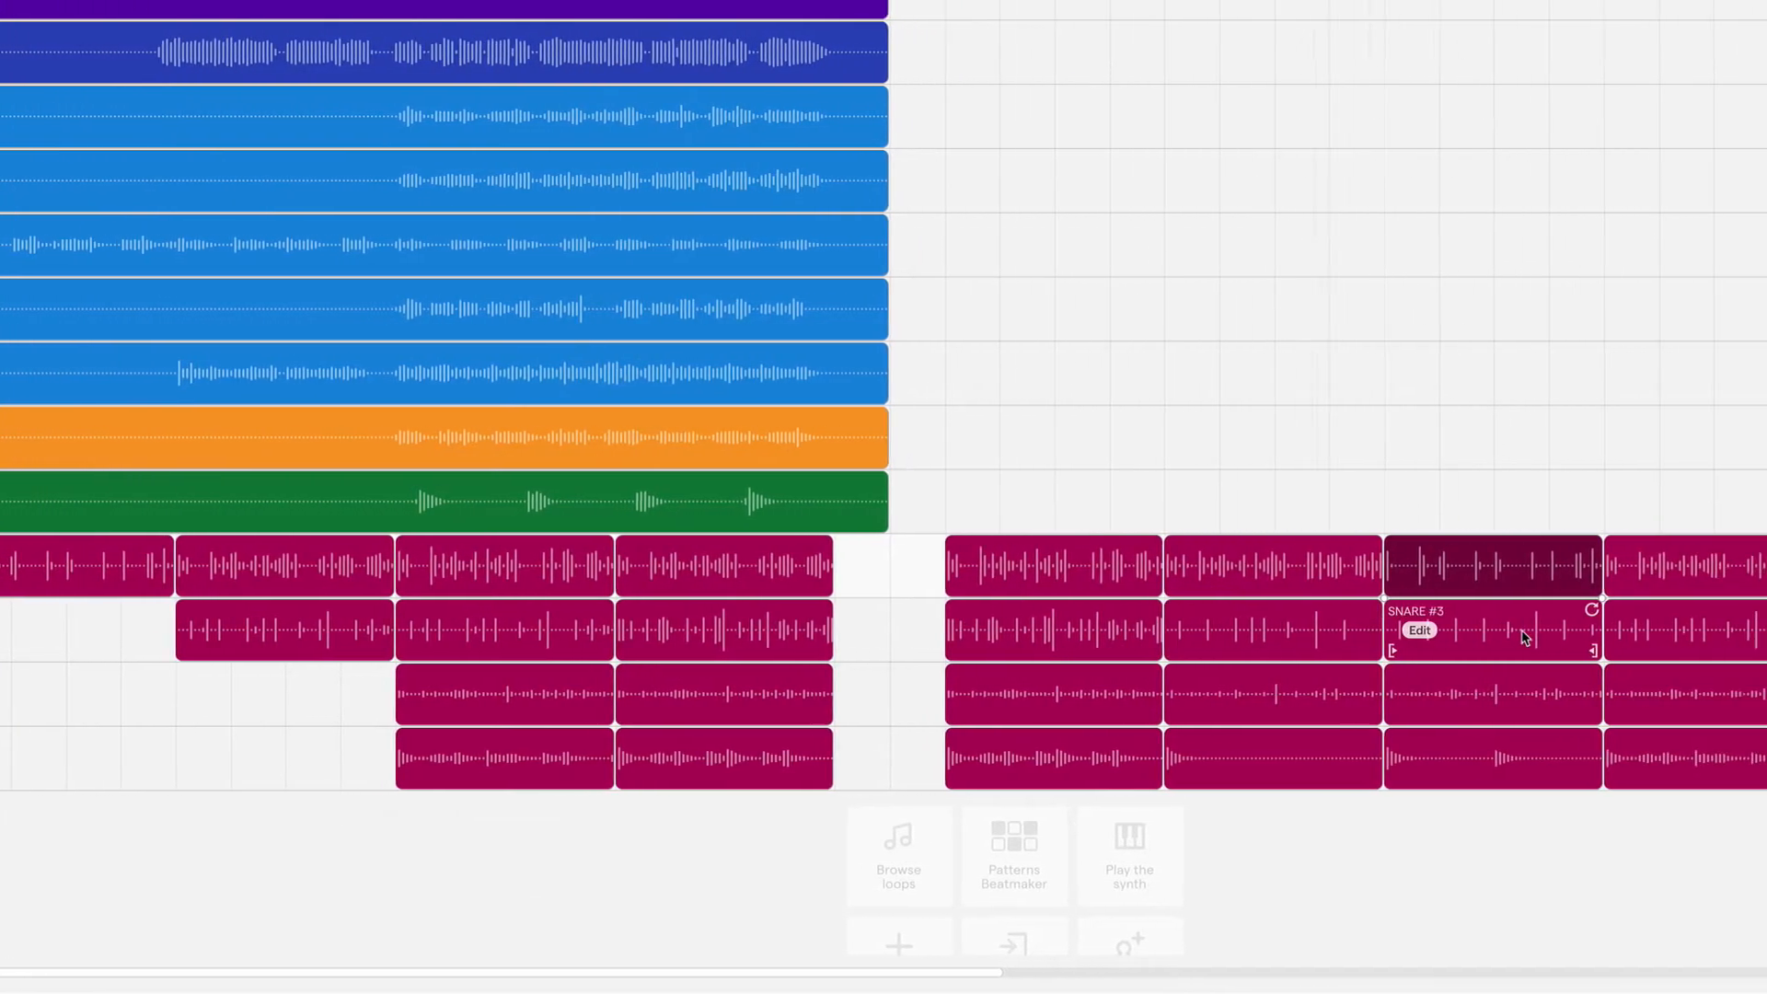
key("cmd+c")
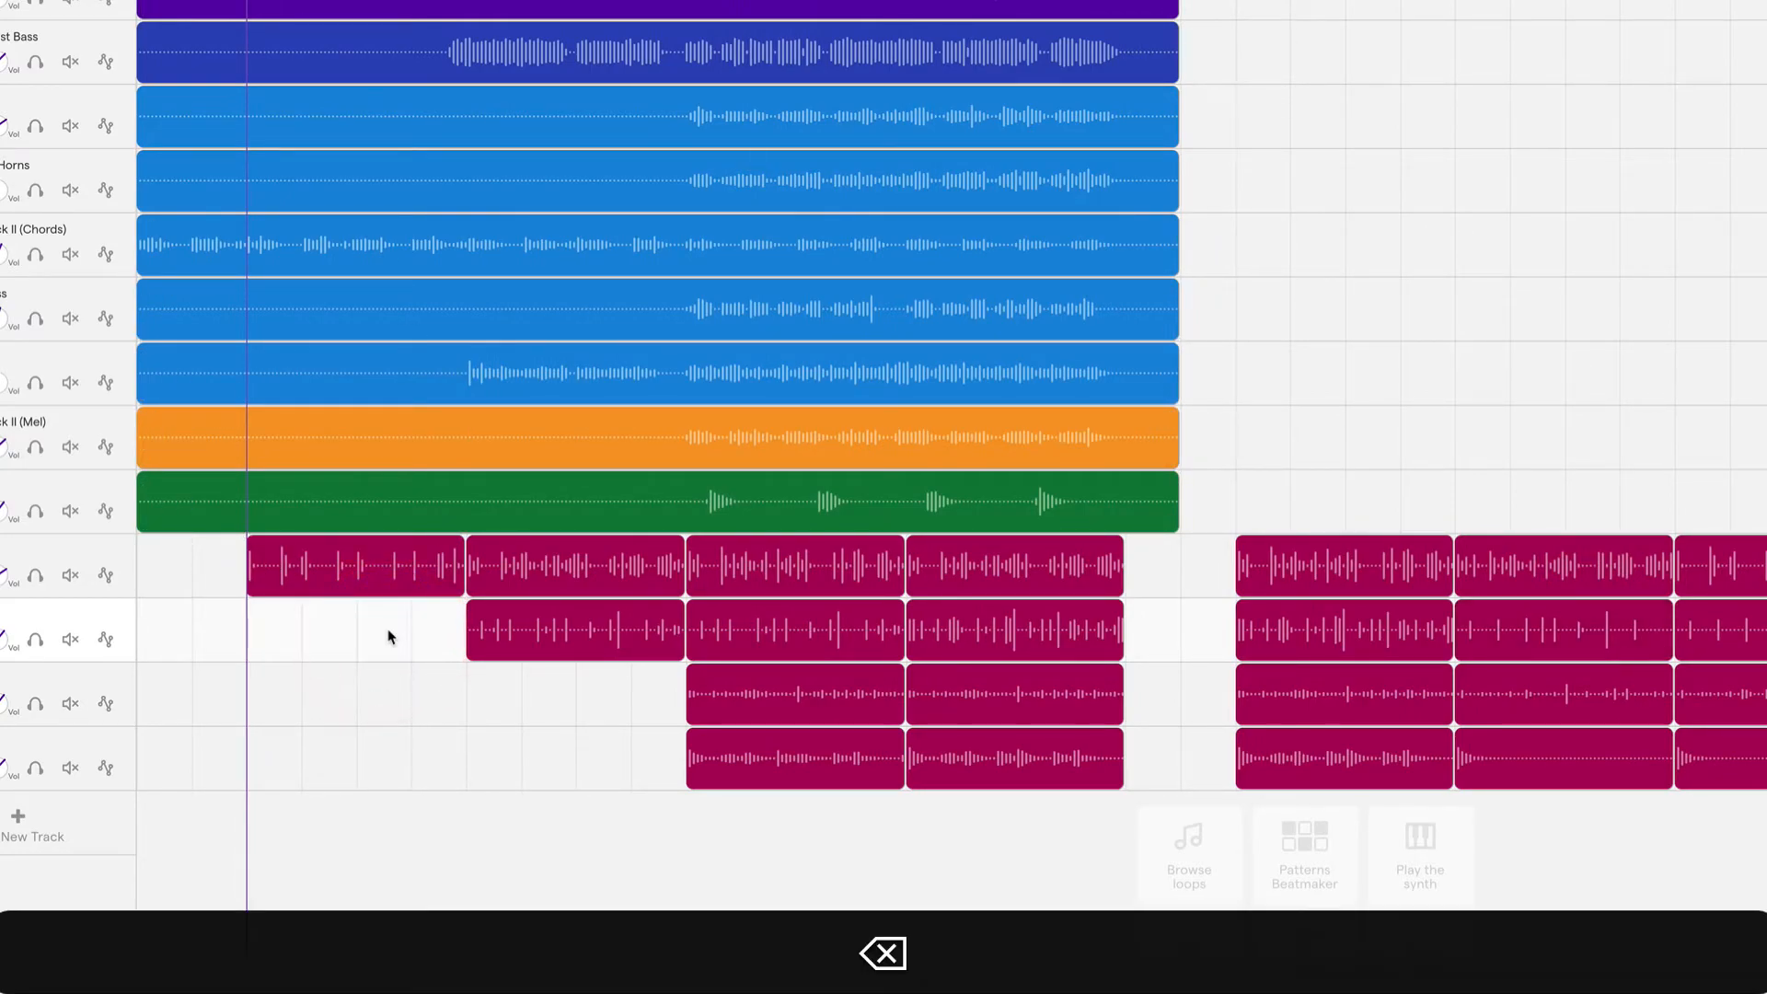
left_click(355, 565)
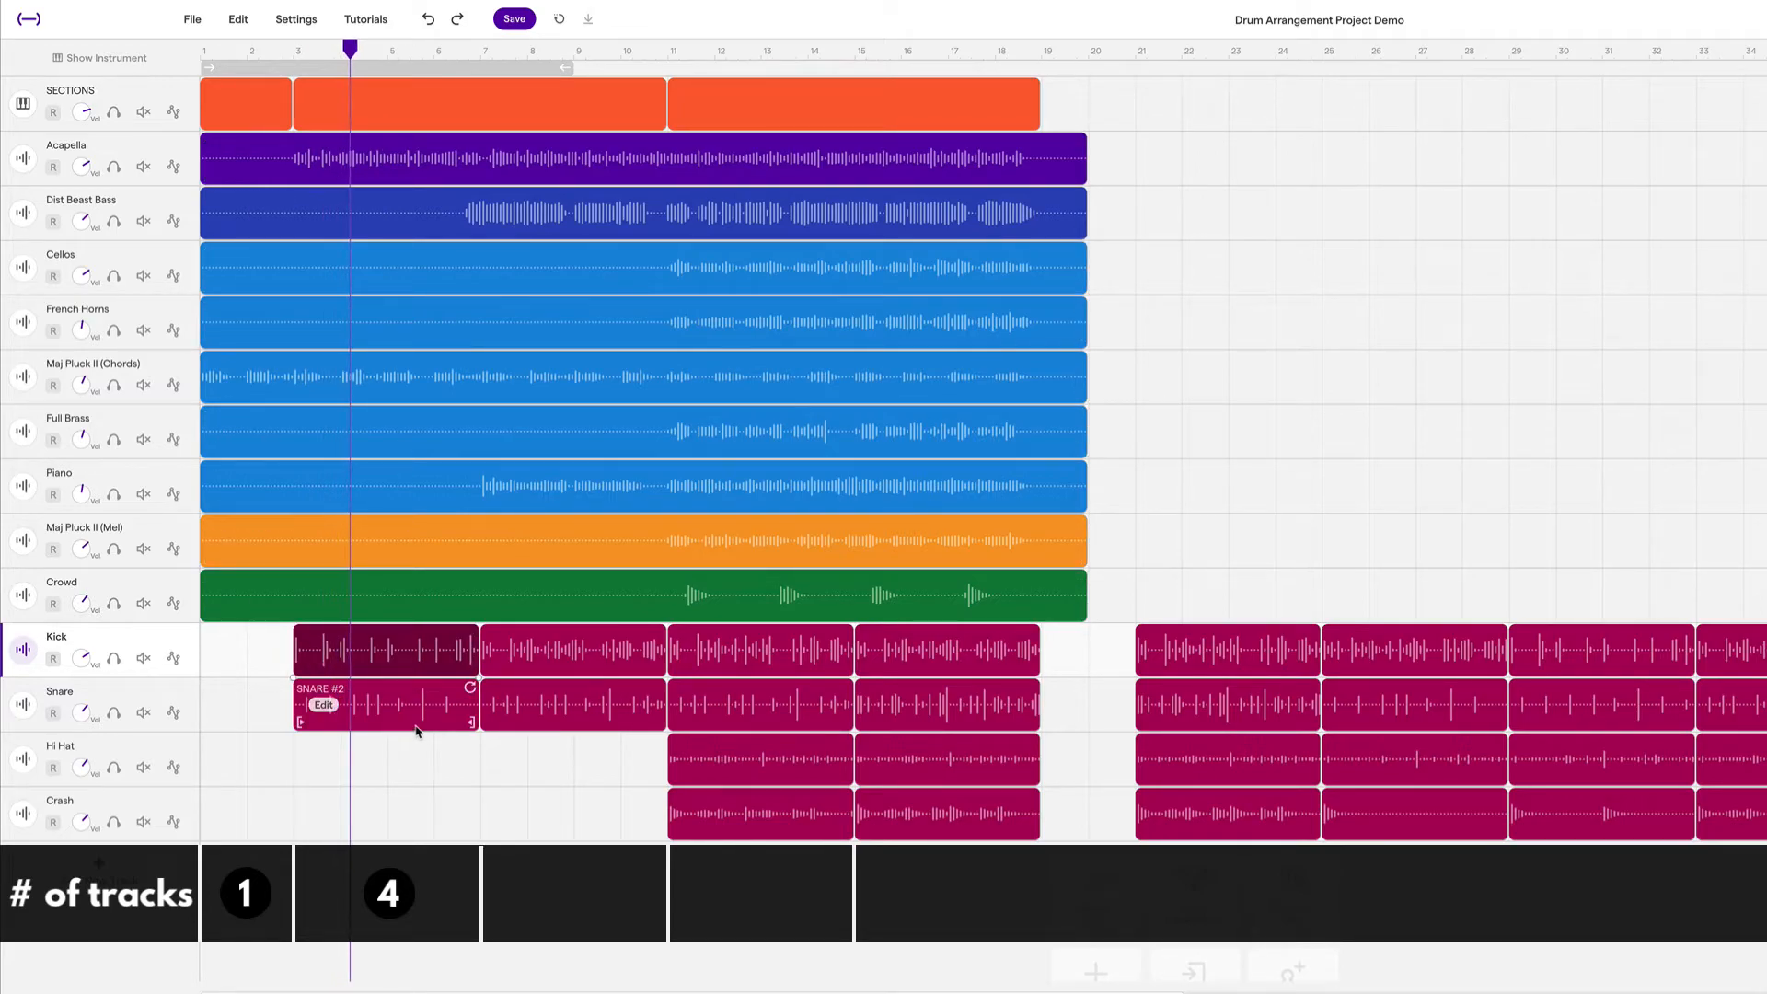
left_click(375, 50)
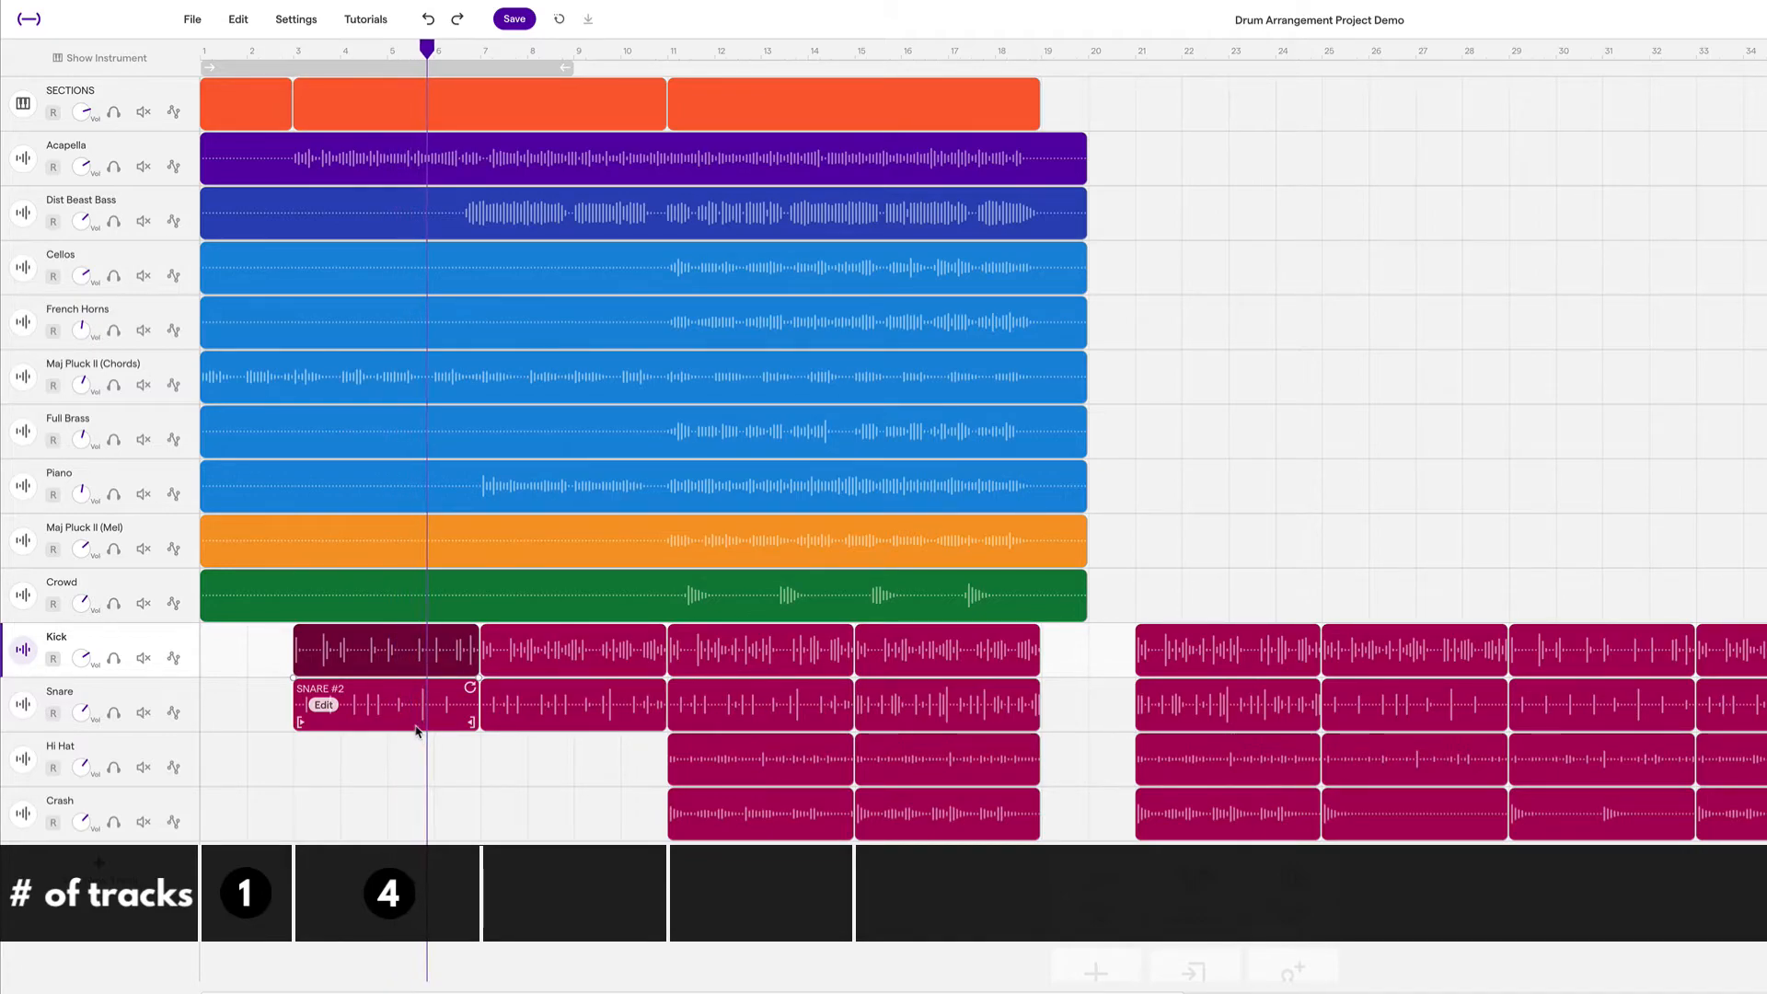
left_click(451, 50)
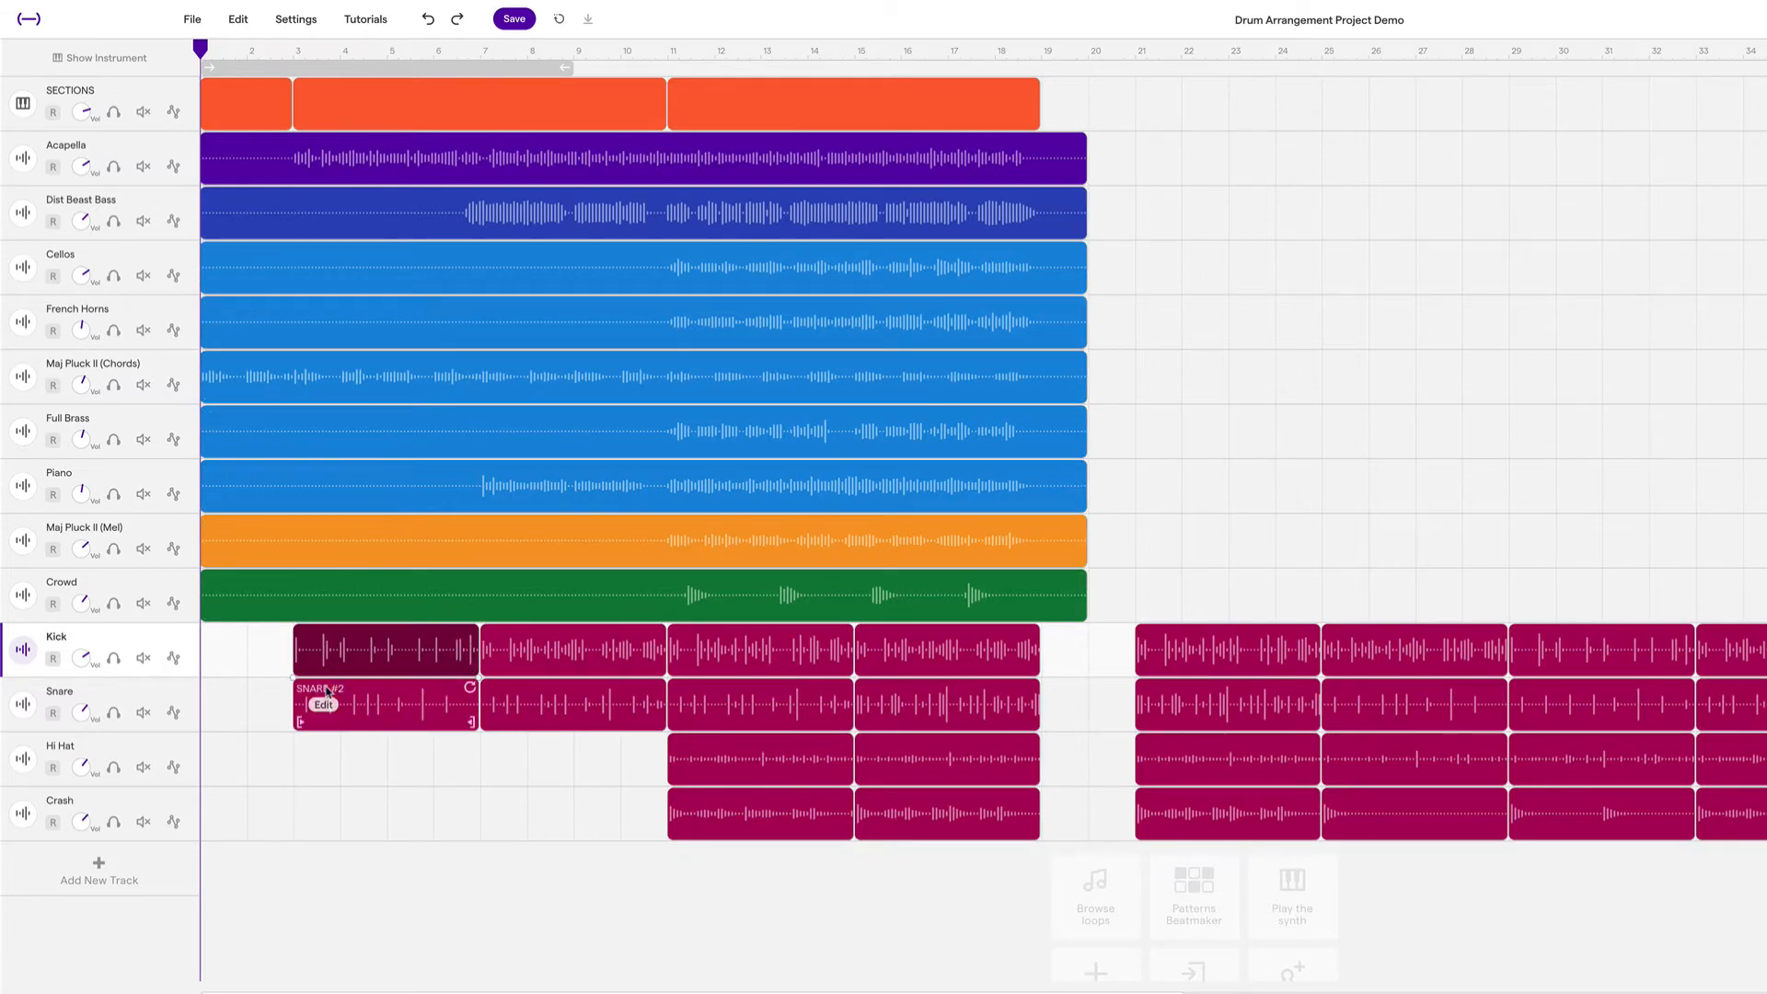
mouse_move(1222, 800)
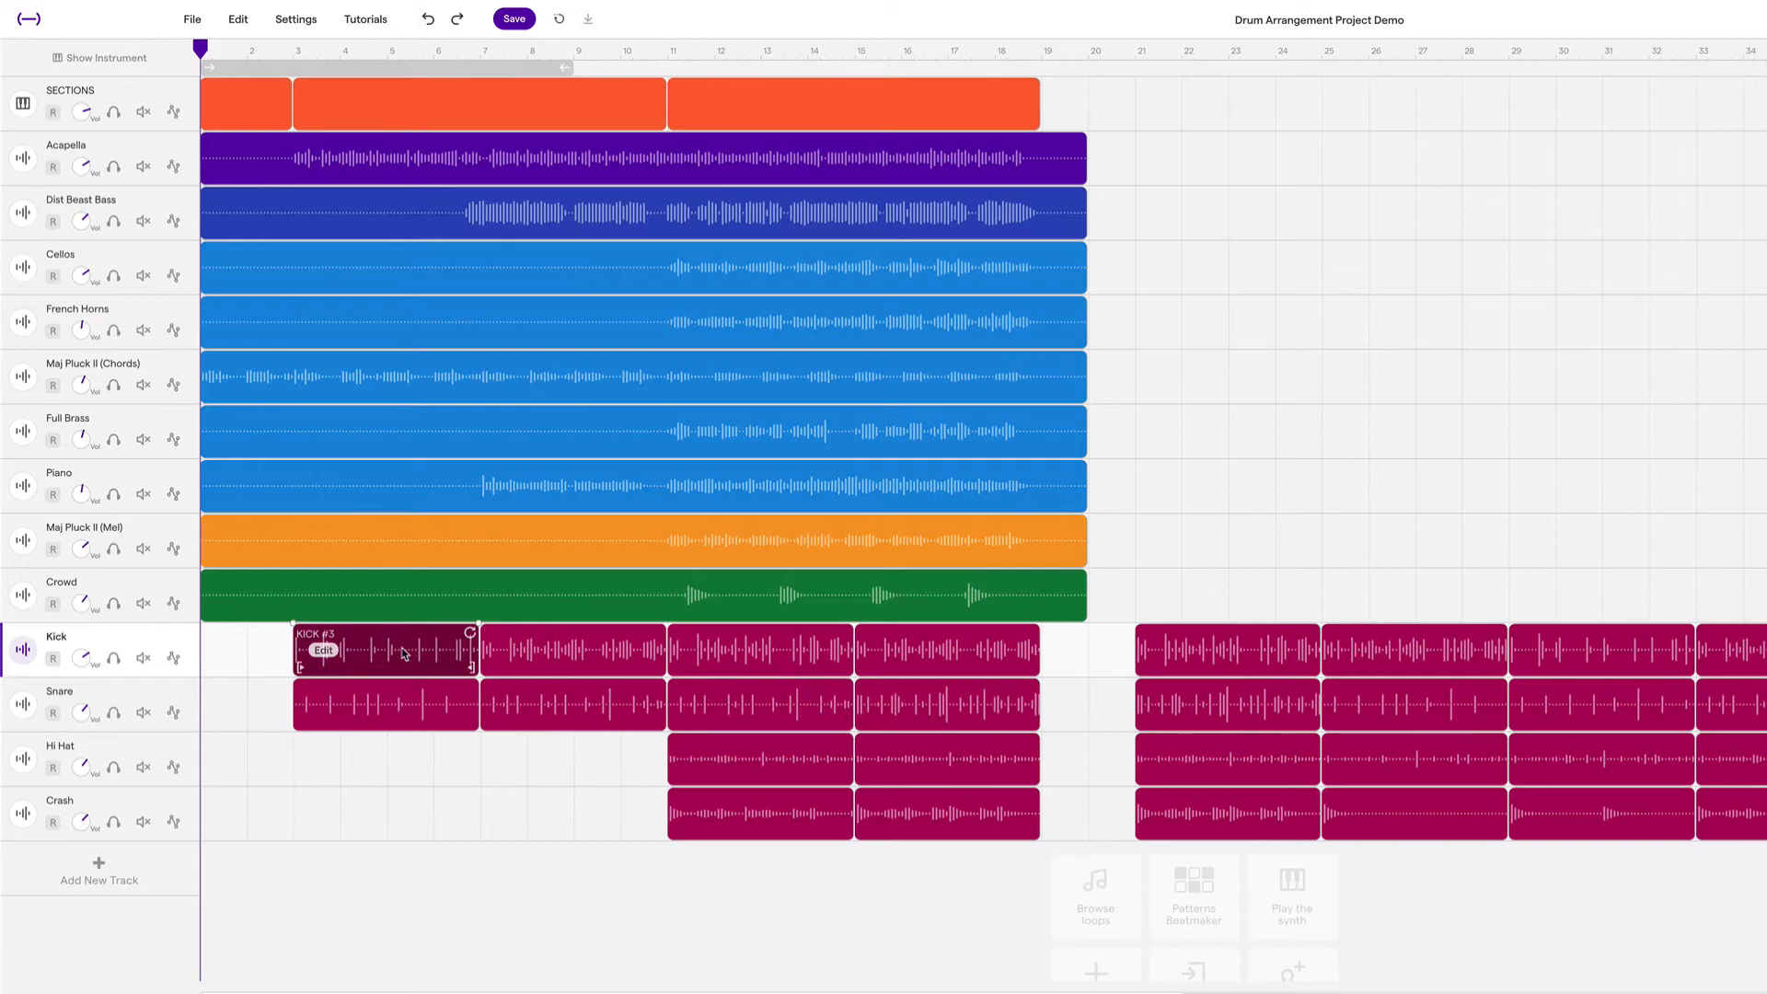
Place a snare region at bar 1 via the region's context options.
left_click(400, 699)
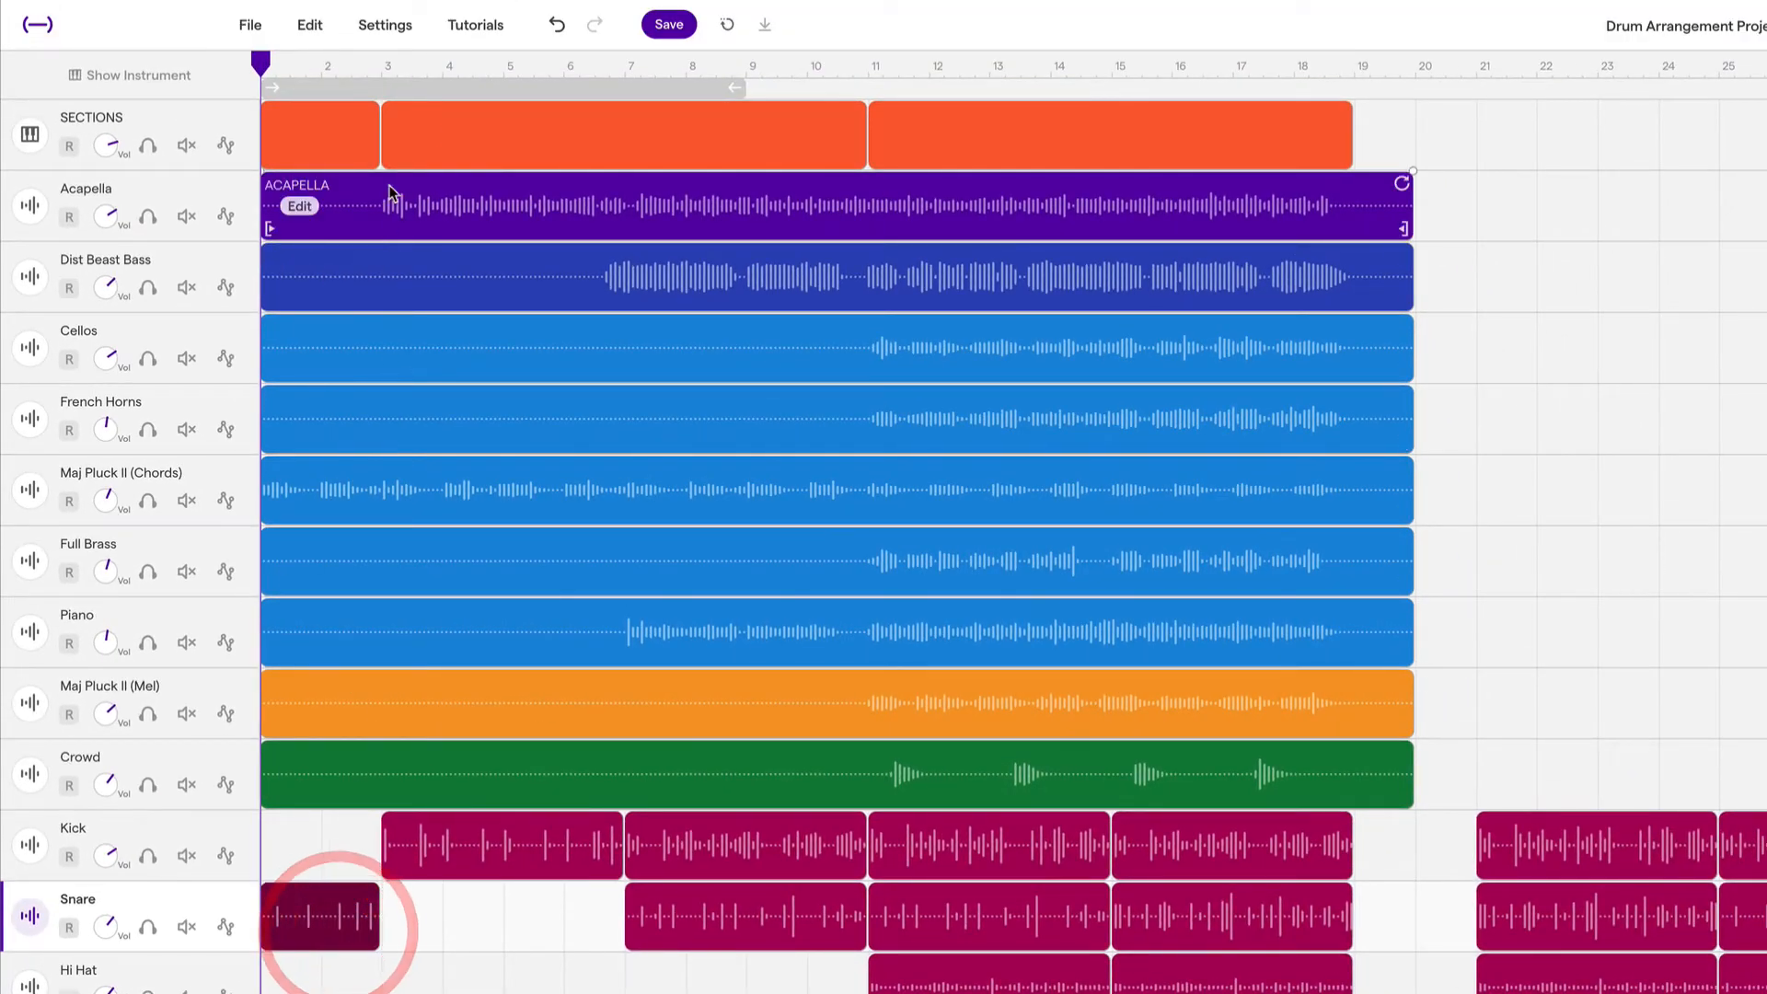
right_click(320, 913)
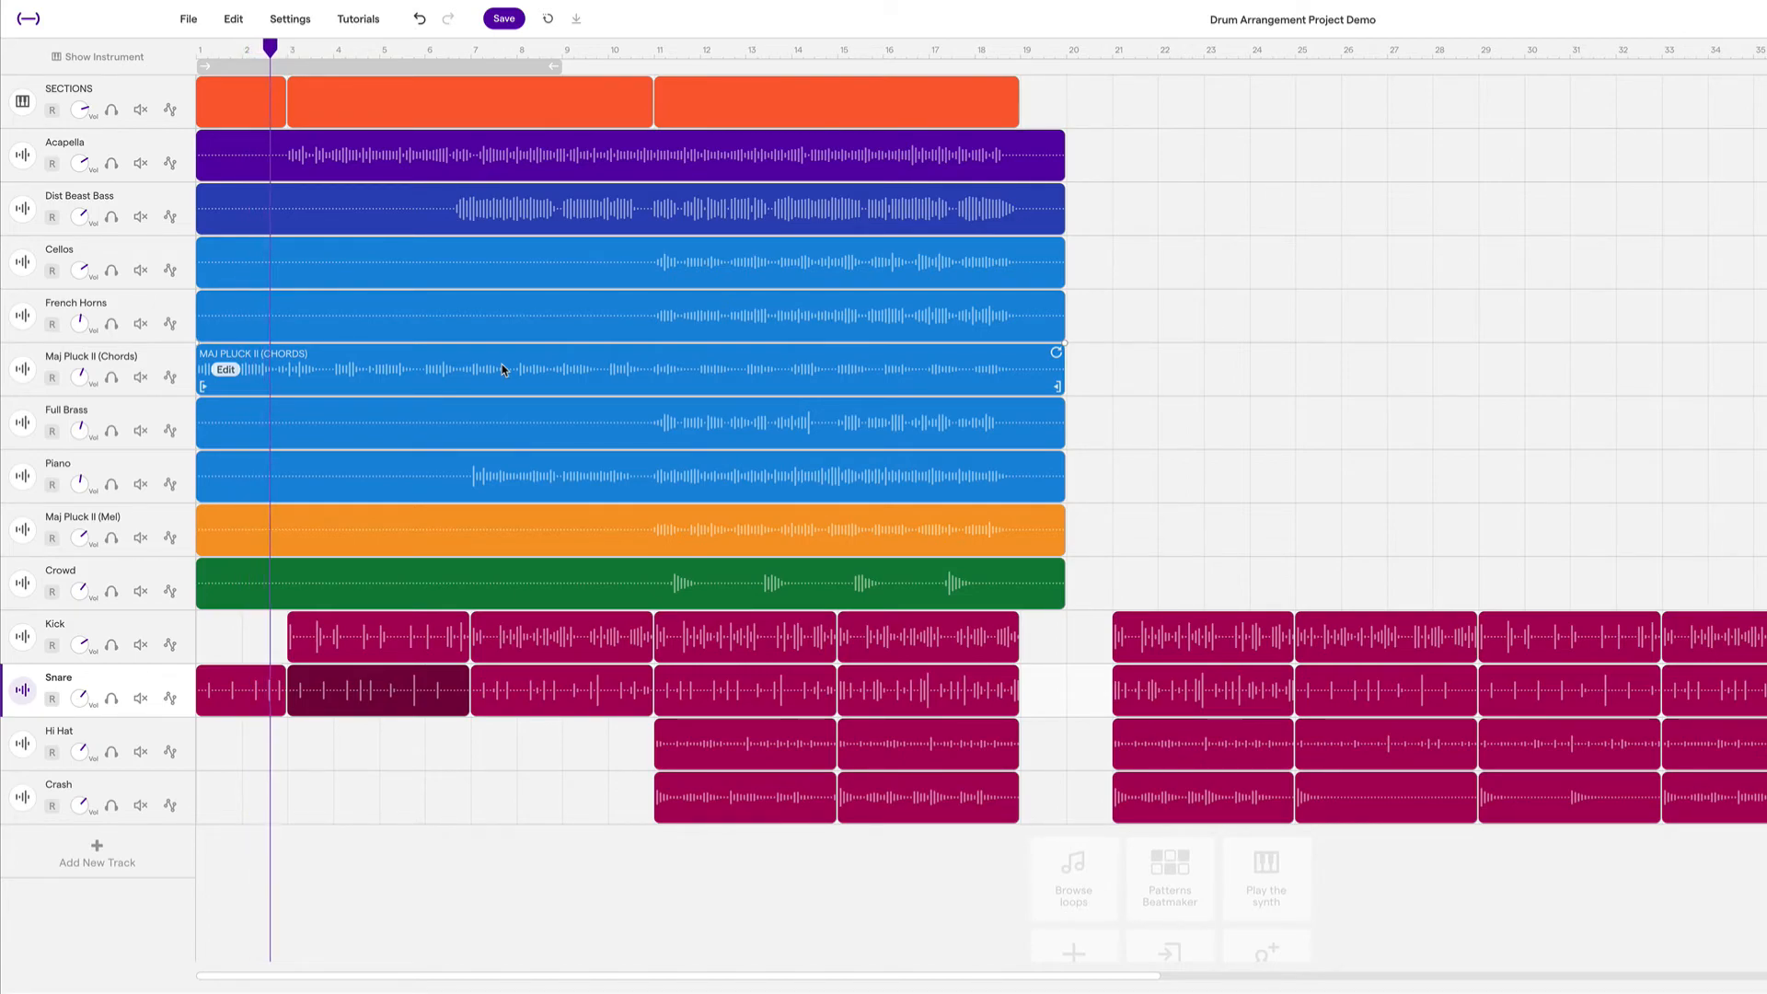
left_click(292, 50)
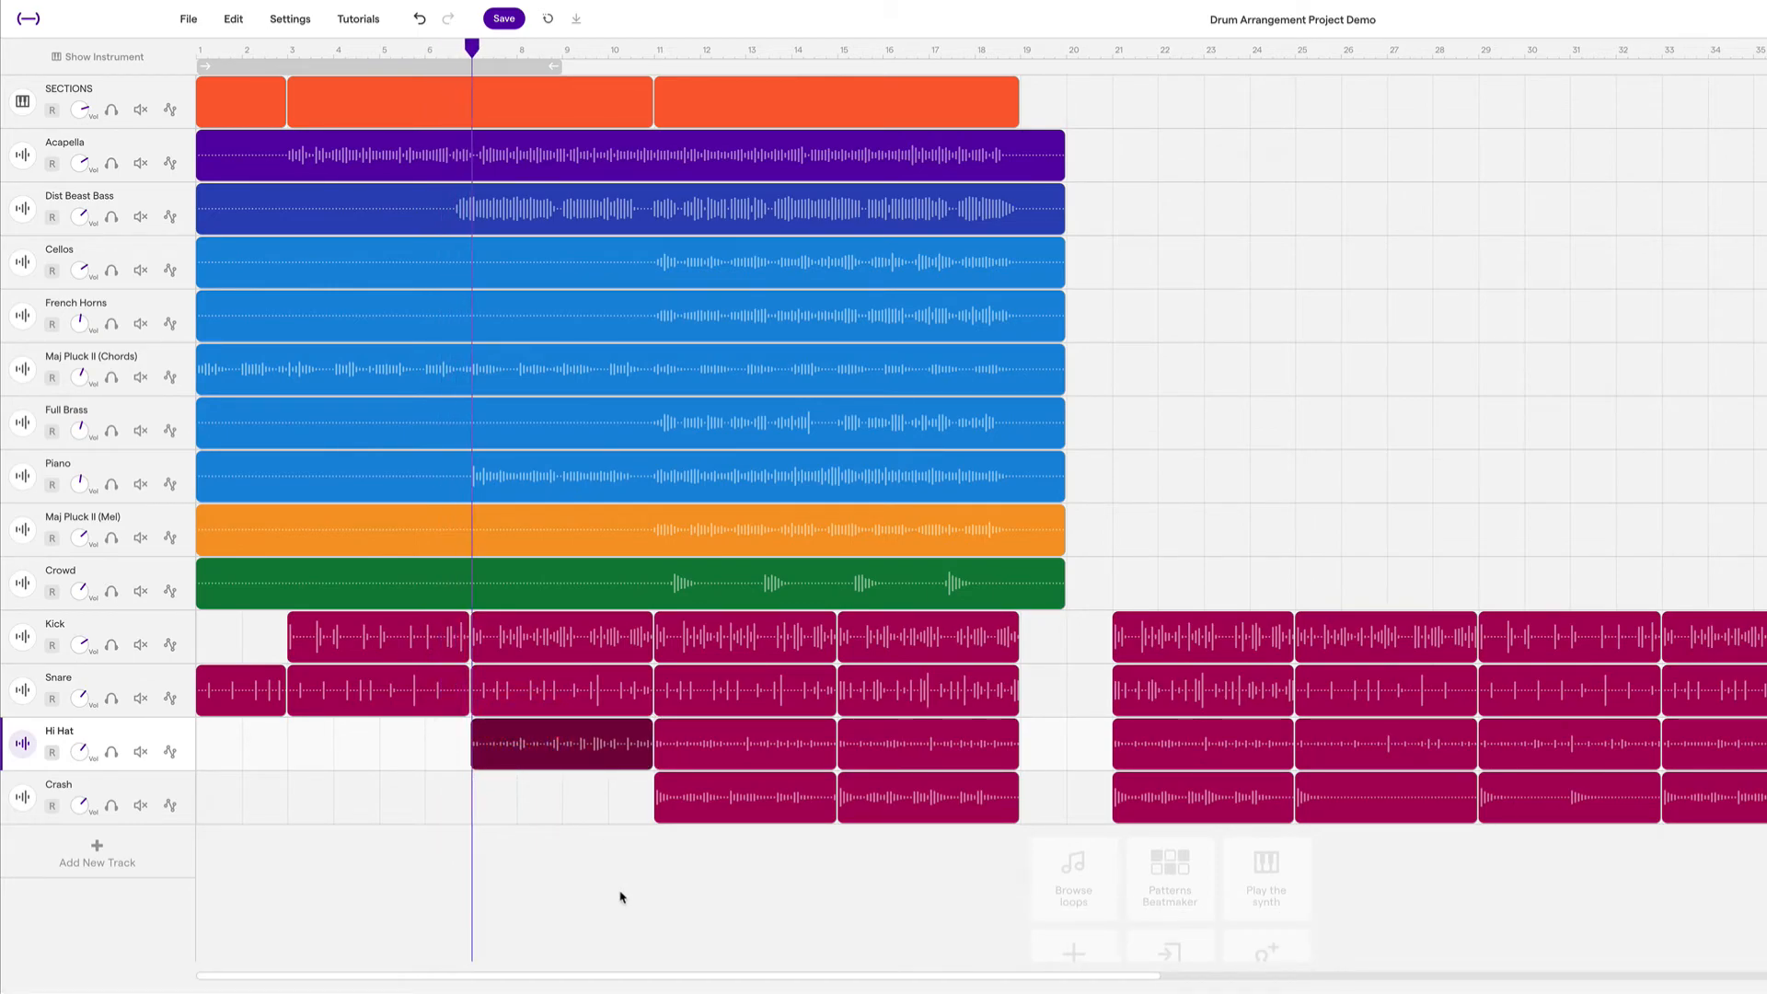
left_click(495, 50)
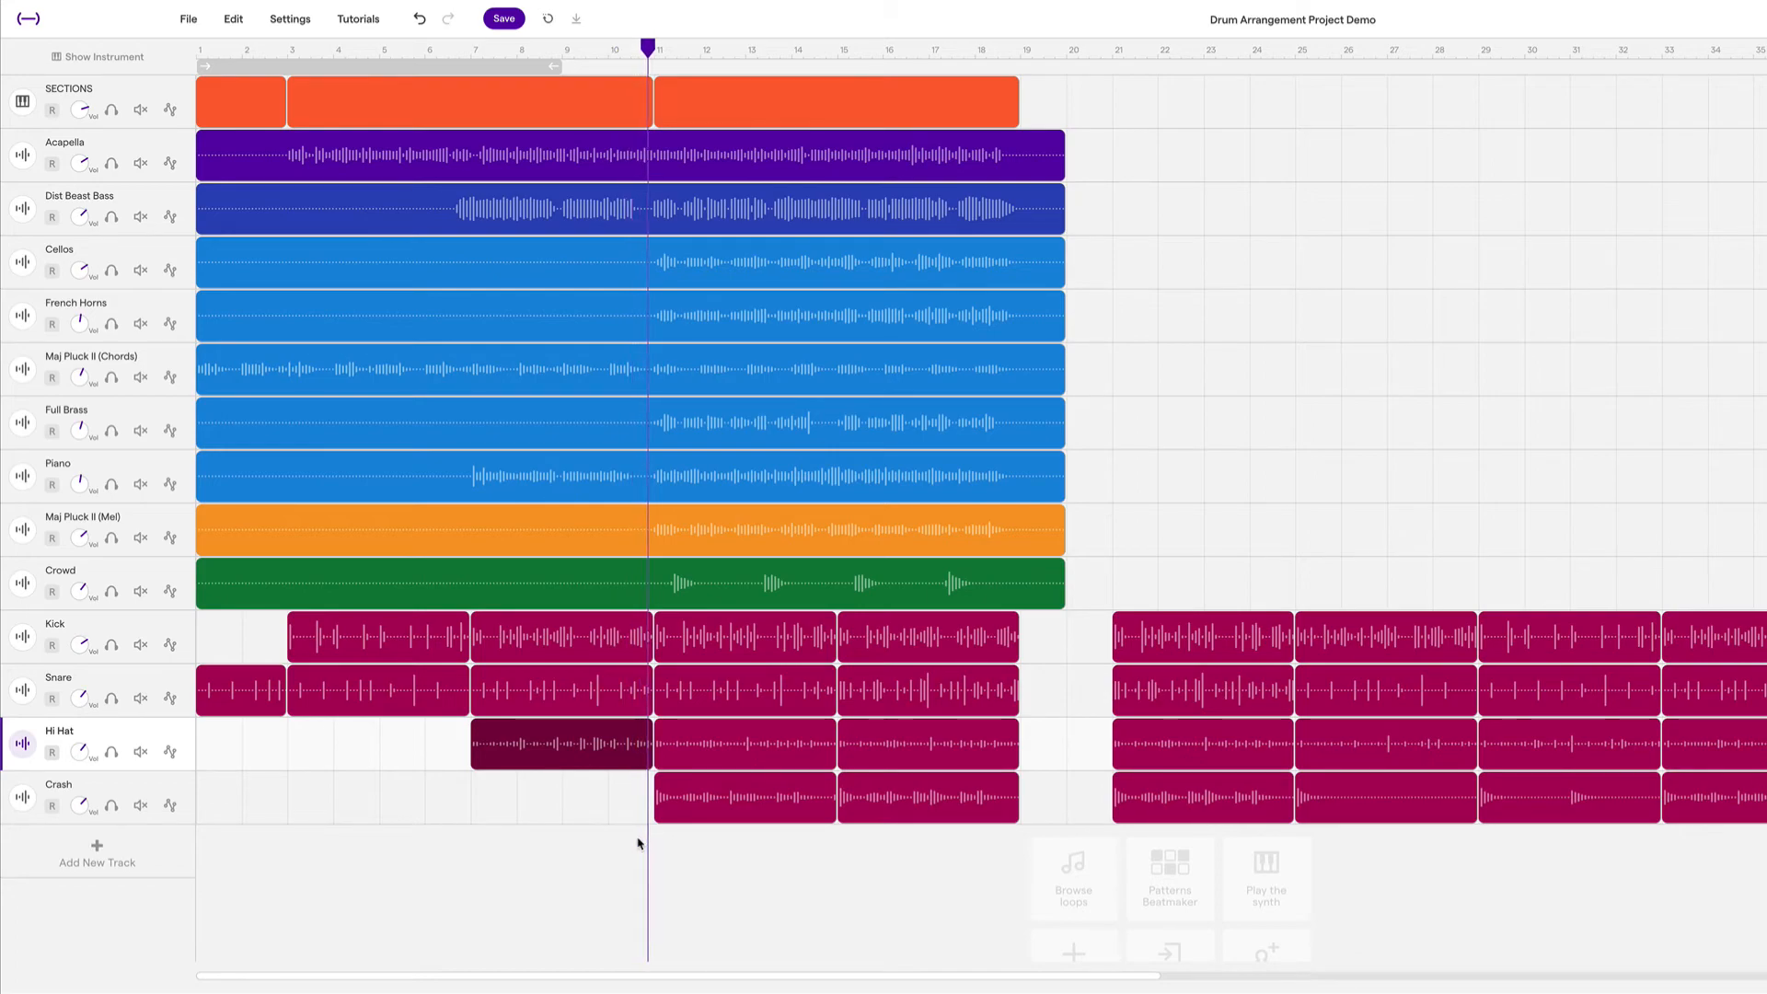
left_click(674, 50)
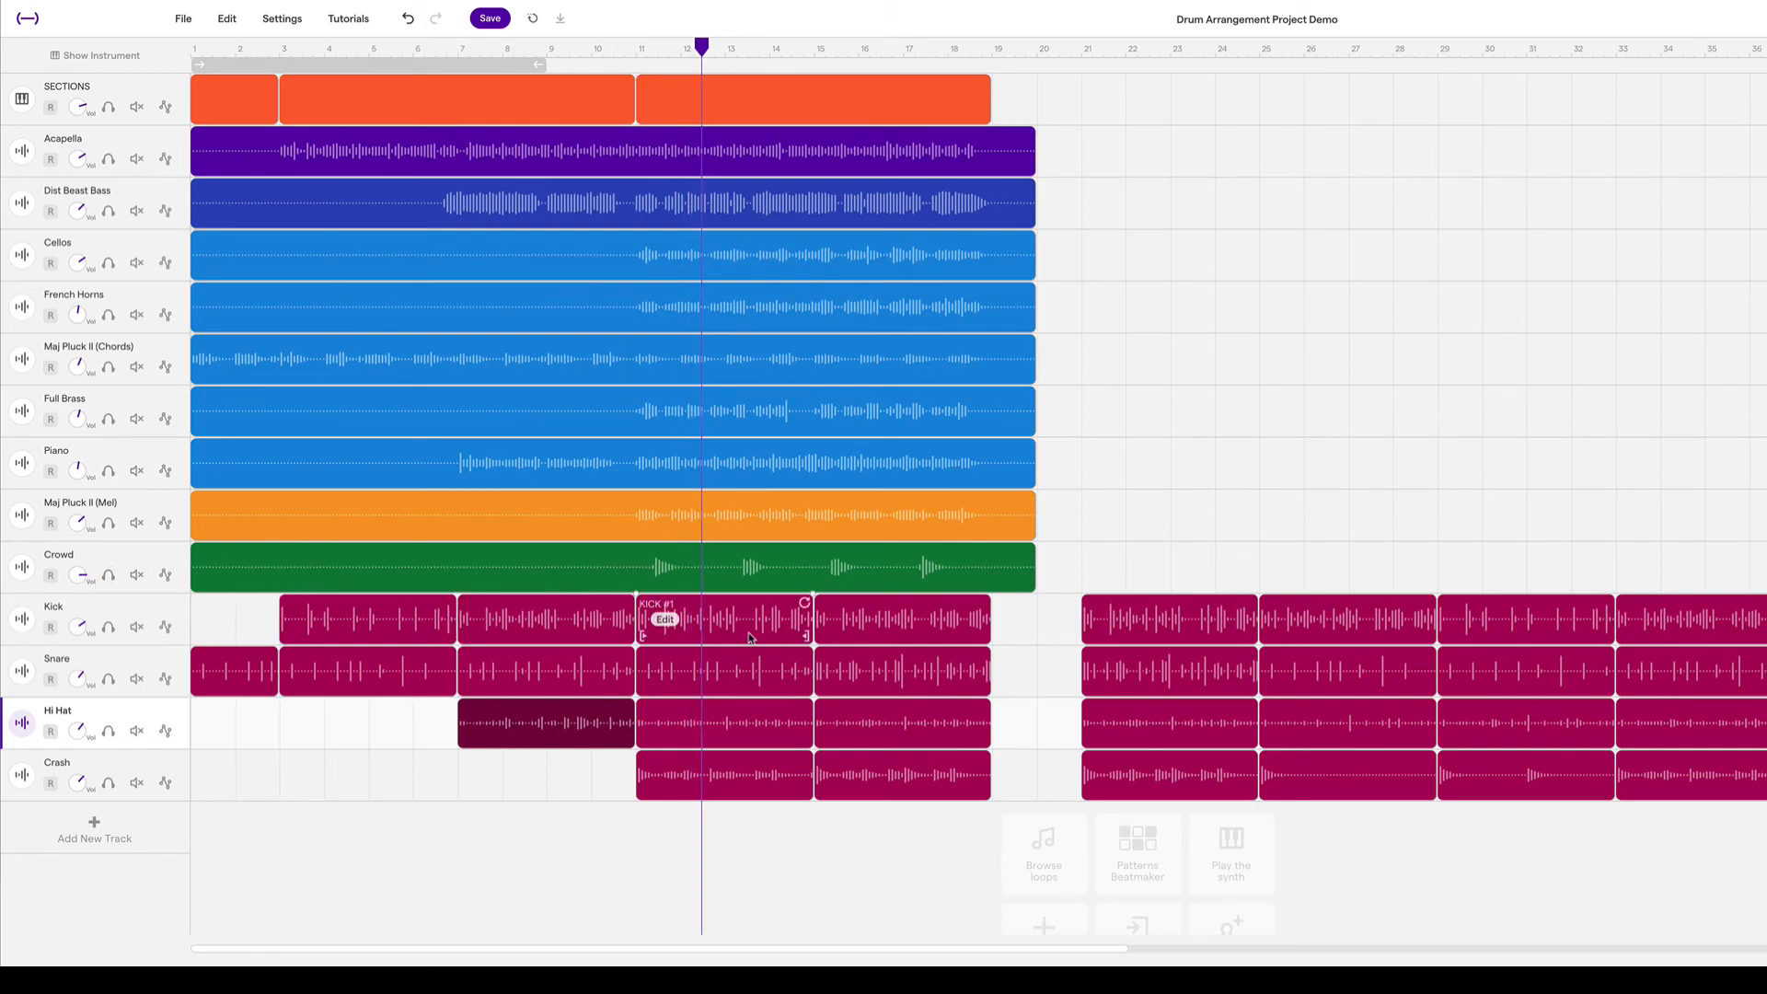
mouse_move(722, 642)
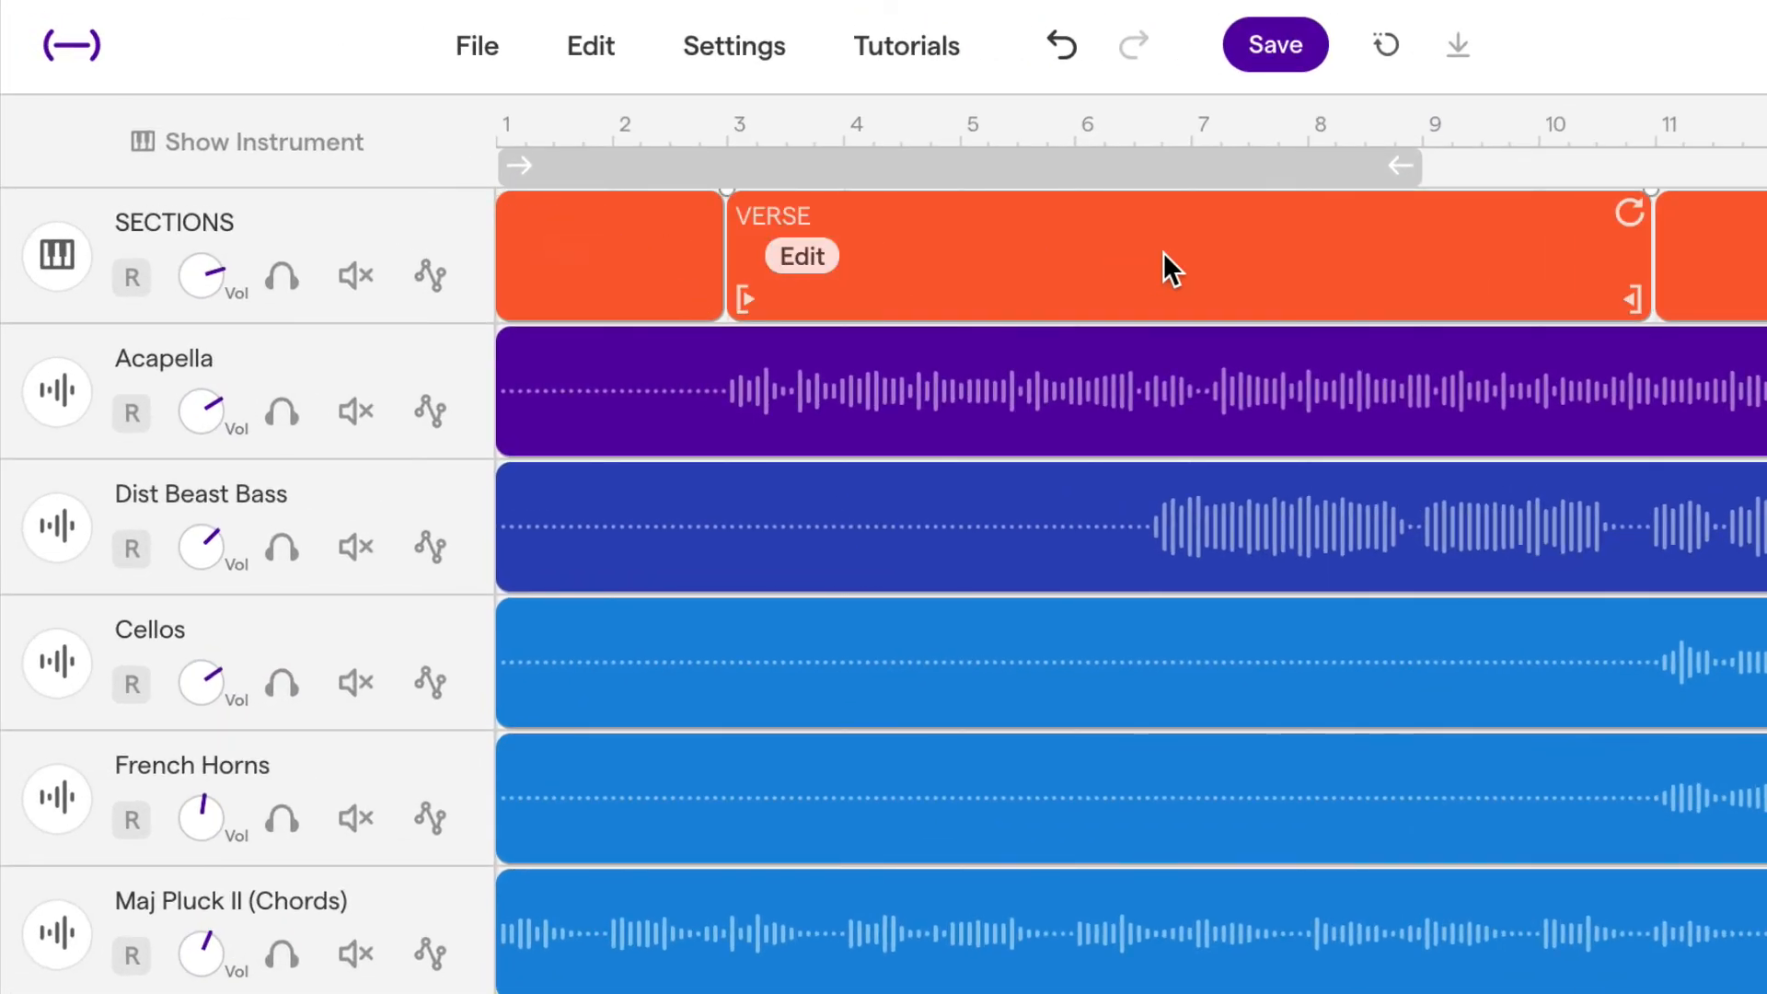
scroll("down", 3)
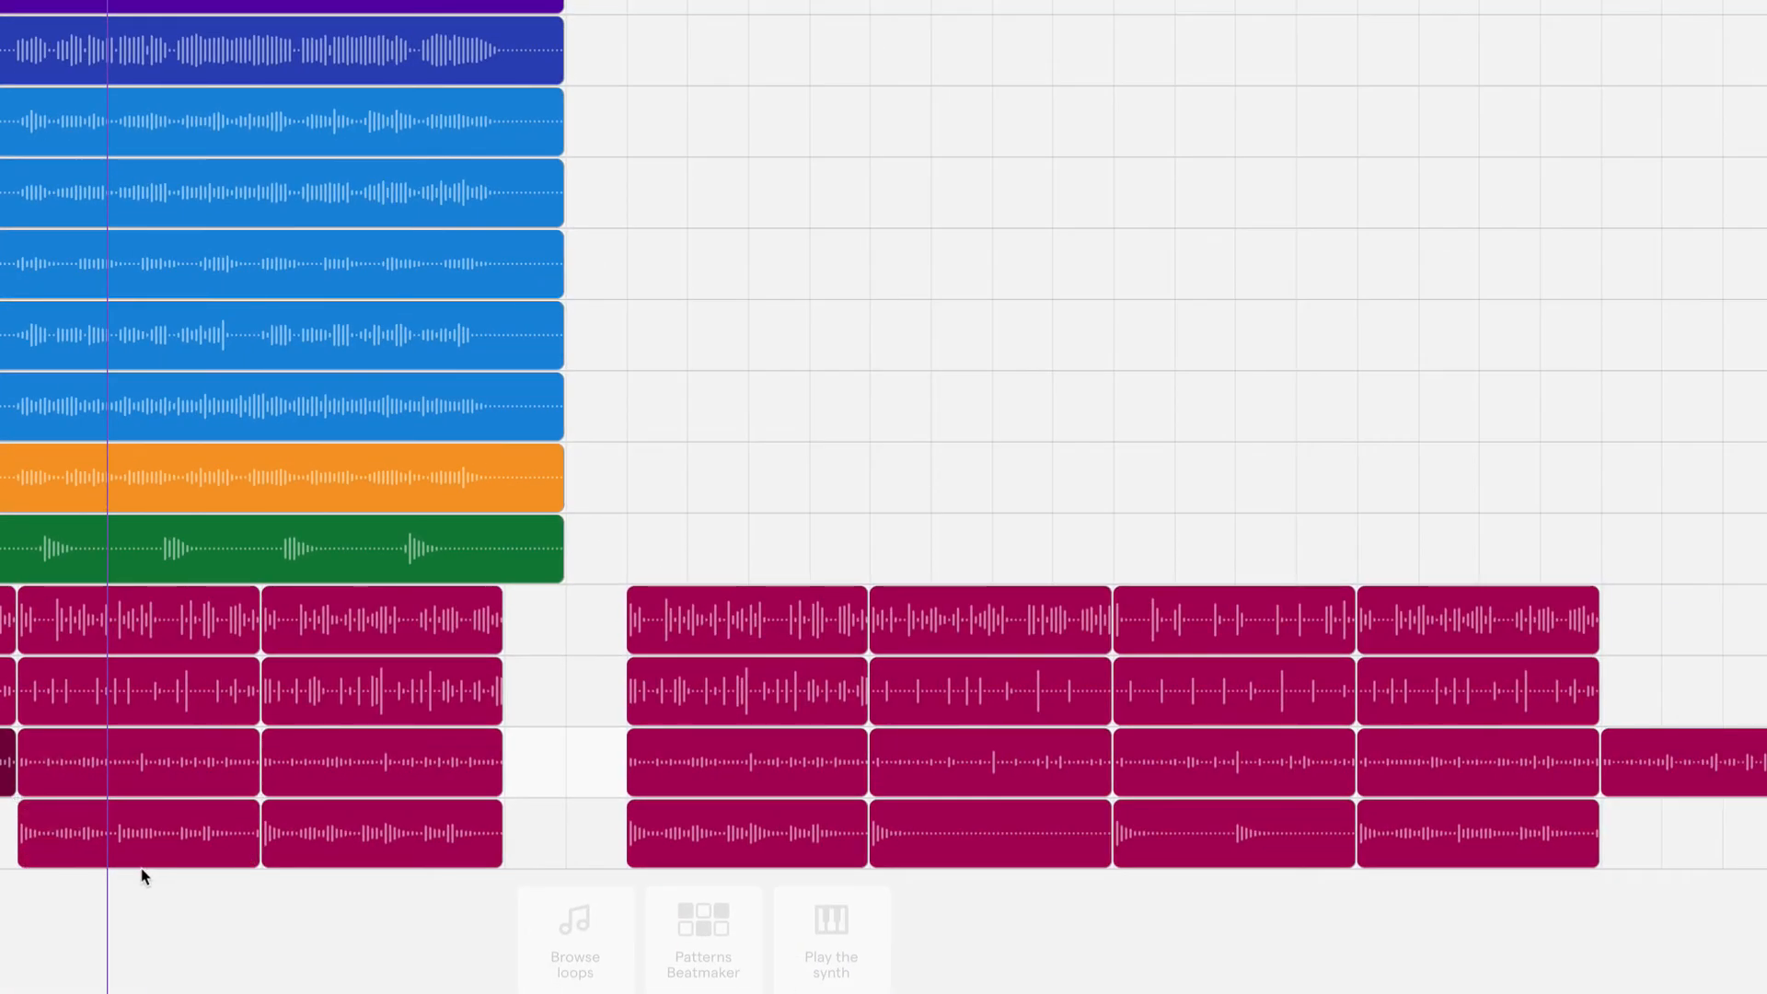
left_click(745, 690)
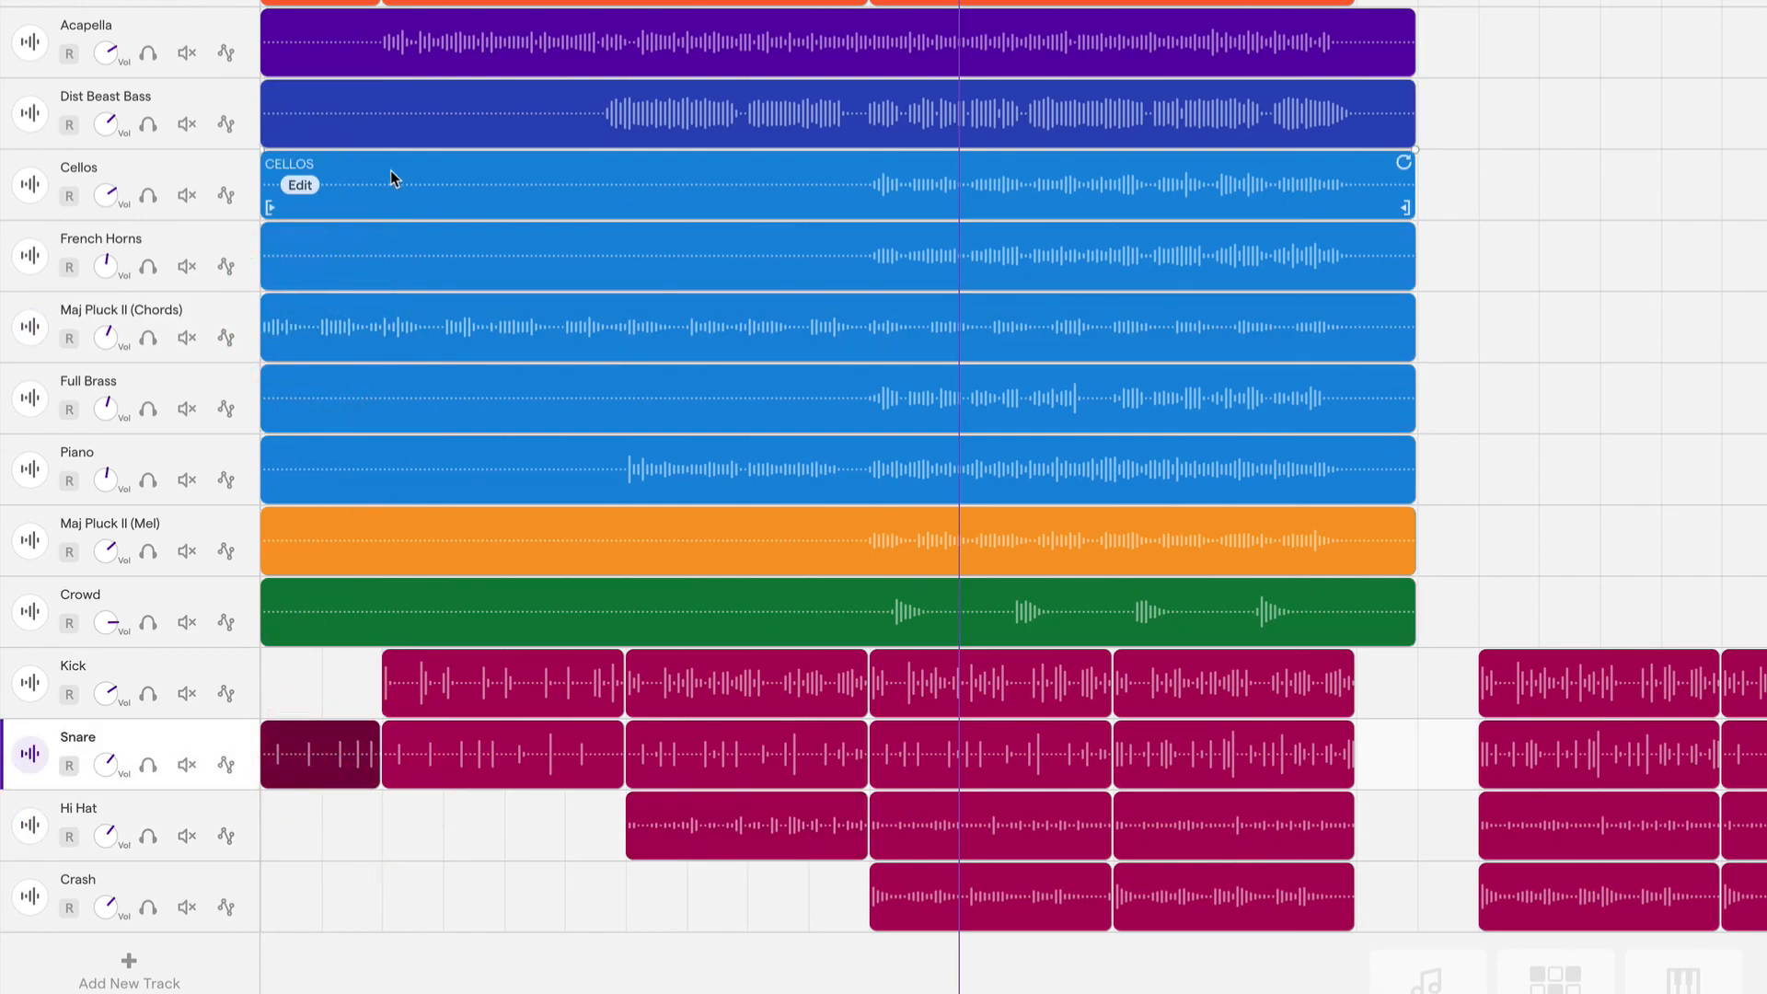
mouse_move(474, 729)
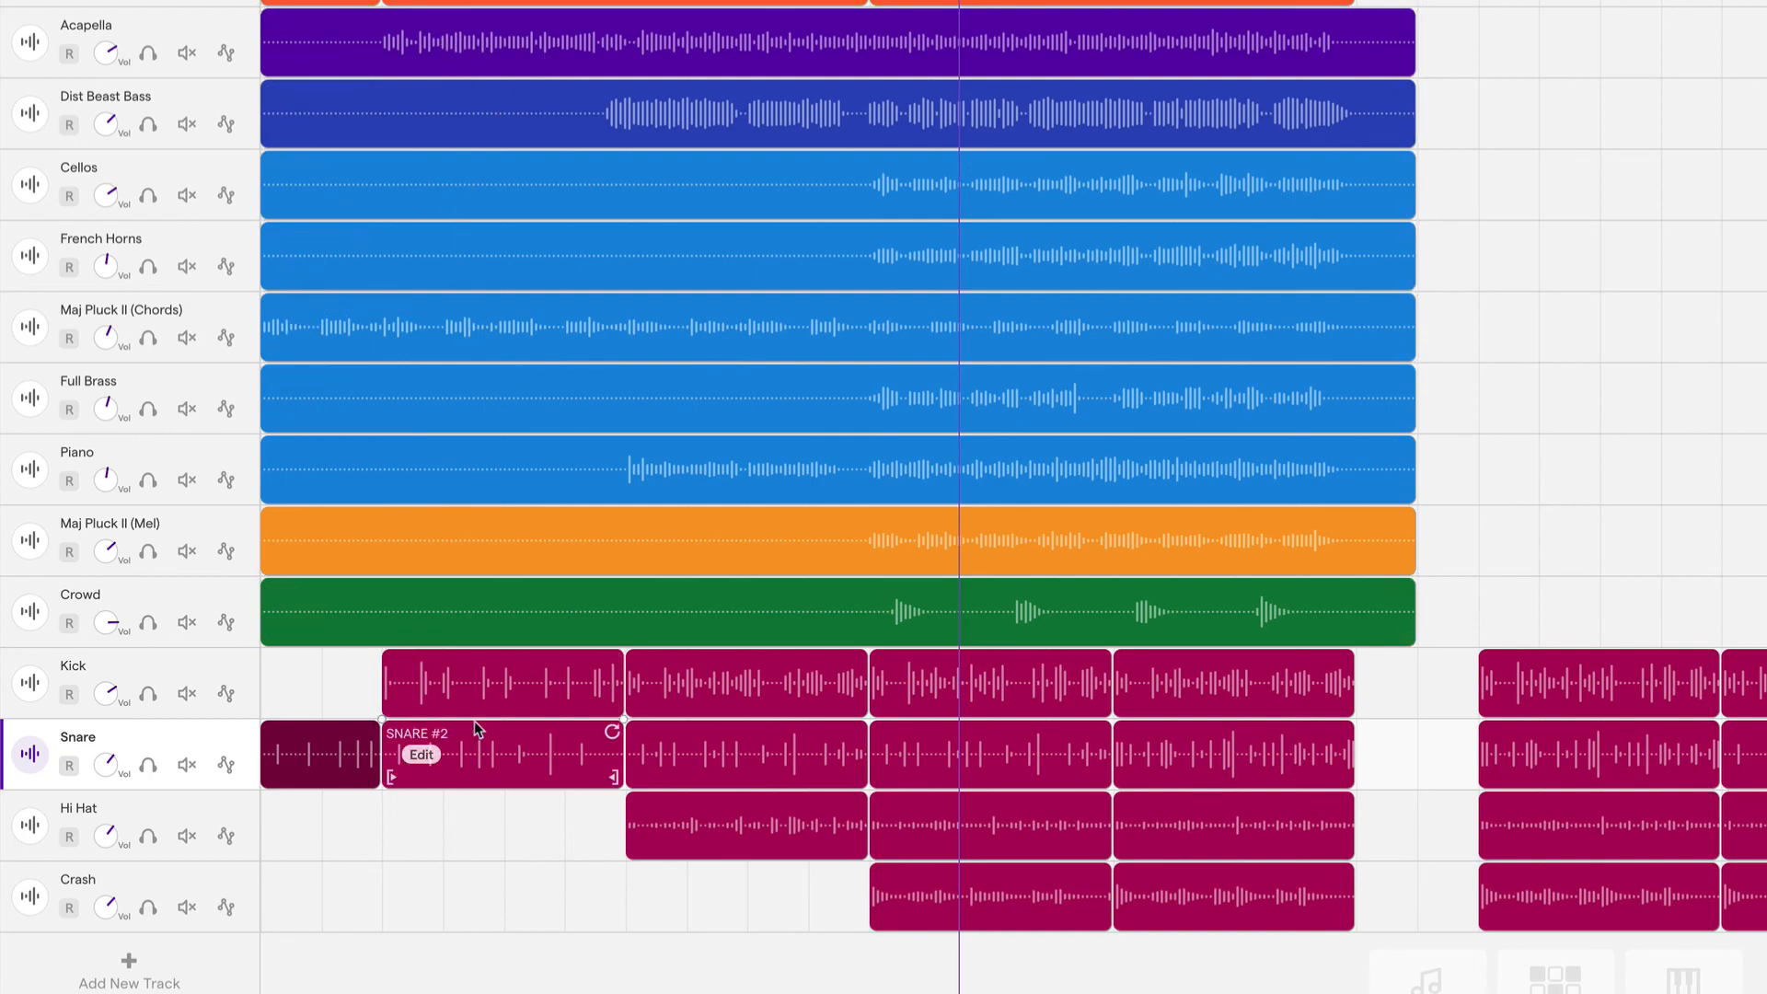
mouse_move(962, 287)
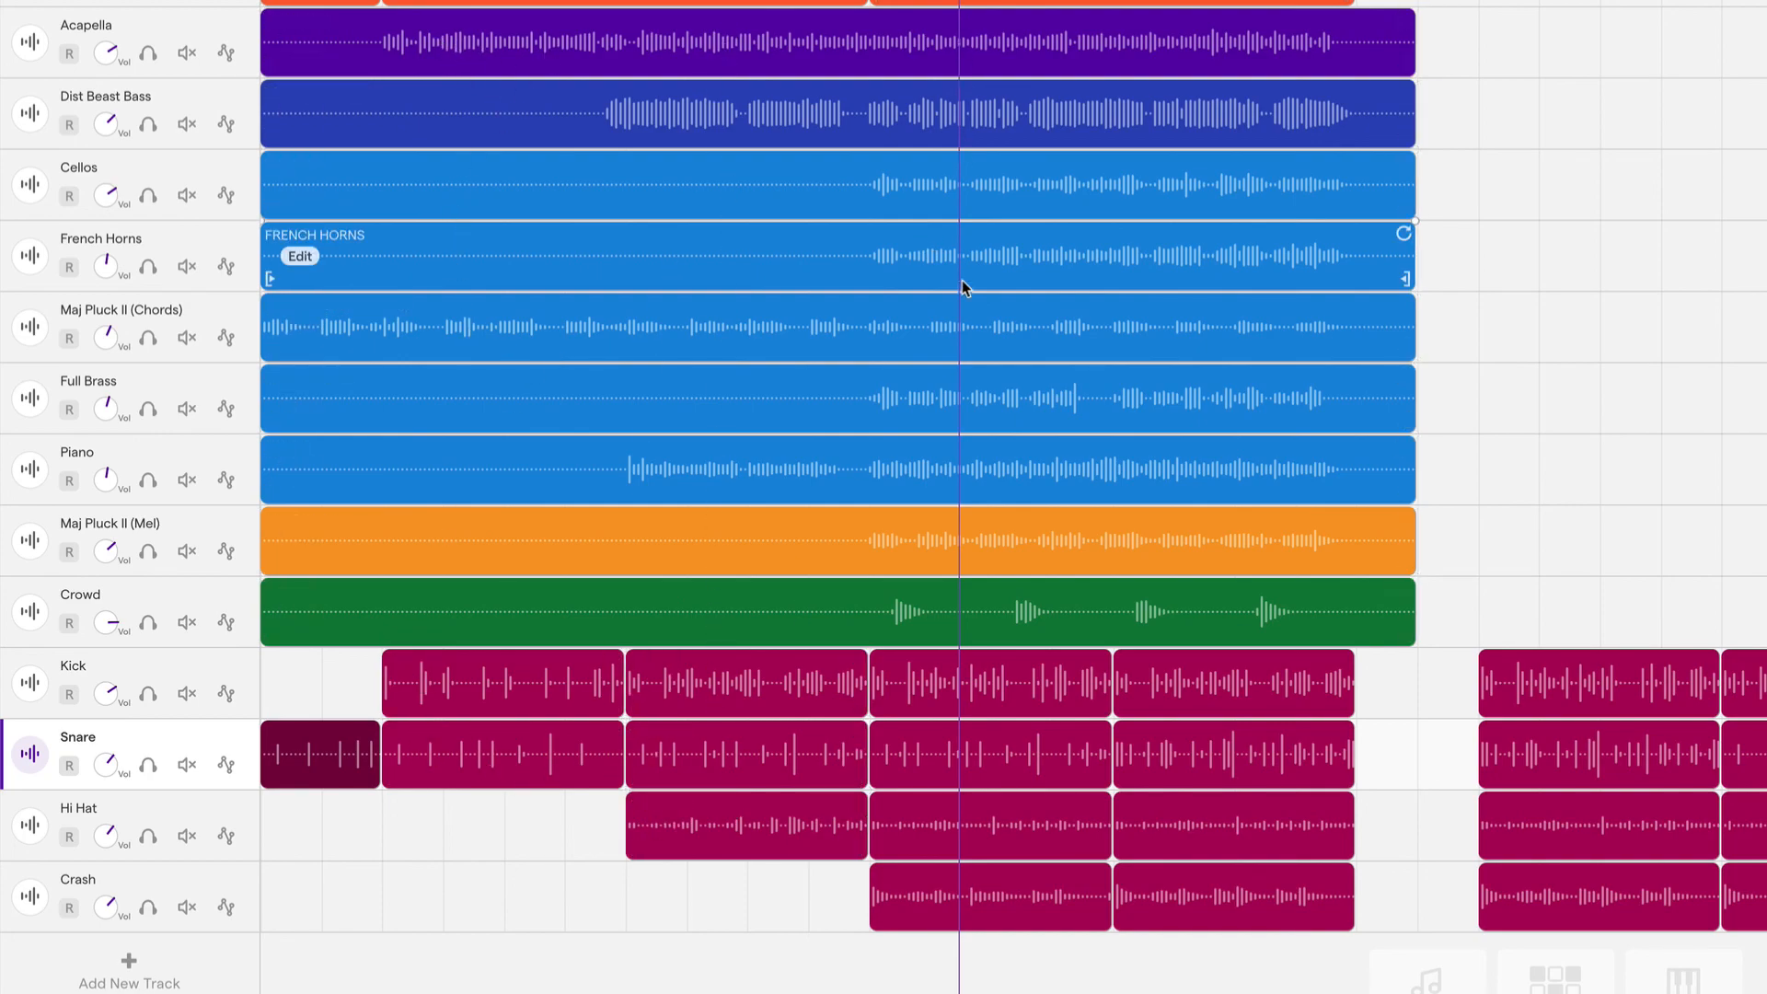